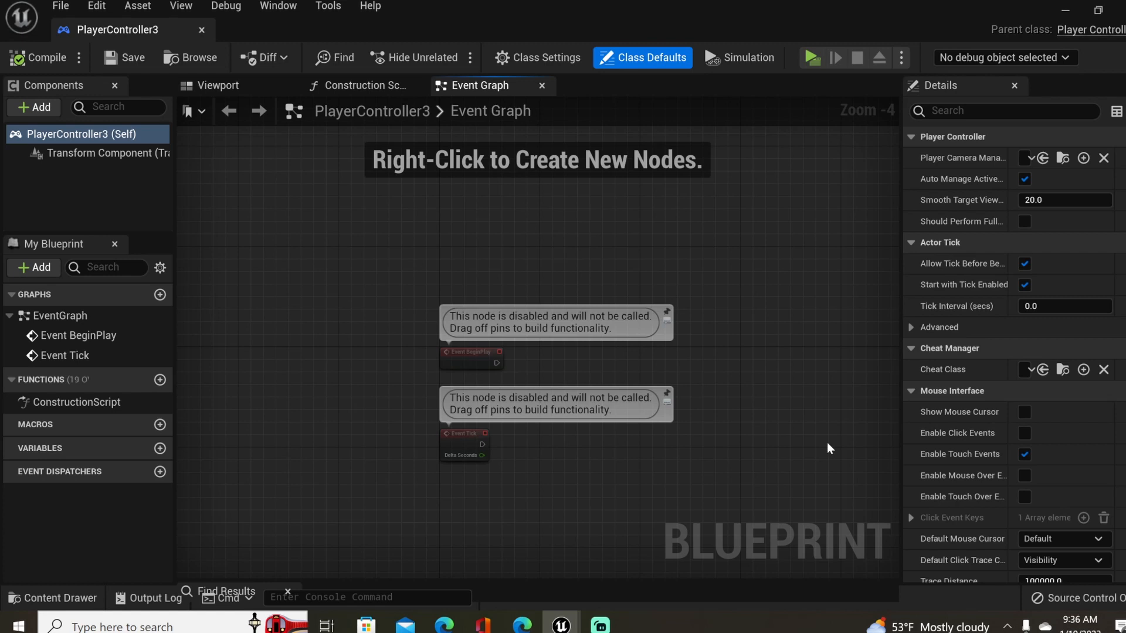
# Tick Show Mouse Cursor and Enable Click Events in PlayerController3's Mouse Interface defaults.
pyautogui.click(1025, 411)
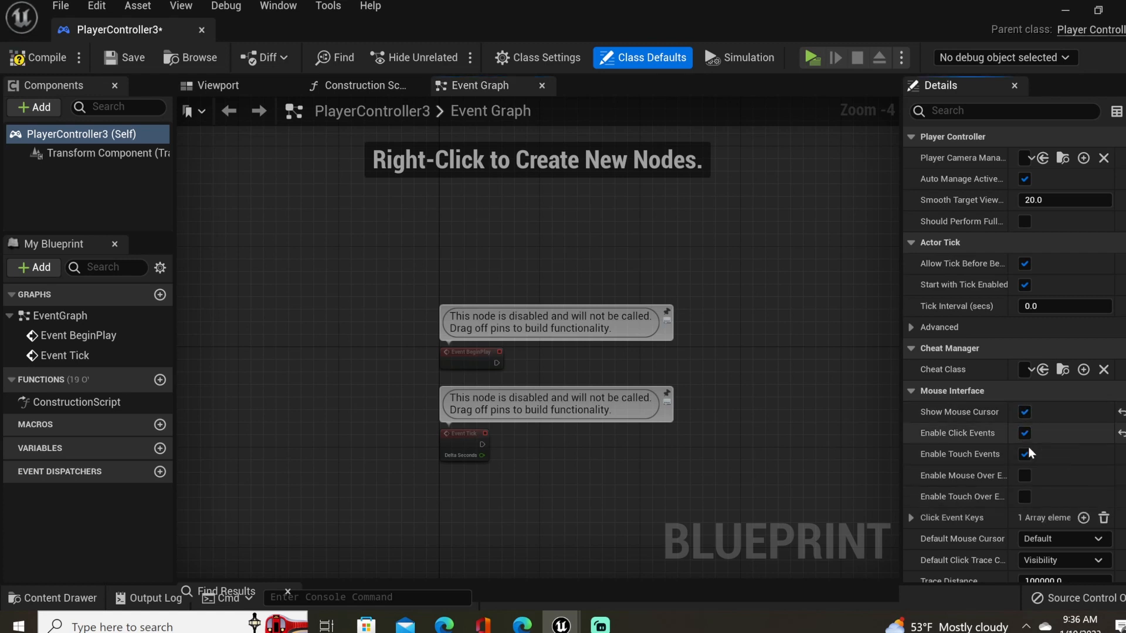
pyautogui.click(52, 598)
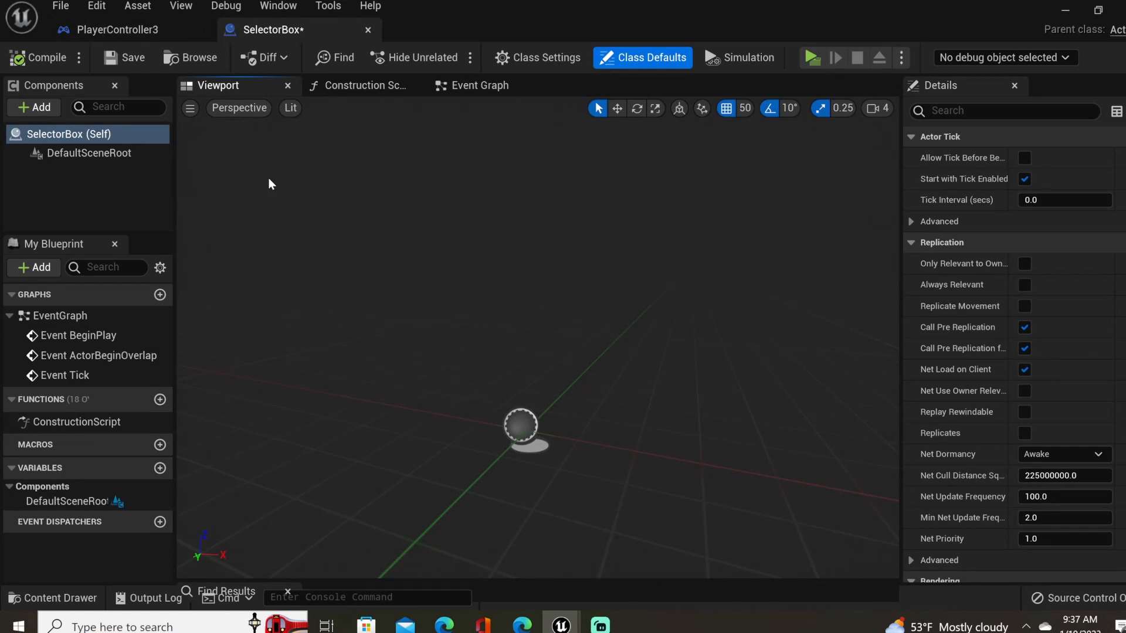
pyautogui.moveTo(58, 126)
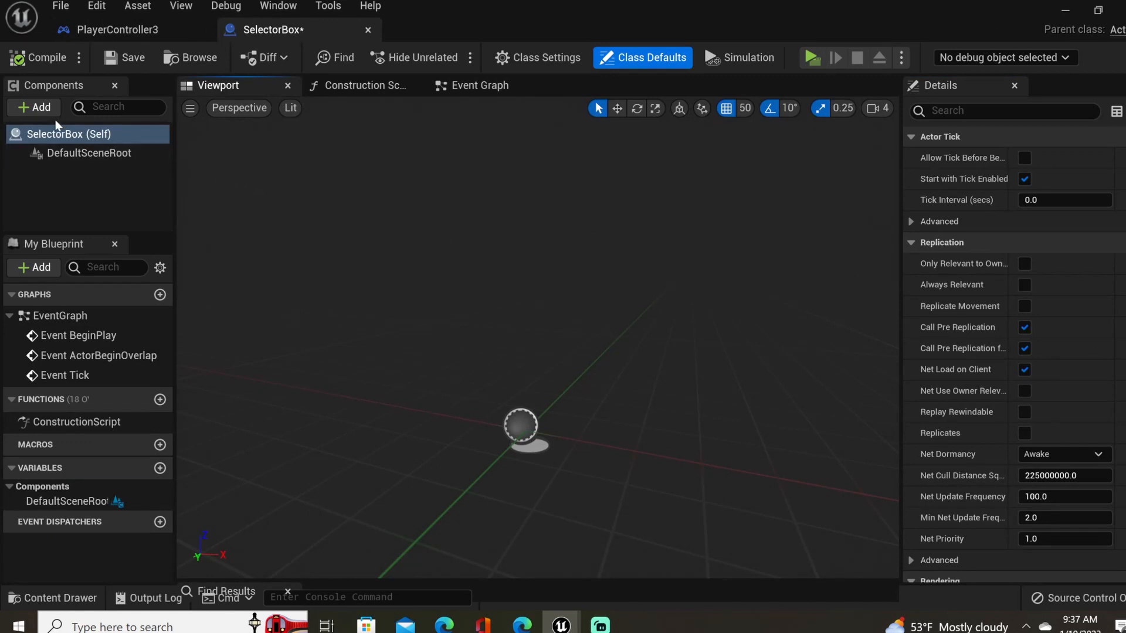
# Add a Box Collision component under SelectorBox's default scene root.
pyautogui.click(33, 106)
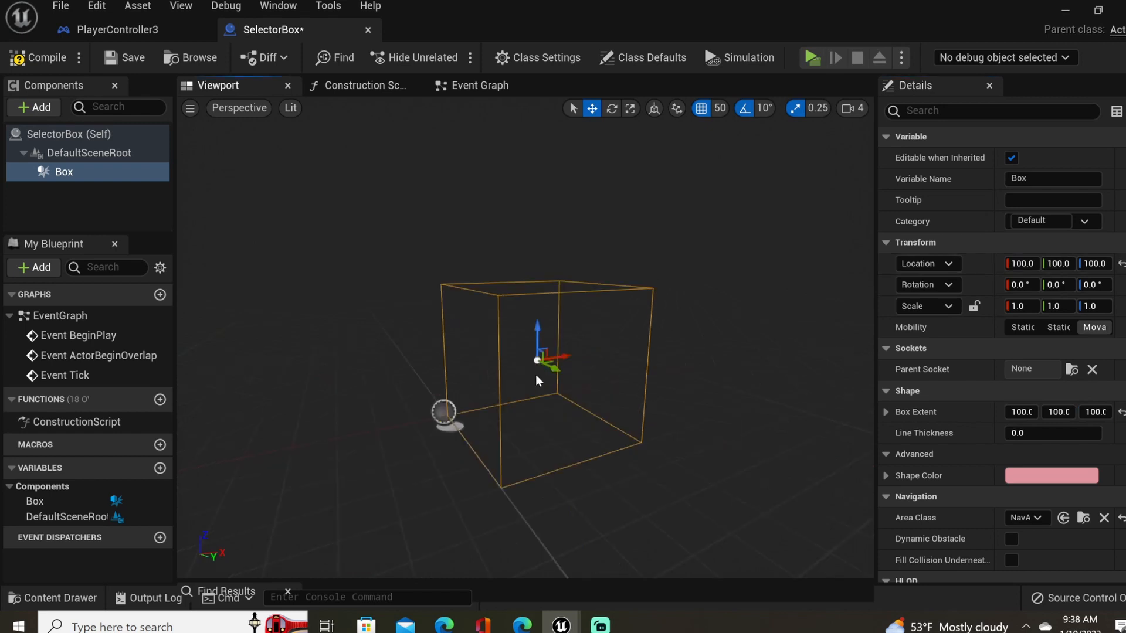
pyautogui.moveTo(463, 370)
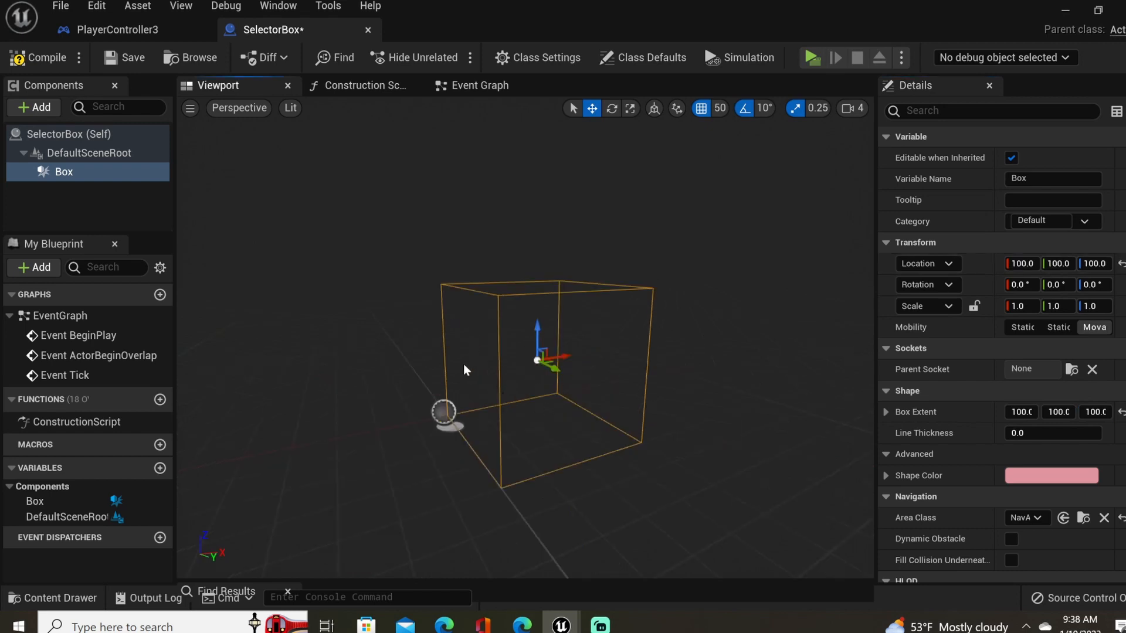
pyautogui.moveTo(449, 417)
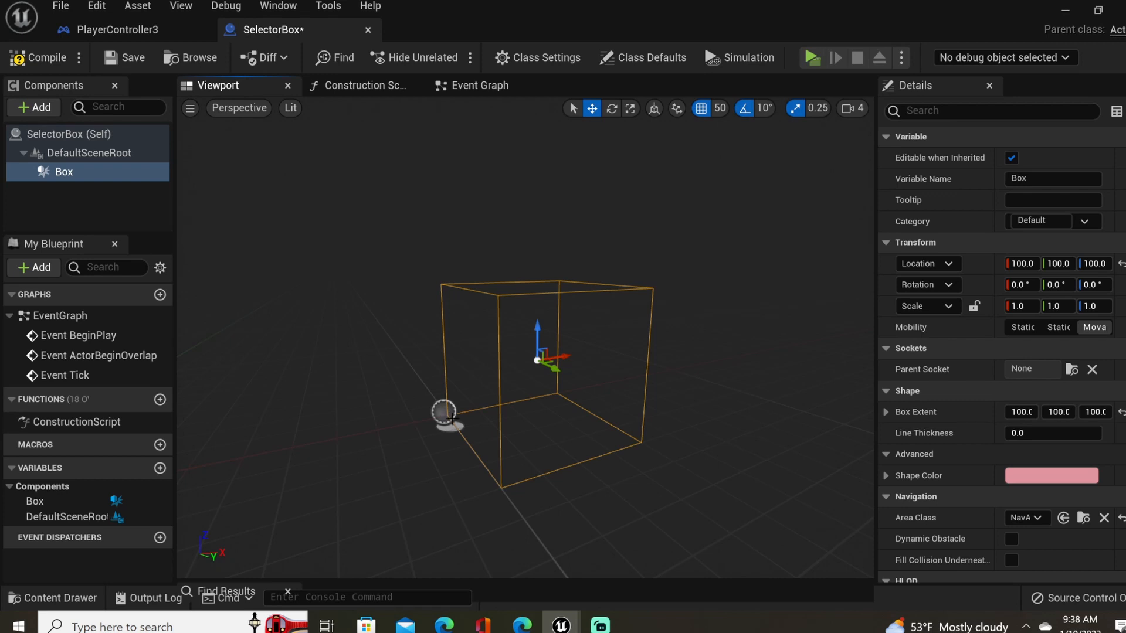
pyautogui.moveTo(117, 30)
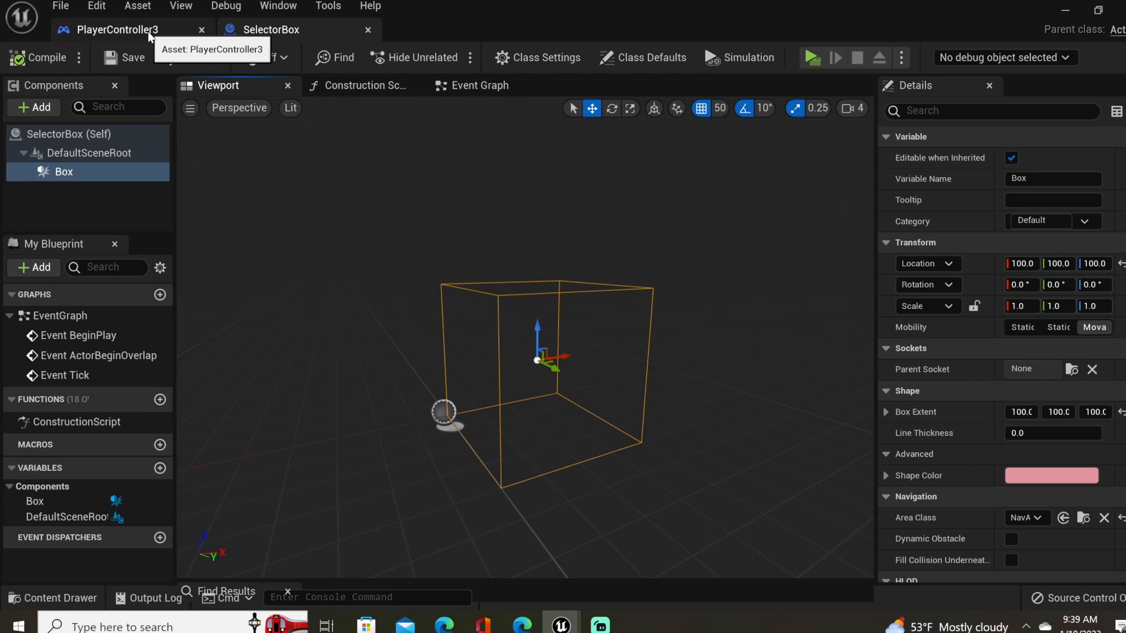
# Spawn a SelectorBox at the hit location on left press and promote it to a variable in PlayerController3.
pyautogui.click(115, 29)
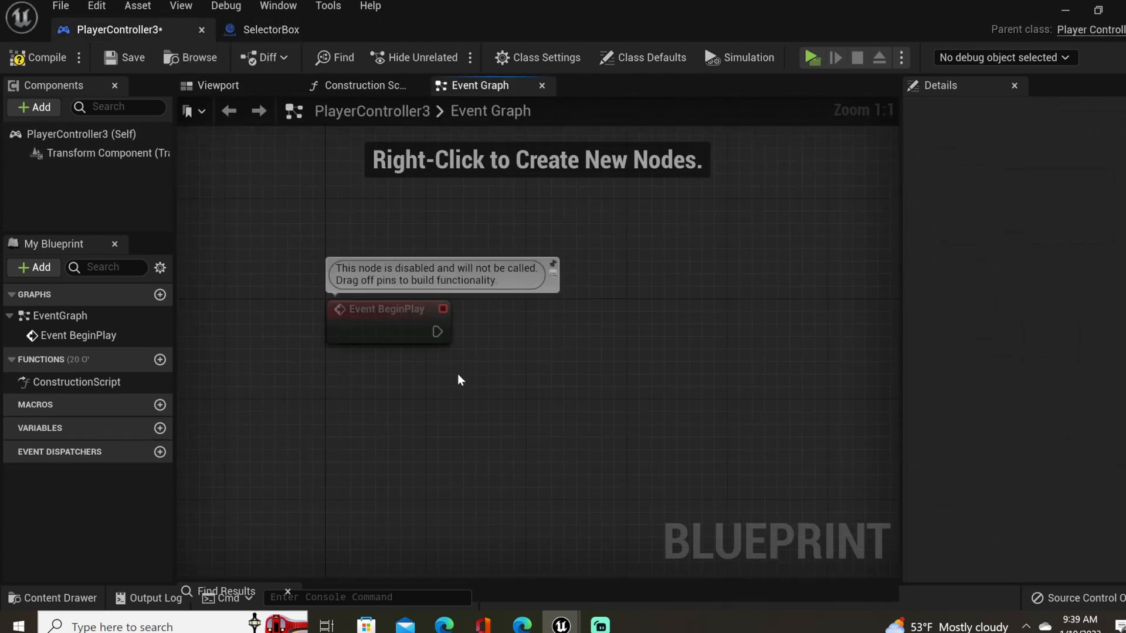
pyautogui.moveTo(443, 344)
pyautogui.write('selec')
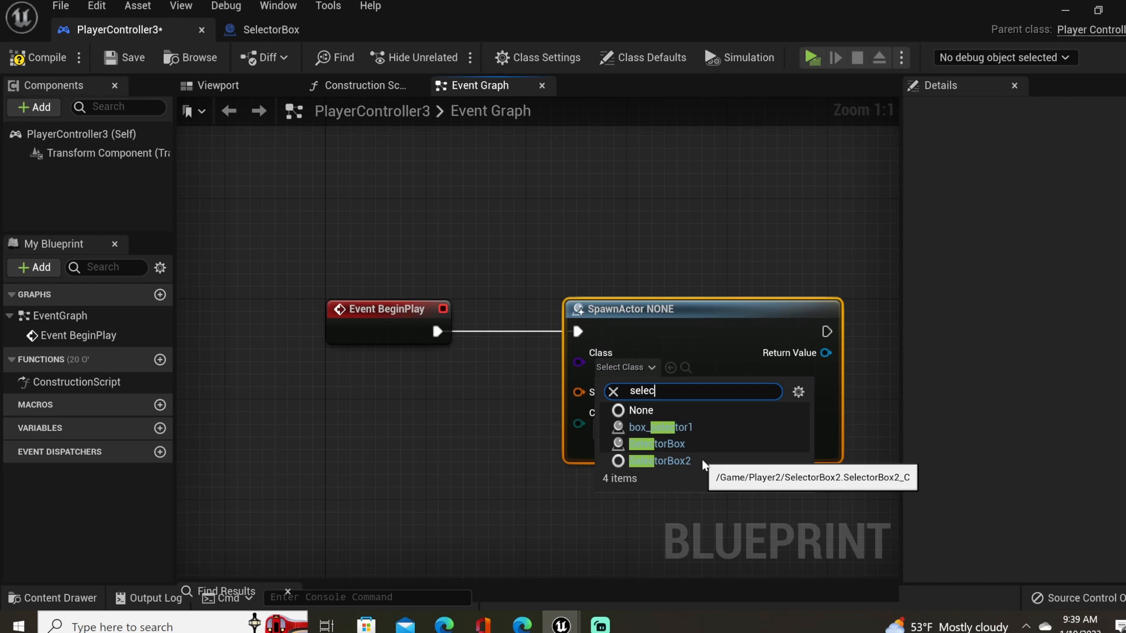
pyautogui.click(665, 443)
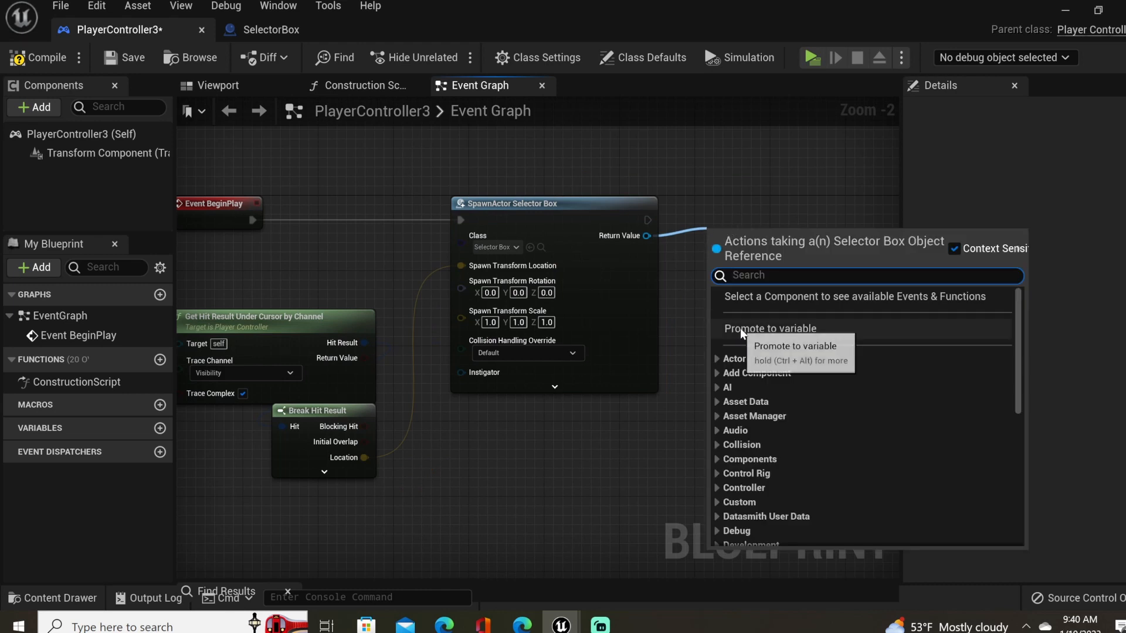
pyautogui.click(769, 329)
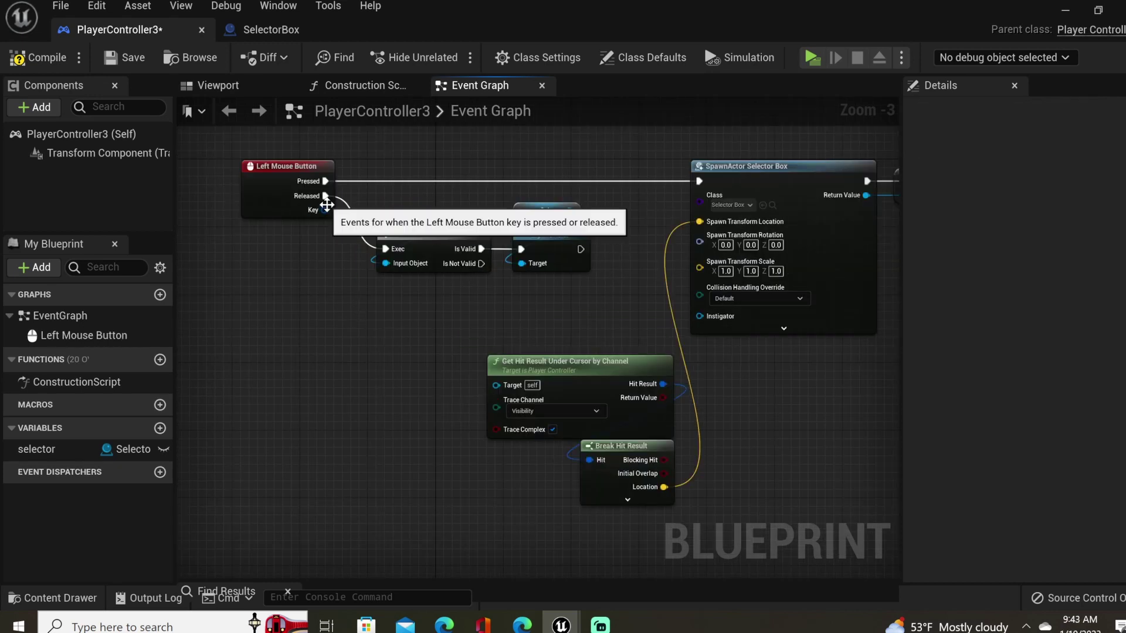
pyautogui.moveTo(407, 297)
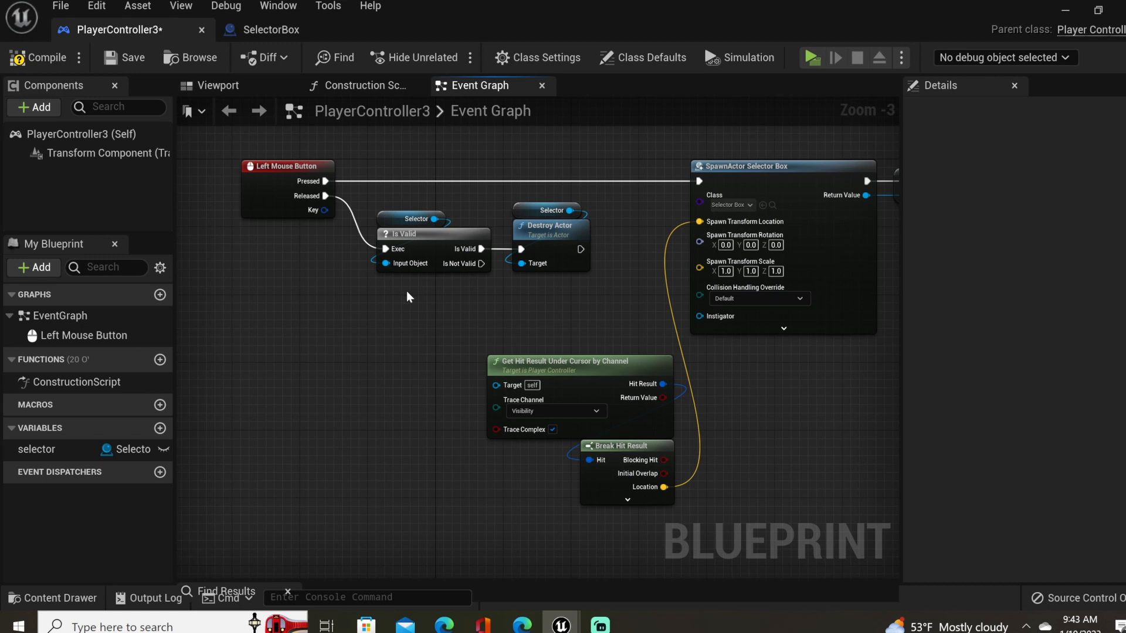
pyautogui.moveTo(463, 316)
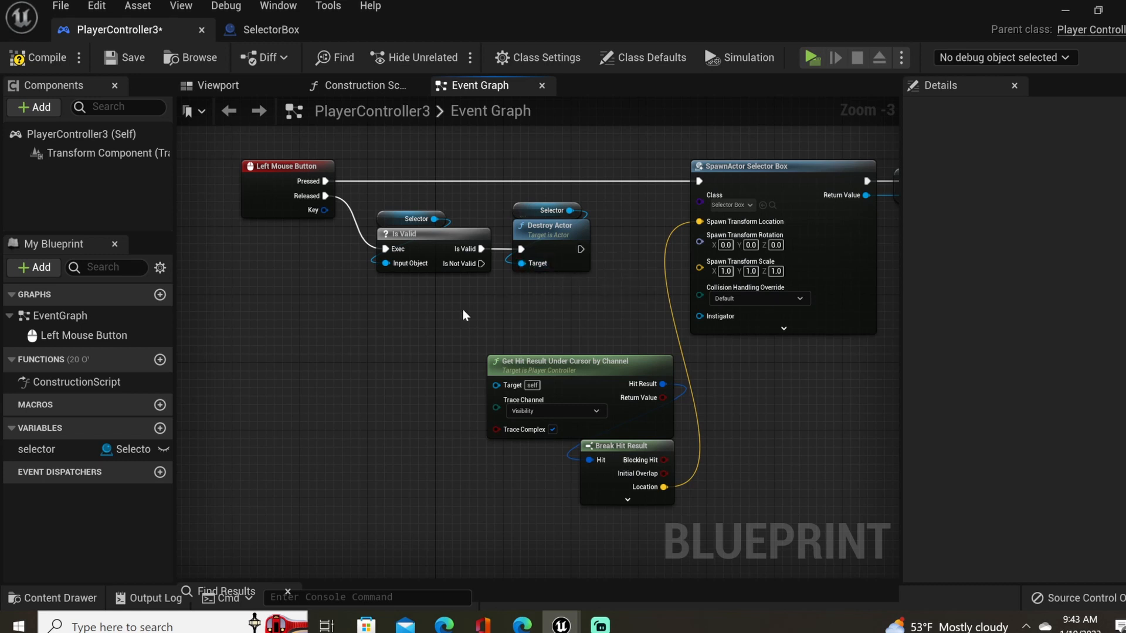
# Untick Hidden in Game on SelectorBox's Box component under Rendering and compile.
pyautogui.click(272, 30)
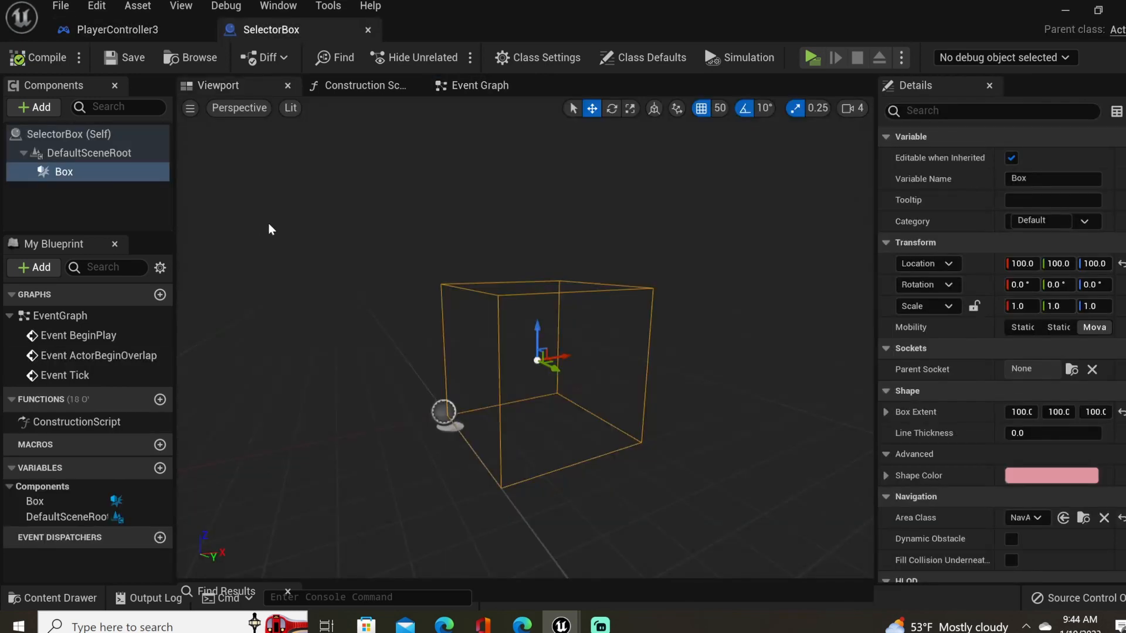
pyautogui.moveTo(63, 172)
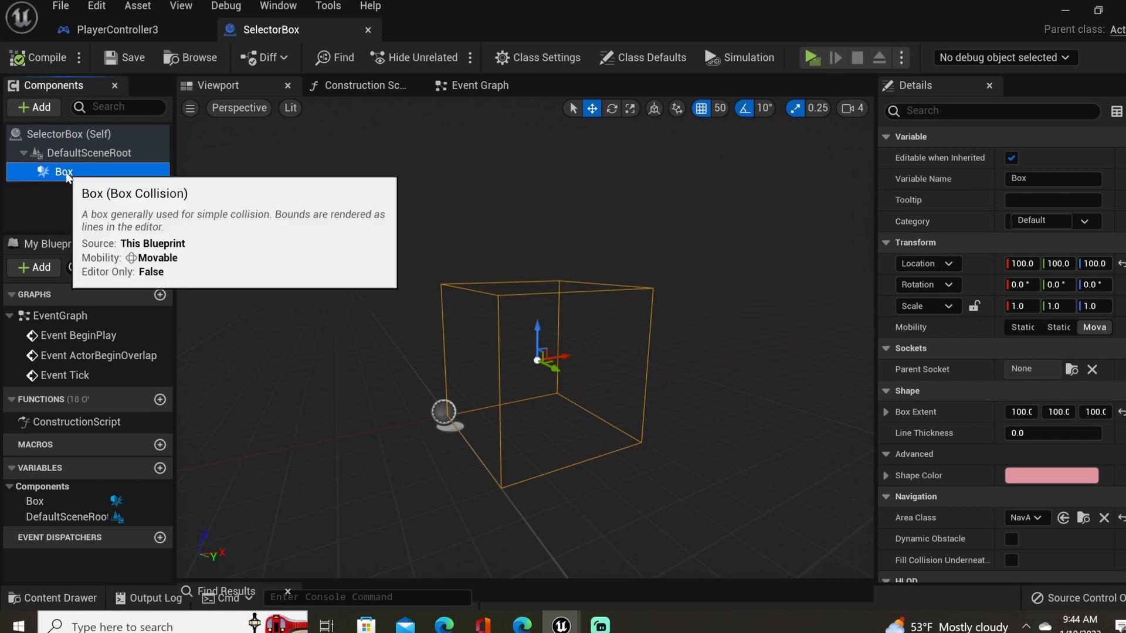
pyautogui.scroll(-3)
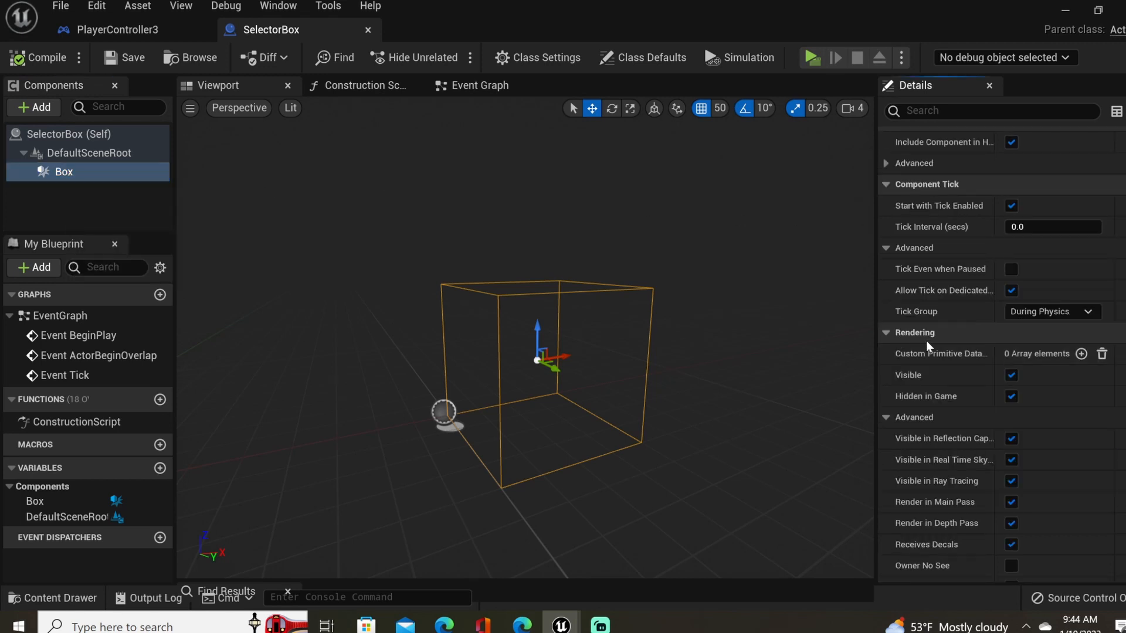
pyautogui.moveTo(1011, 395)
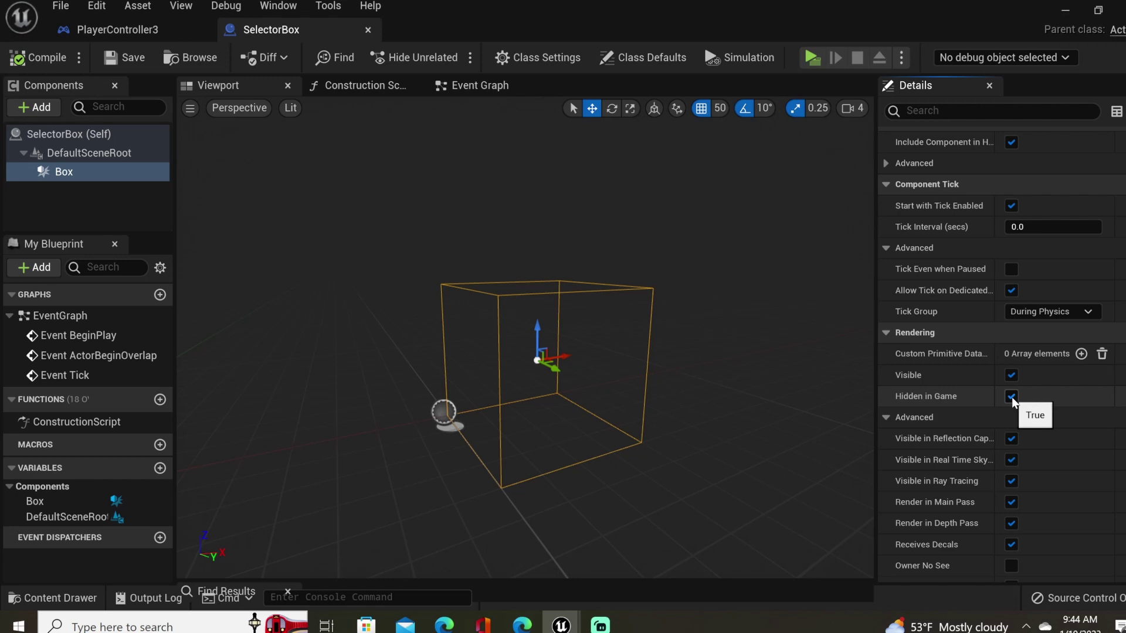
pyautogui.click(1010, 395)
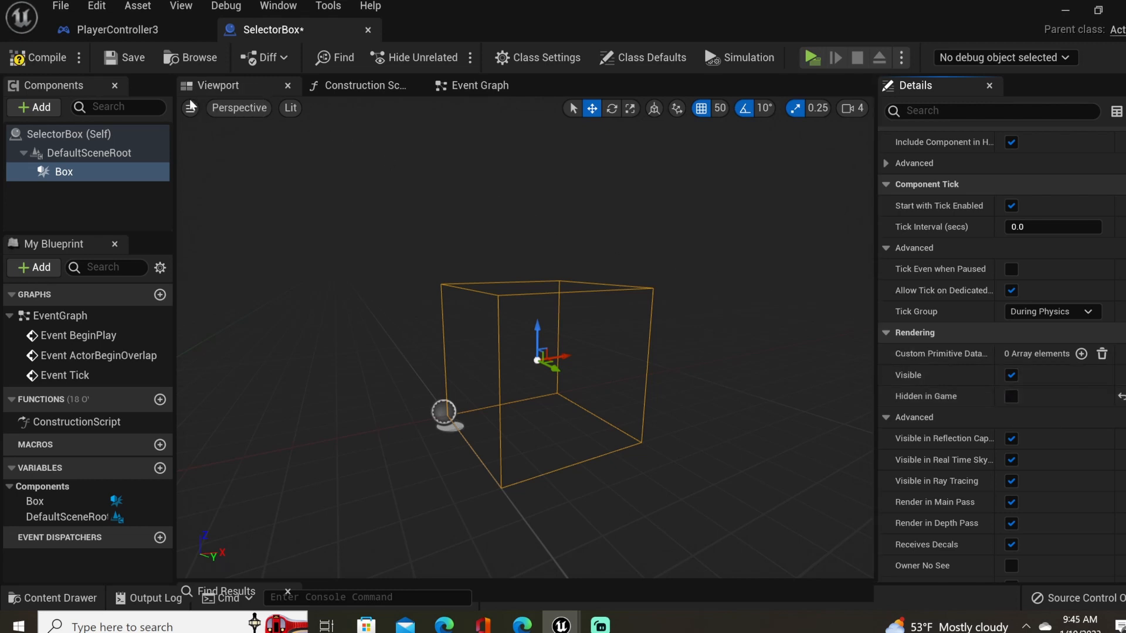
pyautogui.click(809, 57)
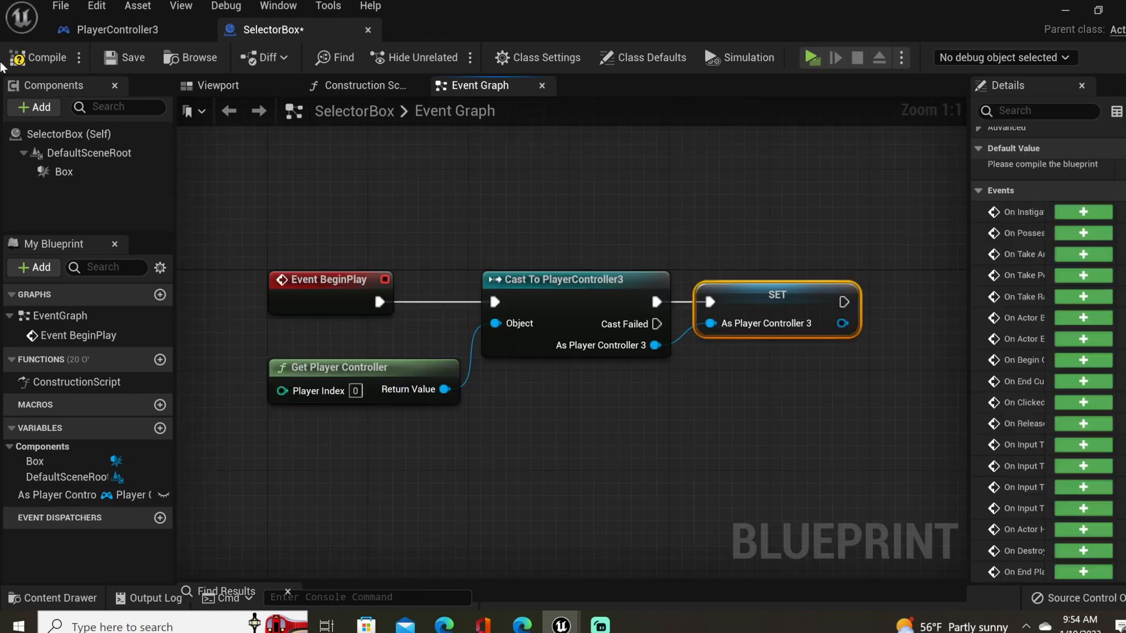
# Store the player controller cast to PlayerController3 in a variable on SelectorBox BeginPlay.
pyautogui.scroll(-3)
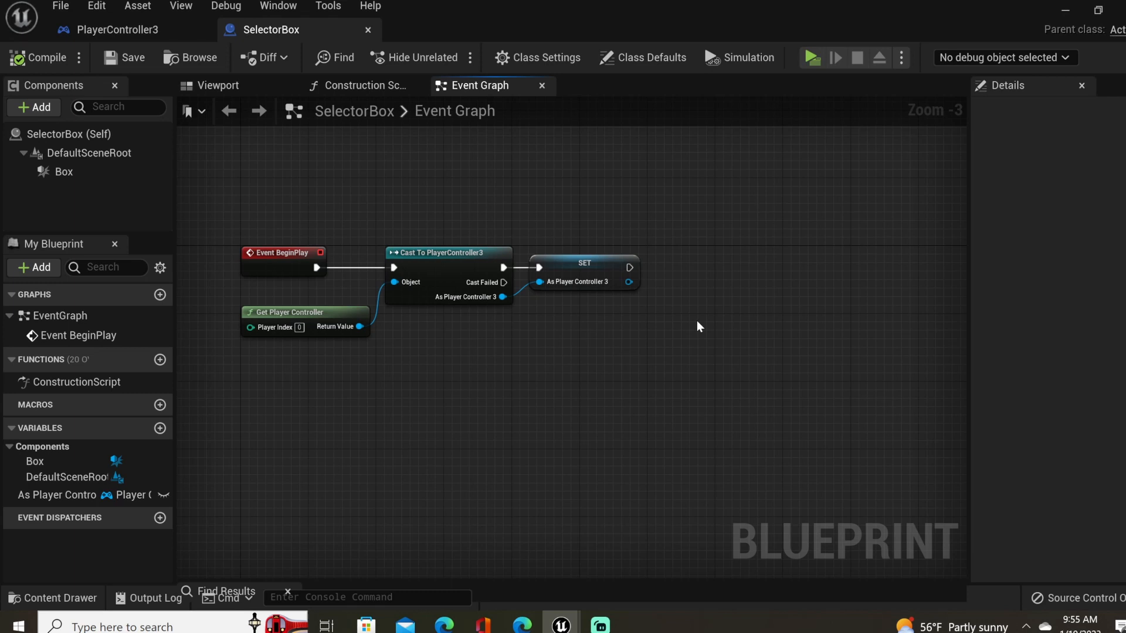
pyautogui.moveTo(252, 394)
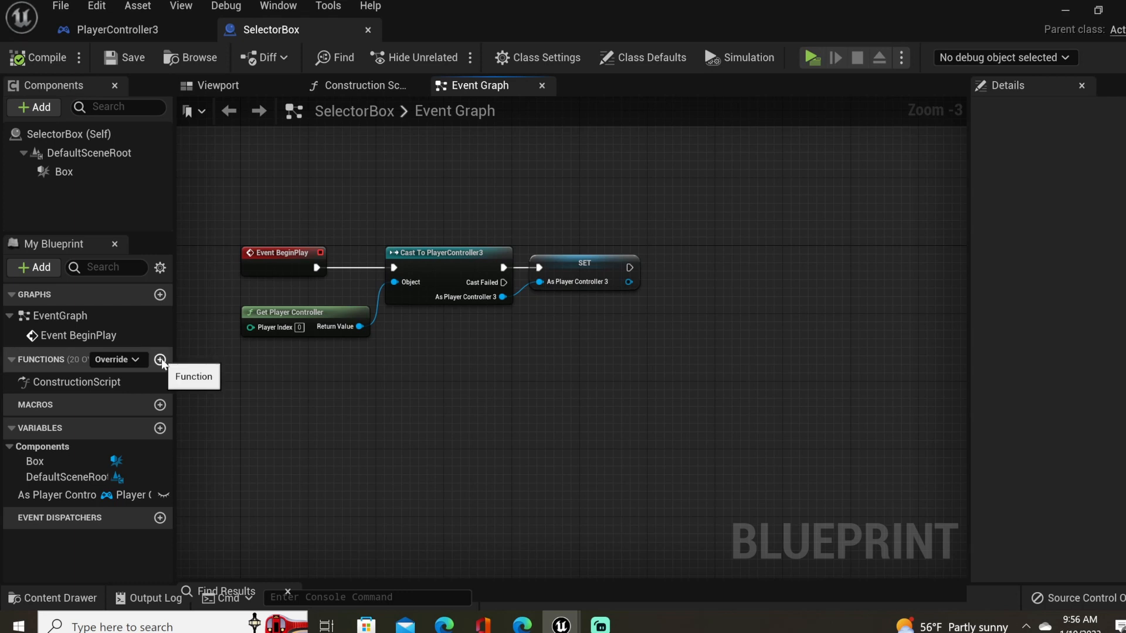
# Create Follow Mouse Cursor setting box extent to cursor hit location minus actor location, called before a Delay.
pyautogui.click(160, 360)
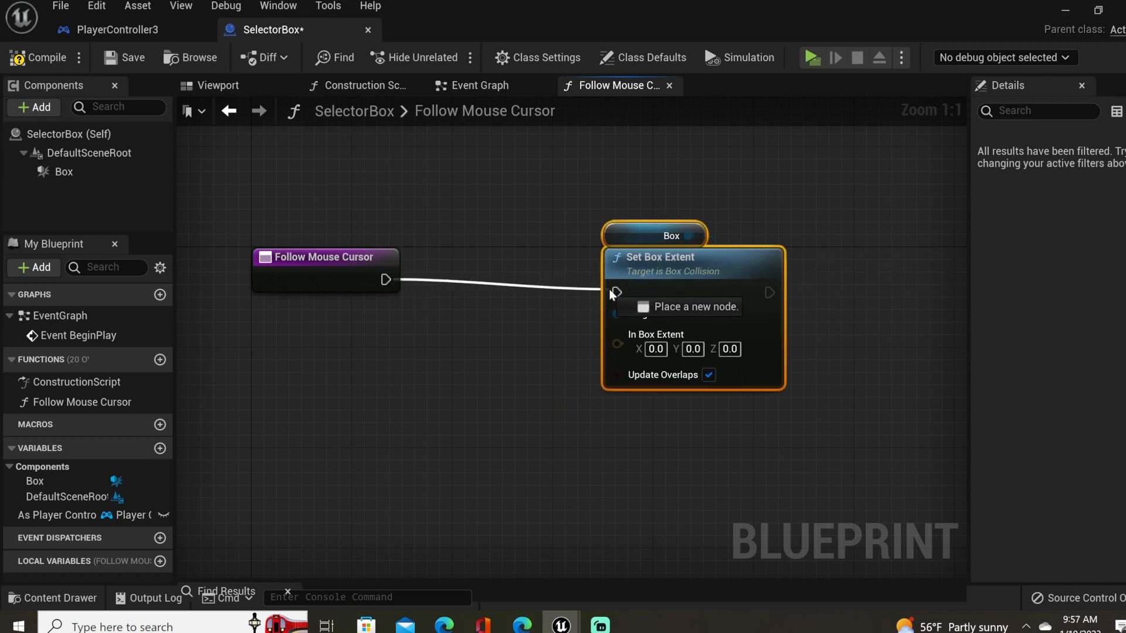
pyautogui.scroll(-3)
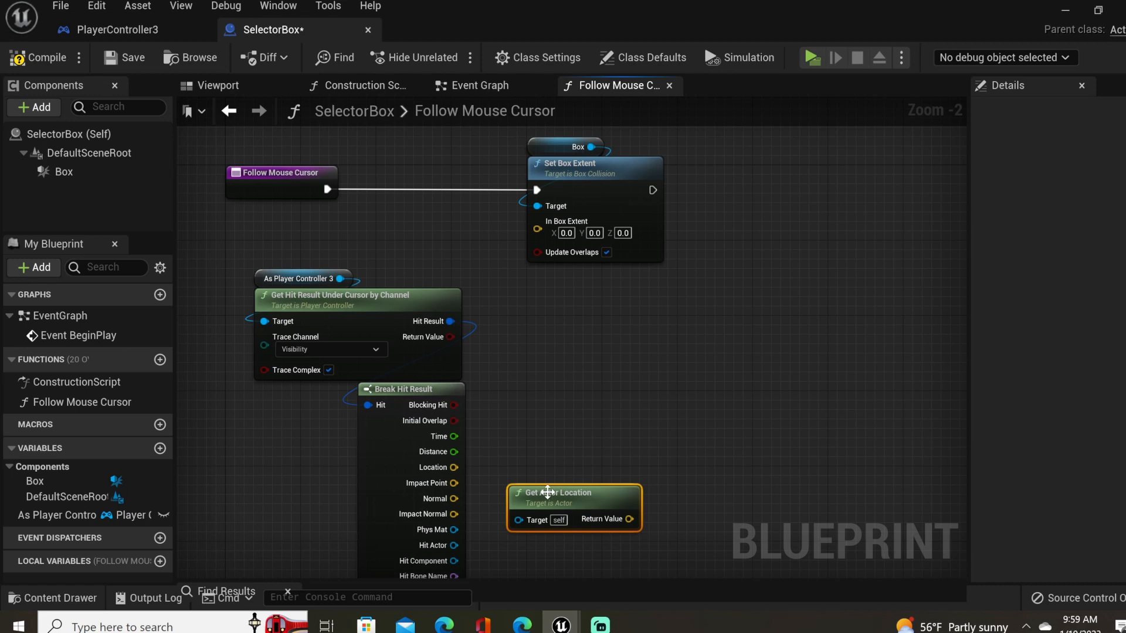
pyautogui.moveTo(564, 501)
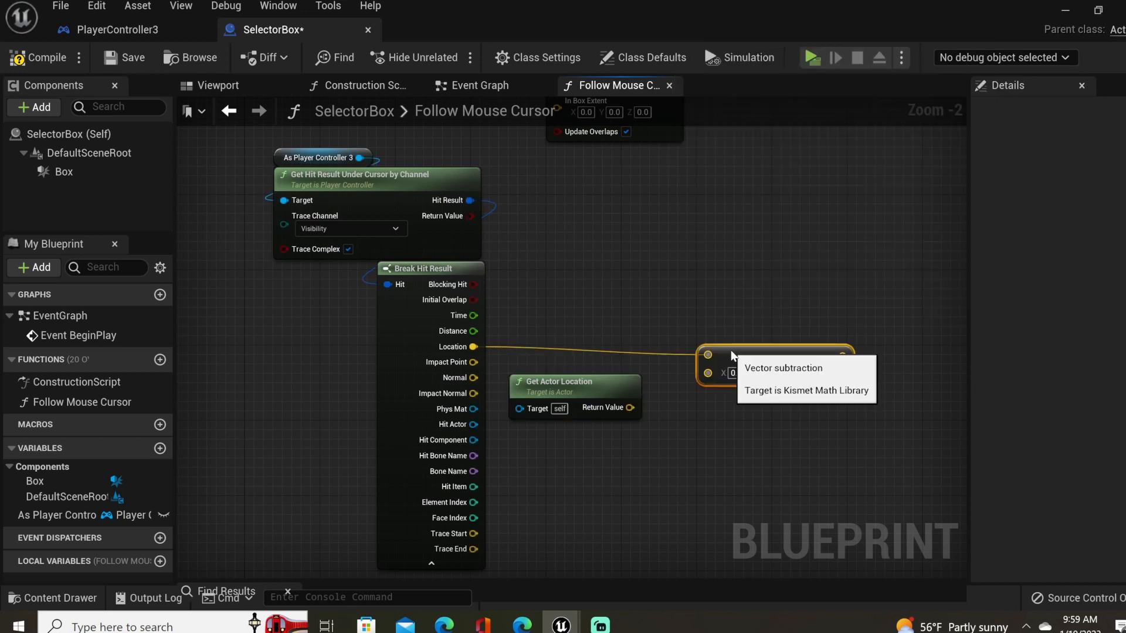
pyautogui.moveTo(537, 408)
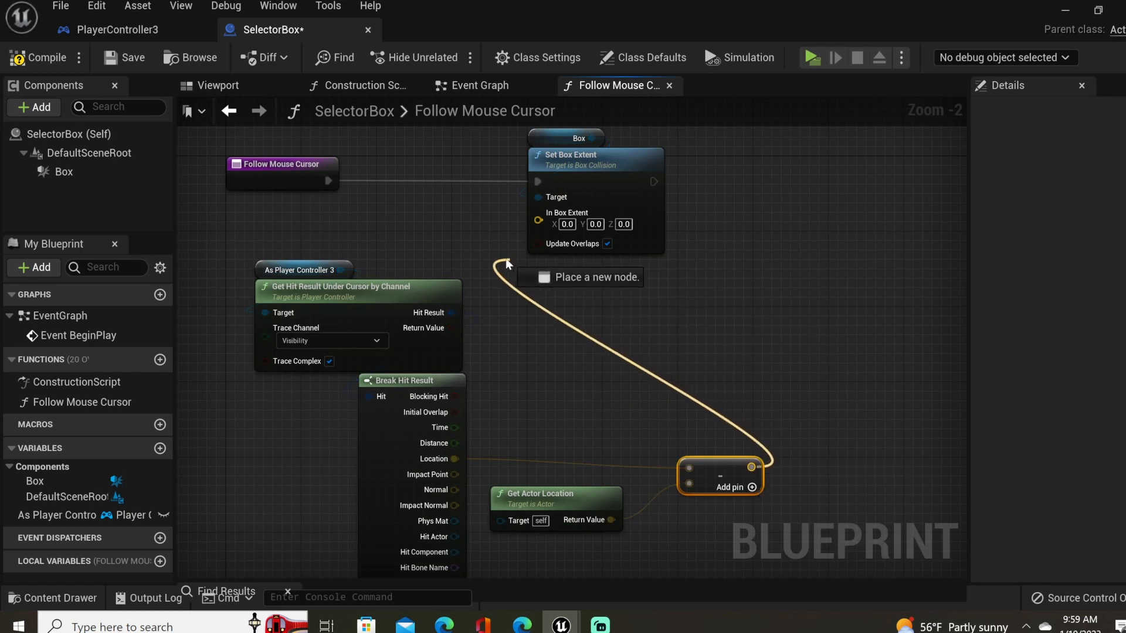
pyautogui.click(481, 85)
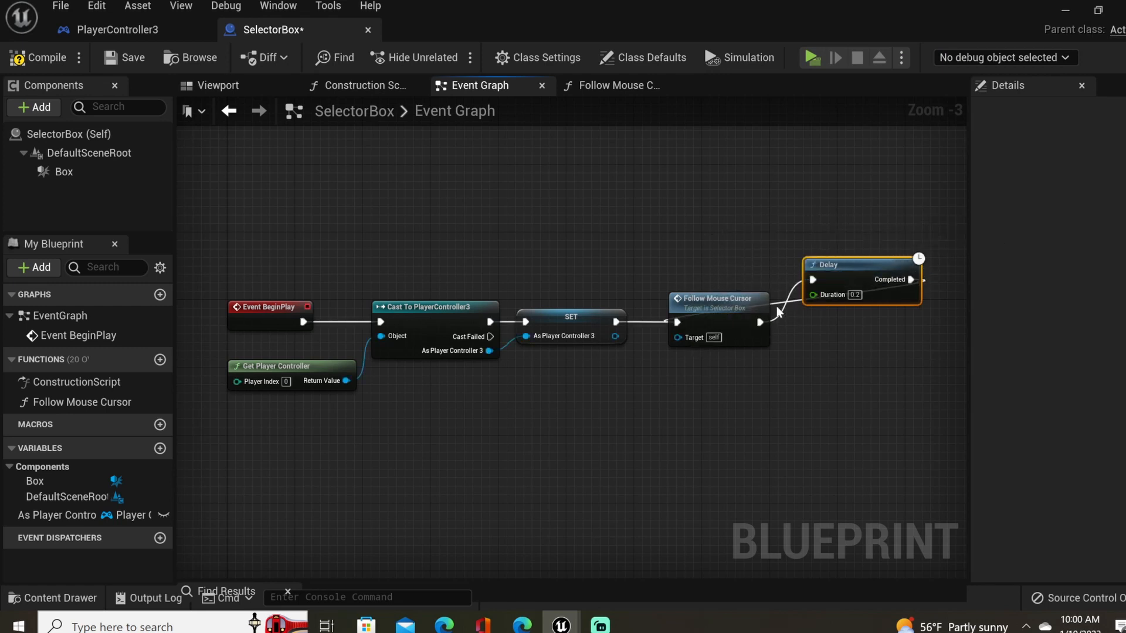
# Play the GridComposition level to check the selector outline on the grid.
pyautogui.click(809, 57)
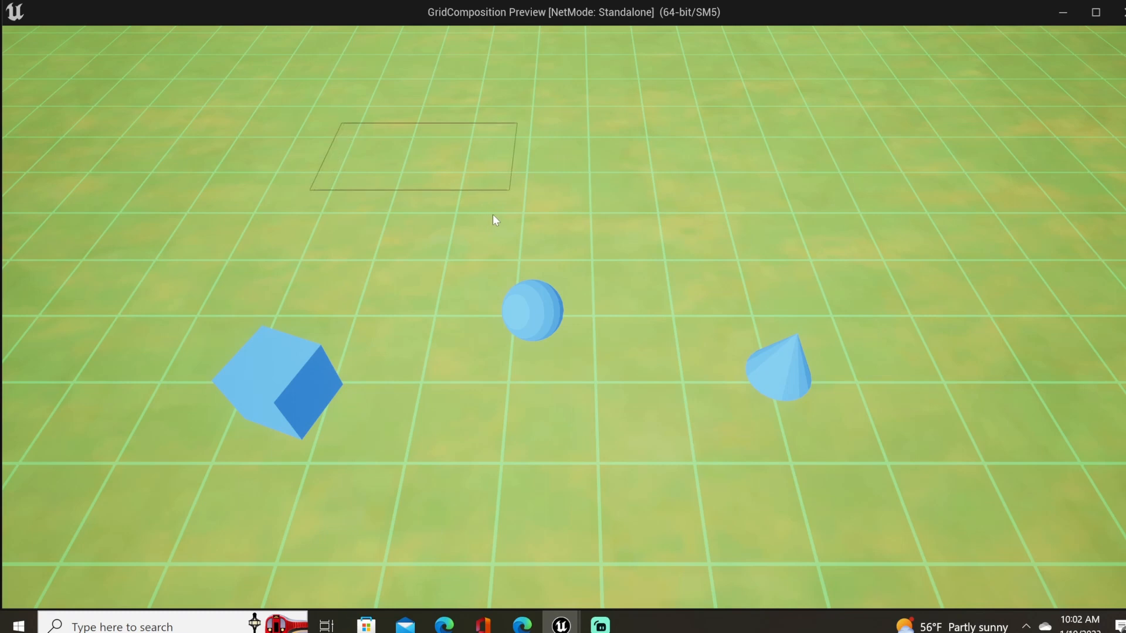
pyautogui.moveTo(503, 220)
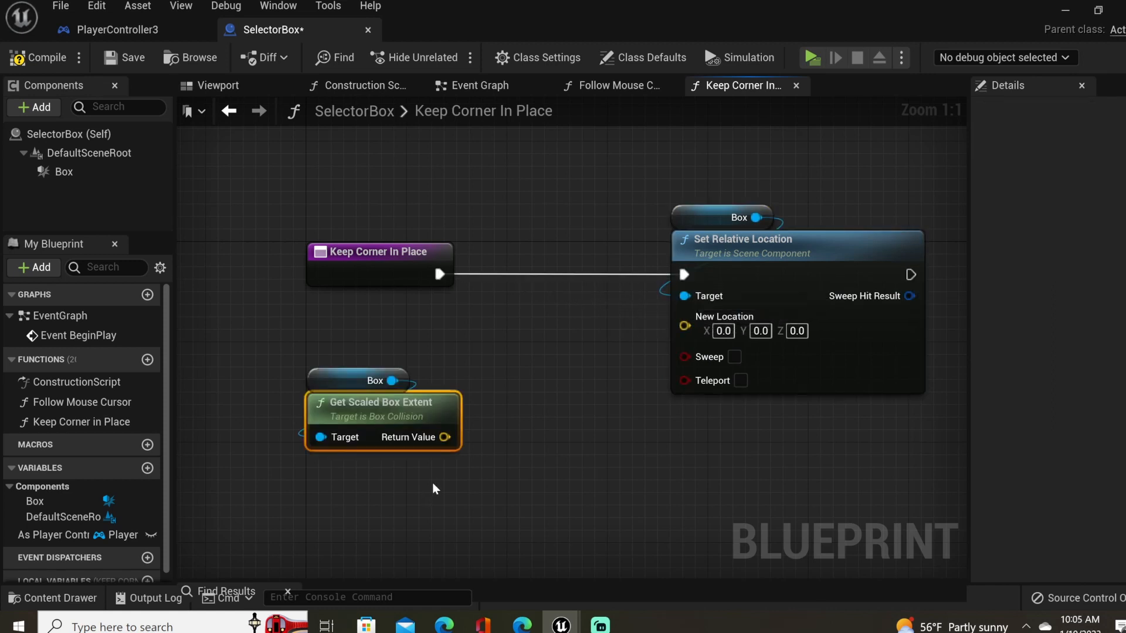
pyautogui.moveTo(393, 414)
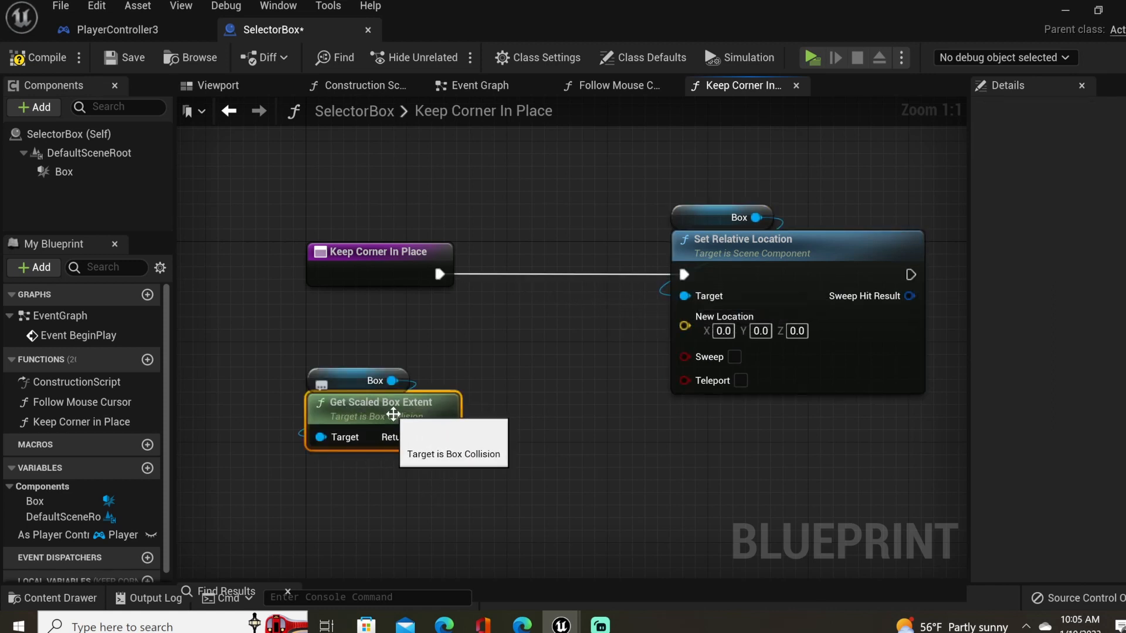
pyautogui.moveTo(447, 437)
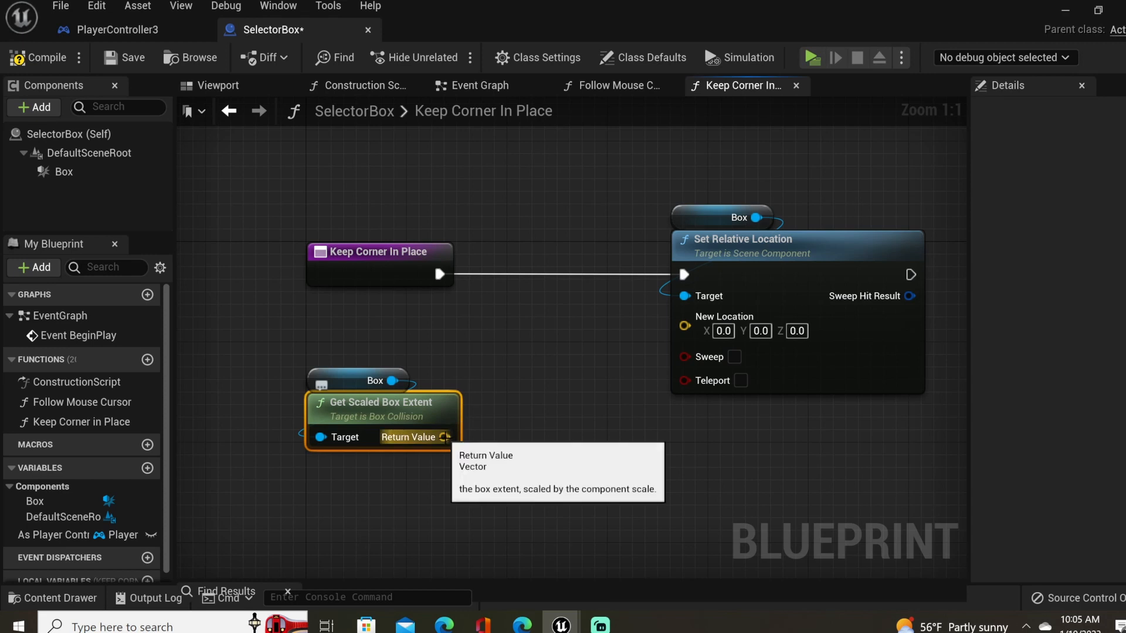
# Call Keep Corner In Place between Follow Mouse Cursor and Delay in the event graph, then compile.
pyautogui.click(477, 85)
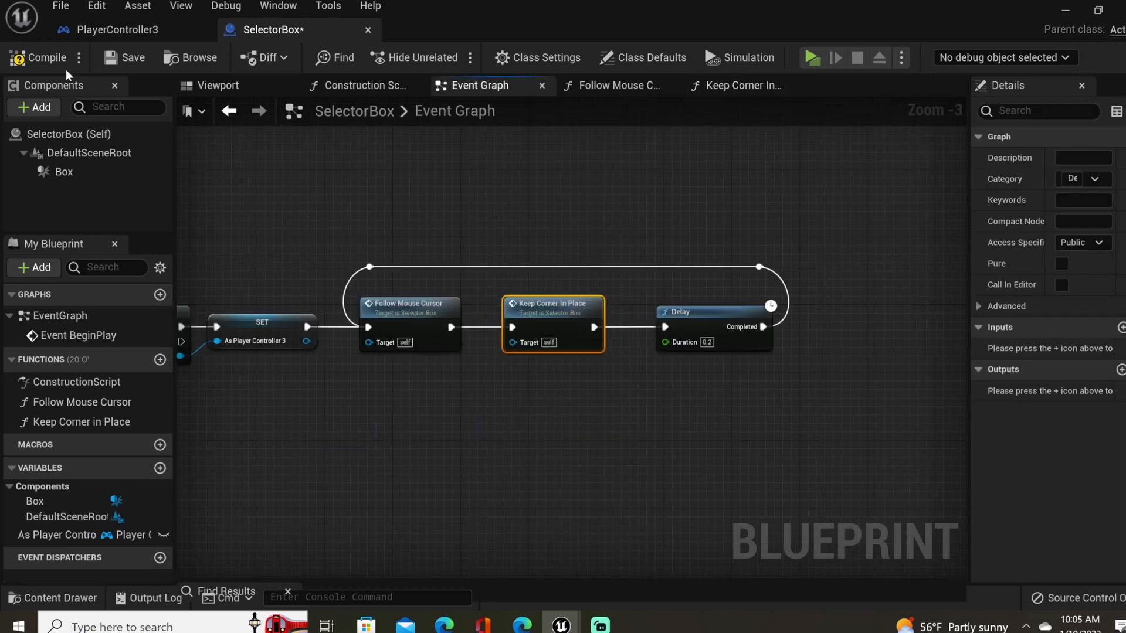
pyautogui.click(809, 57)
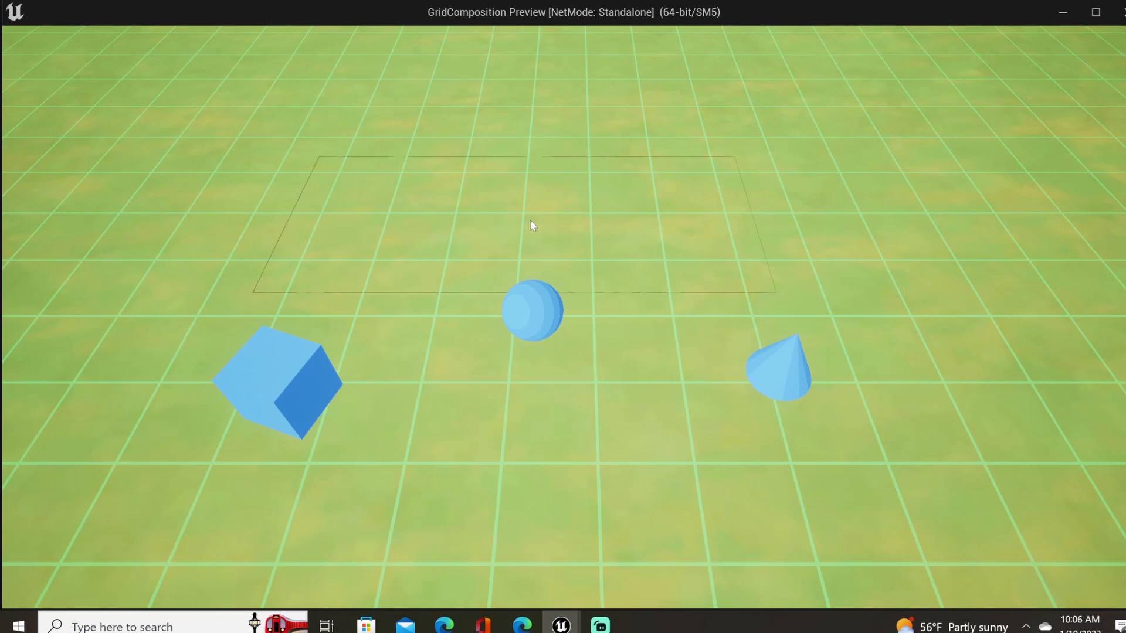
pyautogui.moveTo(581, 227)
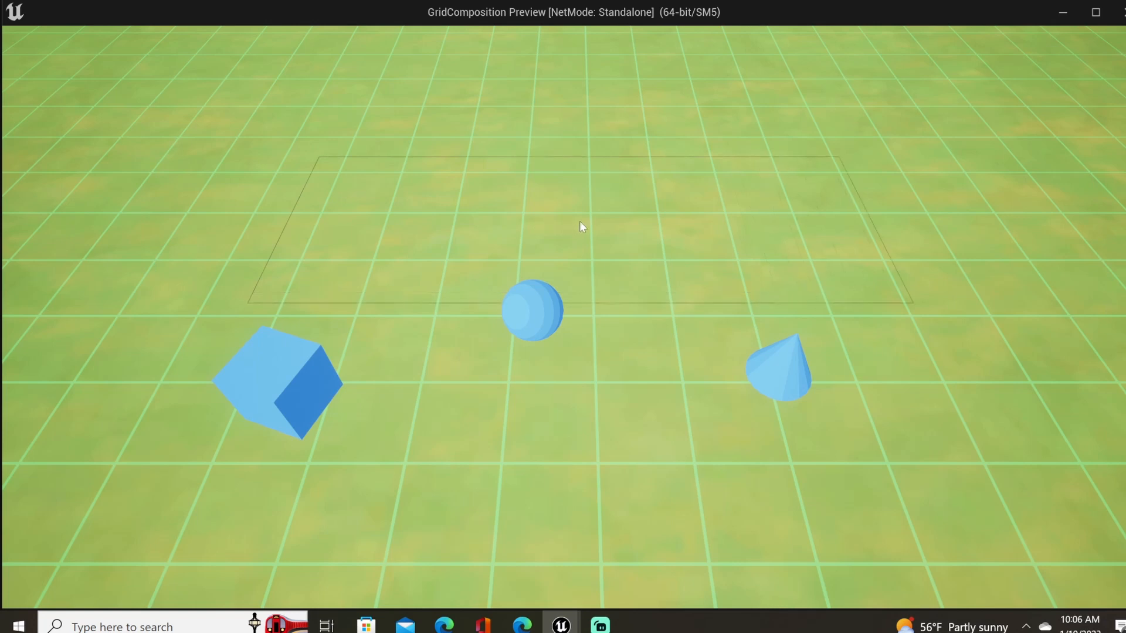
pyautogui.click(561, 627)
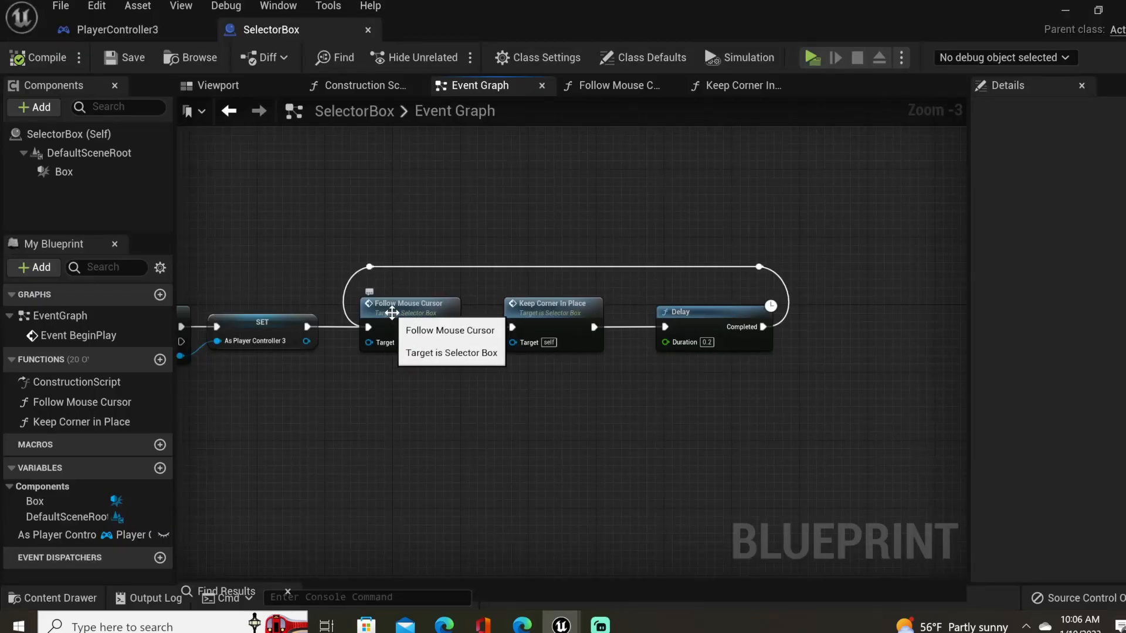
# Multiply the cursor offset by a 0.5 float into In Box Extent and give the Box a Z extent of 1000.
pyautogui.click(618, 85)
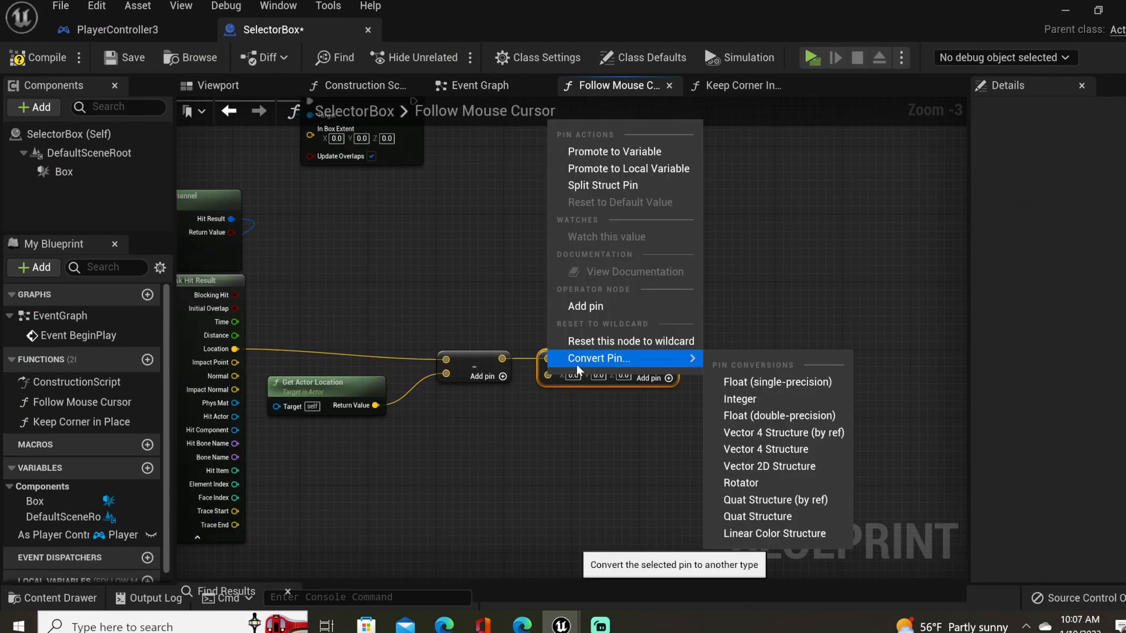
pyautogui.click(776, 381)
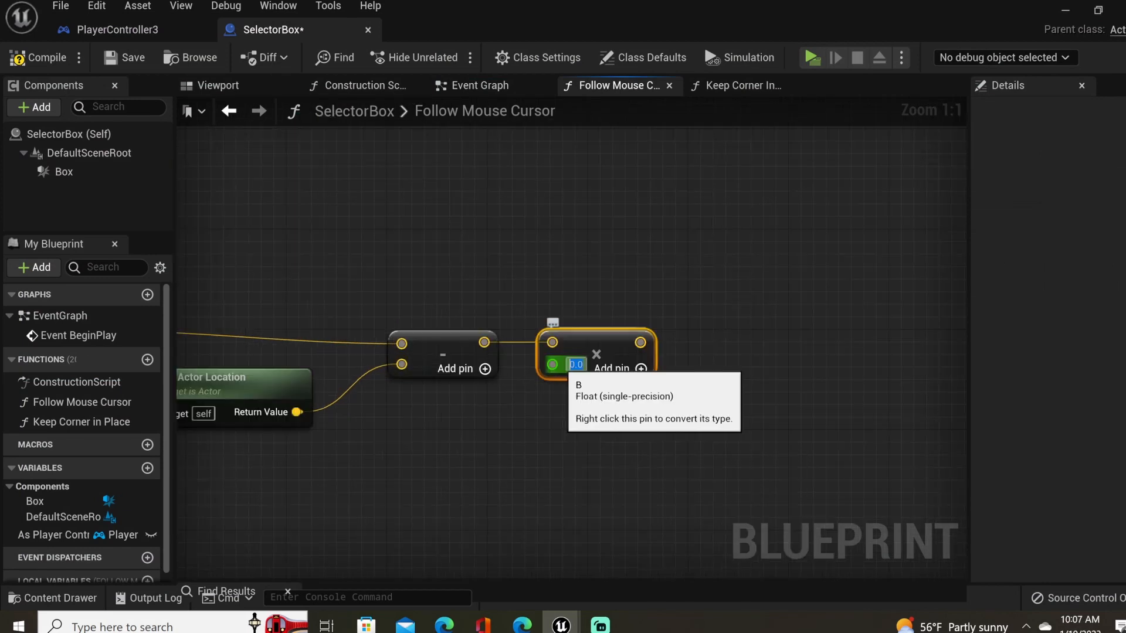
pyautogui.moveTo(560, 369)
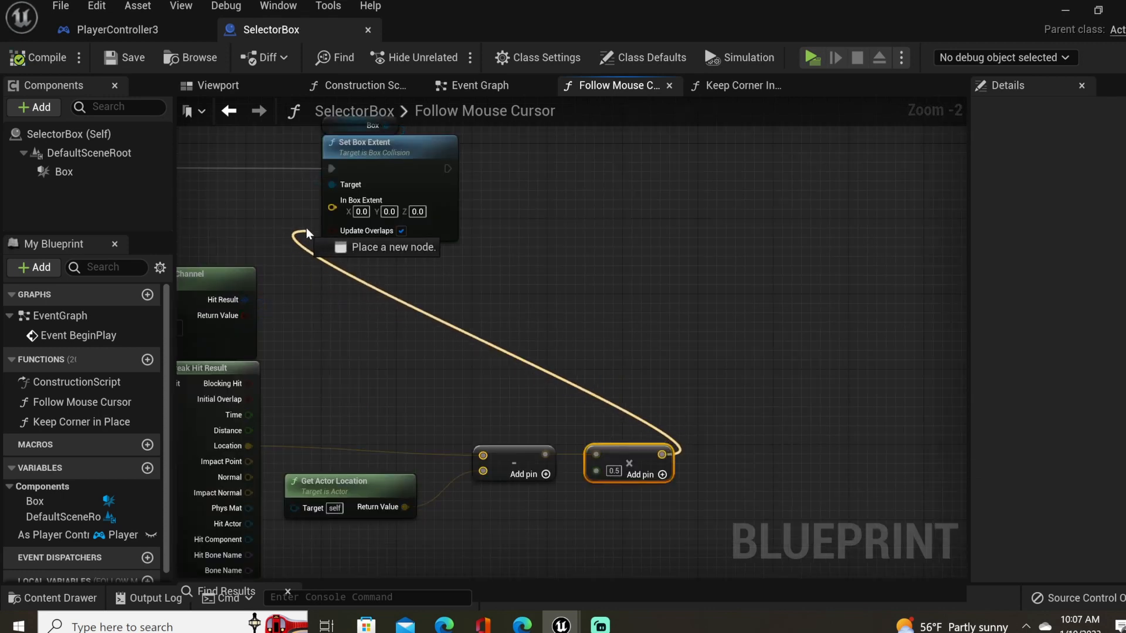
pyautogui.click(809, 57)
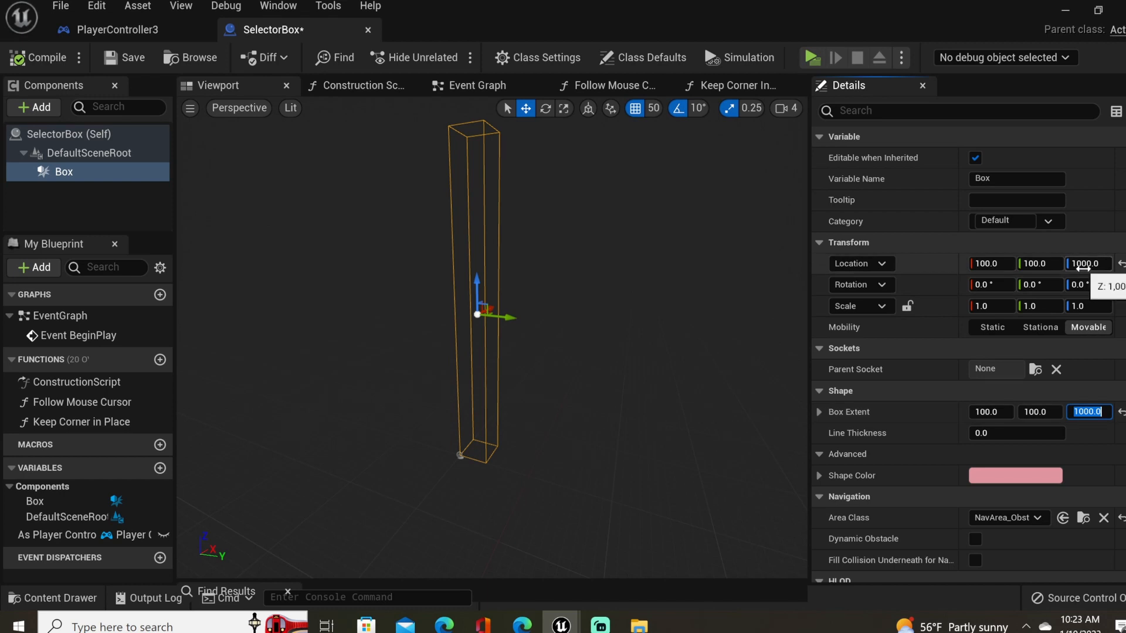
# Feed Make Vector with Z 500 into Set Box Extent and offset the box by its scaled X and Y extents.
pyautogui.click(615, 86)
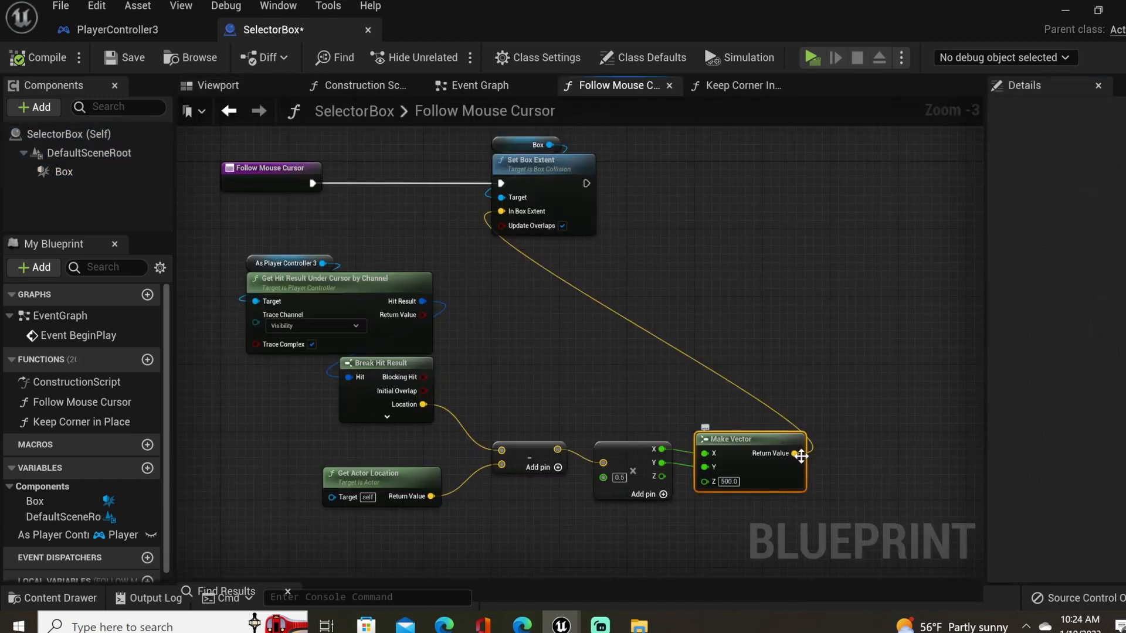
pyautogui.moveTo(774, 478)
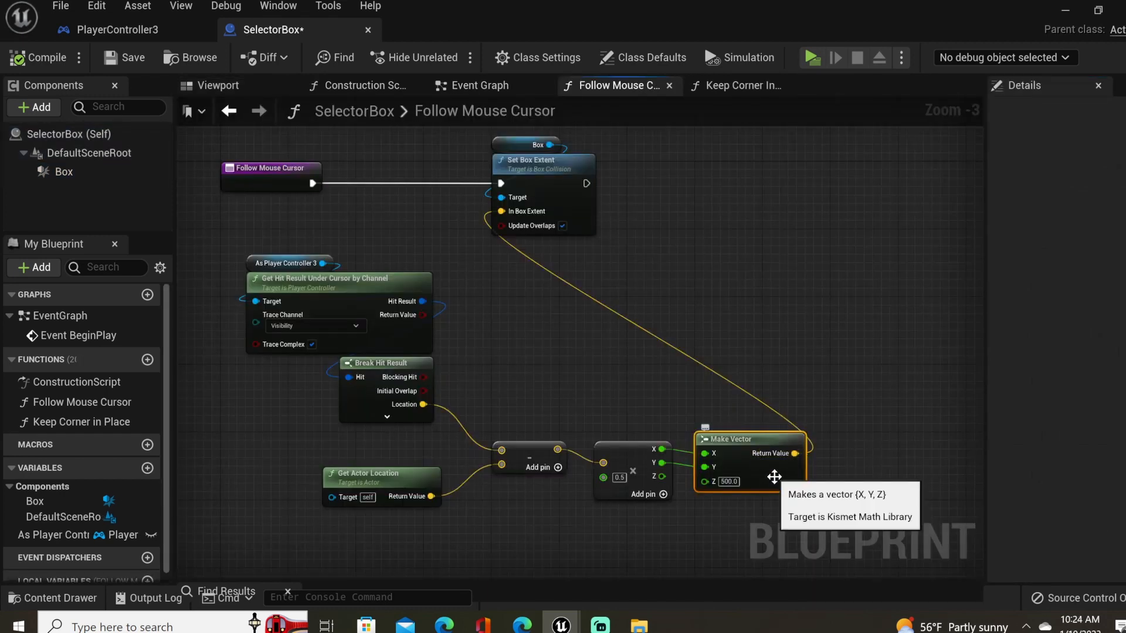
pyautogui.moveTo(757, 462)
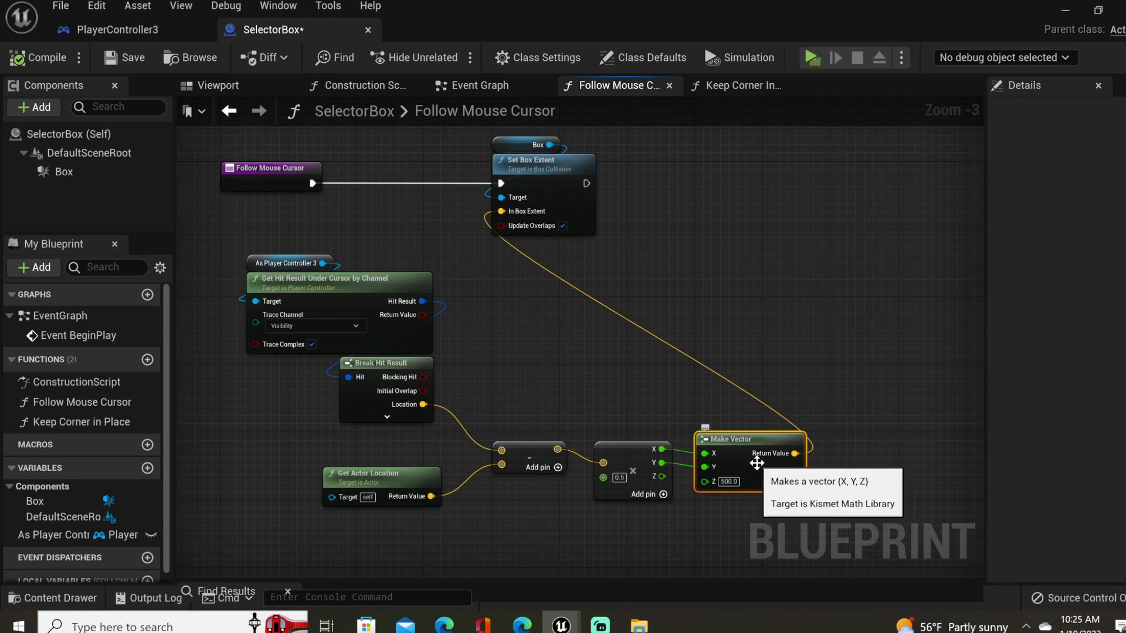
pyautogui.click(740, 86)
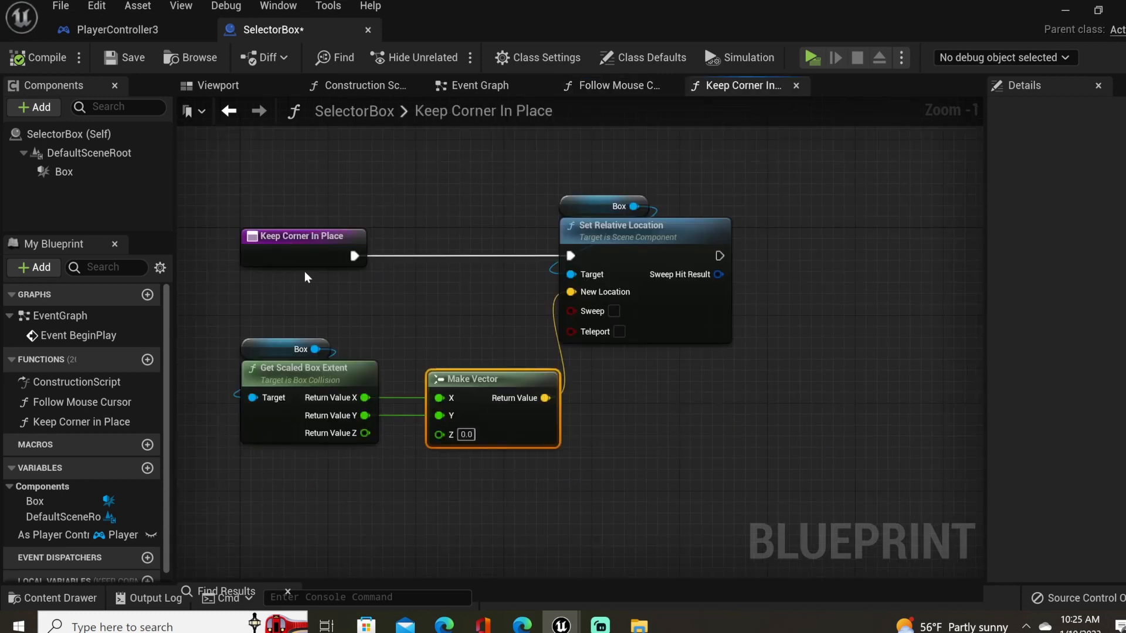
pyautogui.click(810, 57)
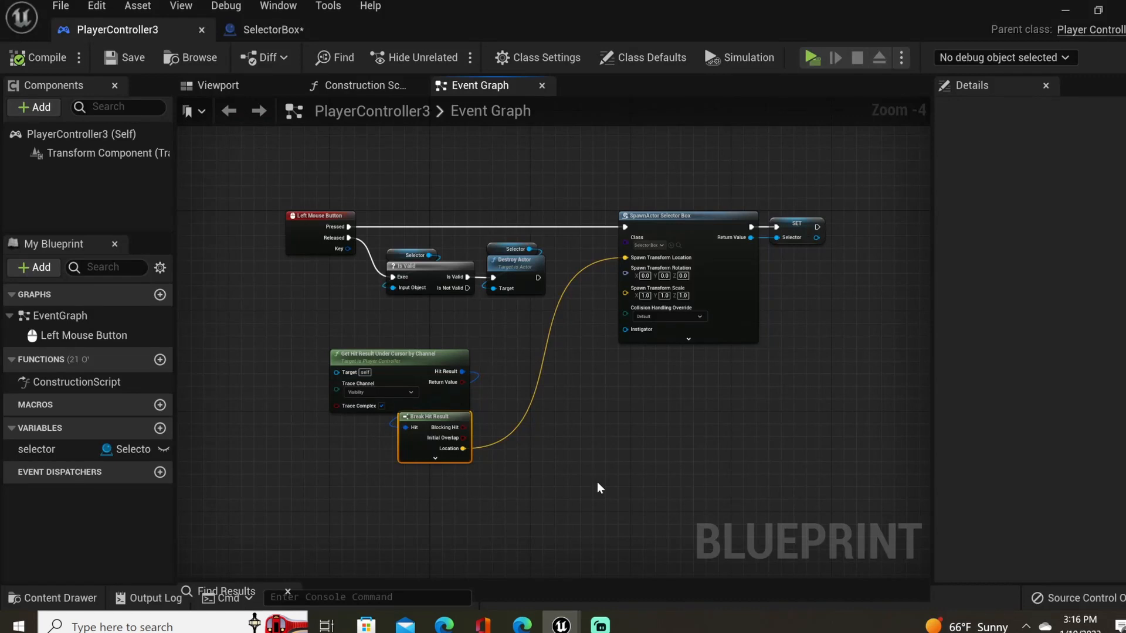
pyautogui.moveTo(593, 482)
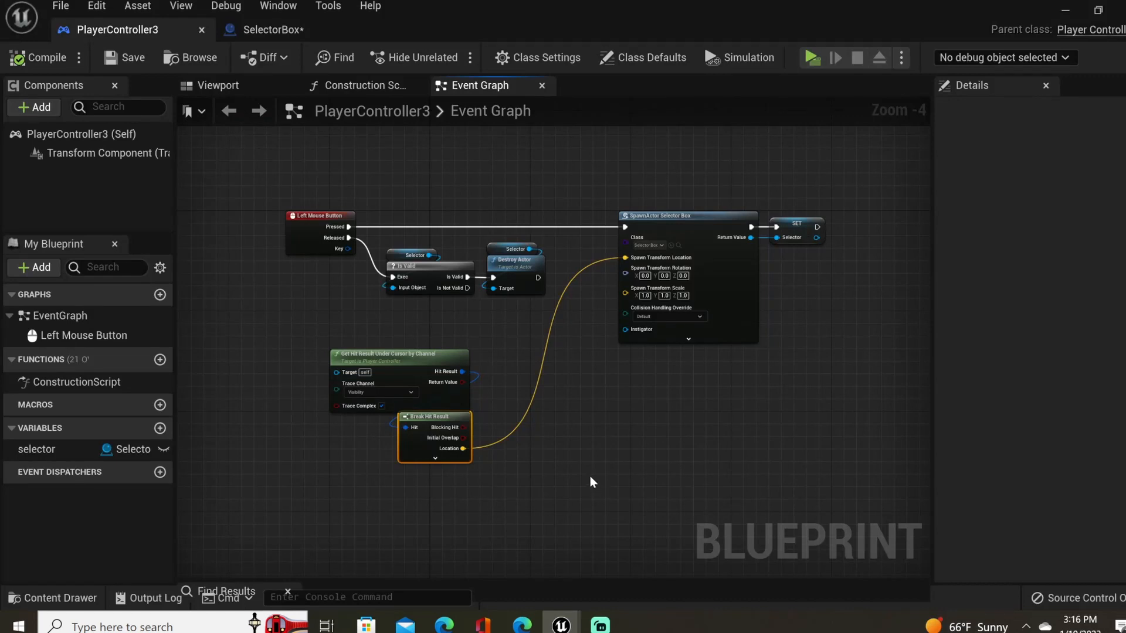
pyautogui.moveTo(584, 472)
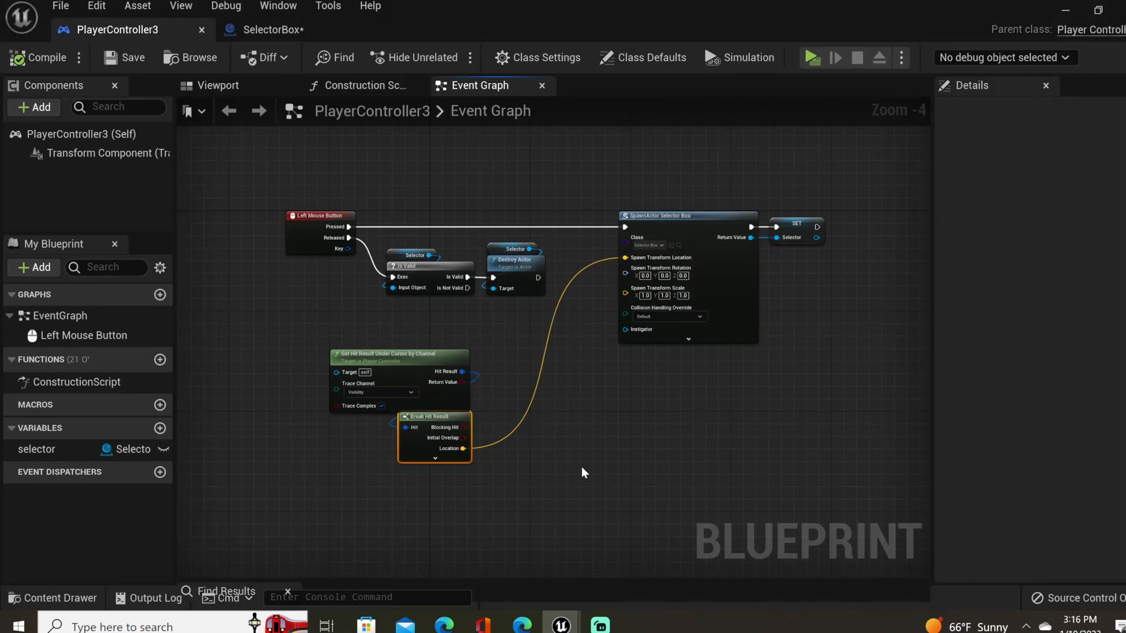
pyautogui.moveTo(575, 359)
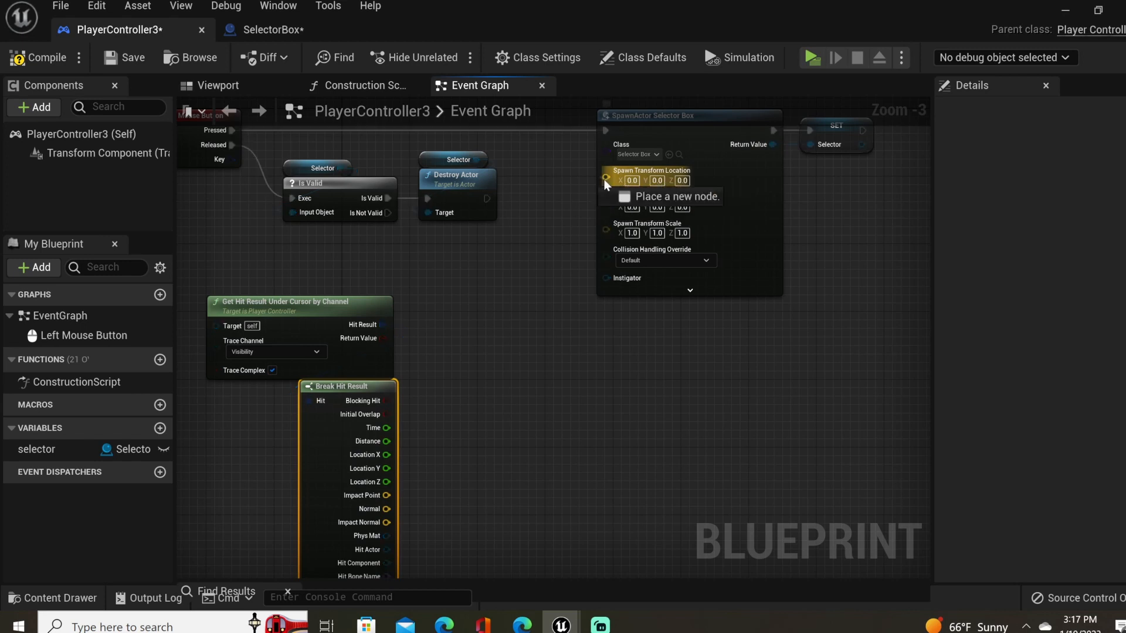
# Snap the hit location's X and Y to a new Grid Size variable via divide, round and multiply into Make Vector.
pyautogui.click(605, 179)
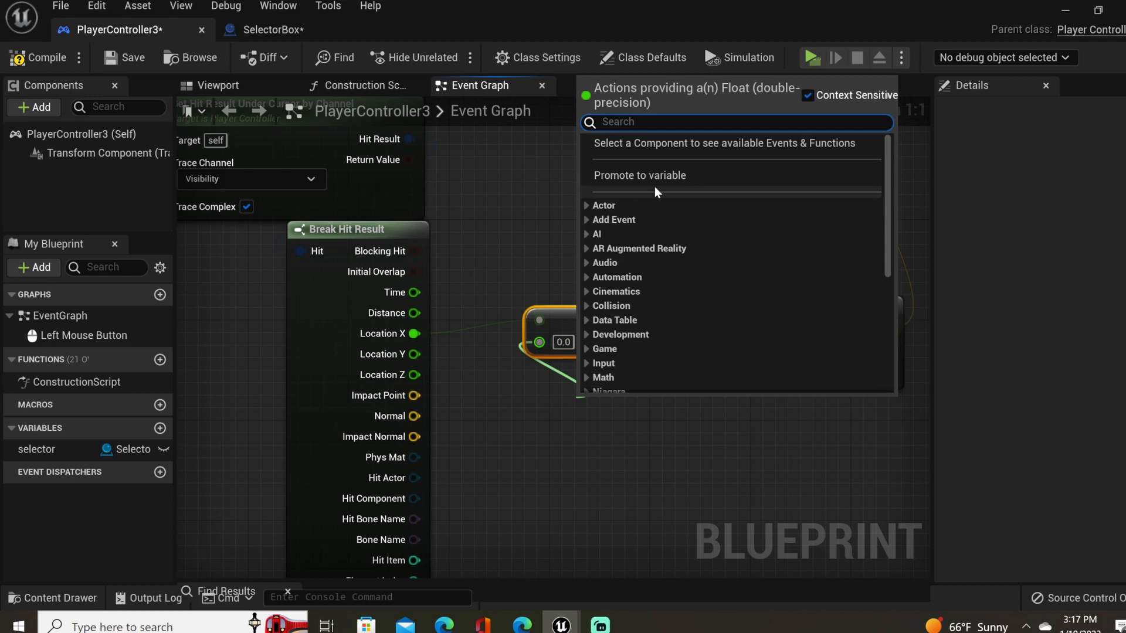
pyautogui.click(638, 175)
pyautogui.write('mul')
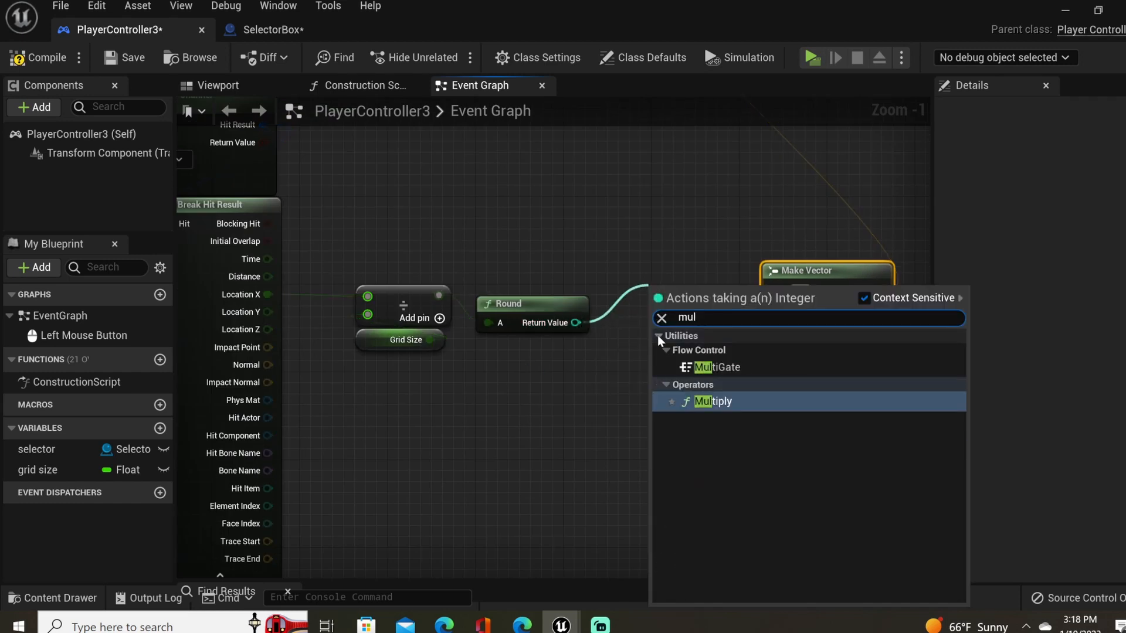
pyautogui.click(712, 401)
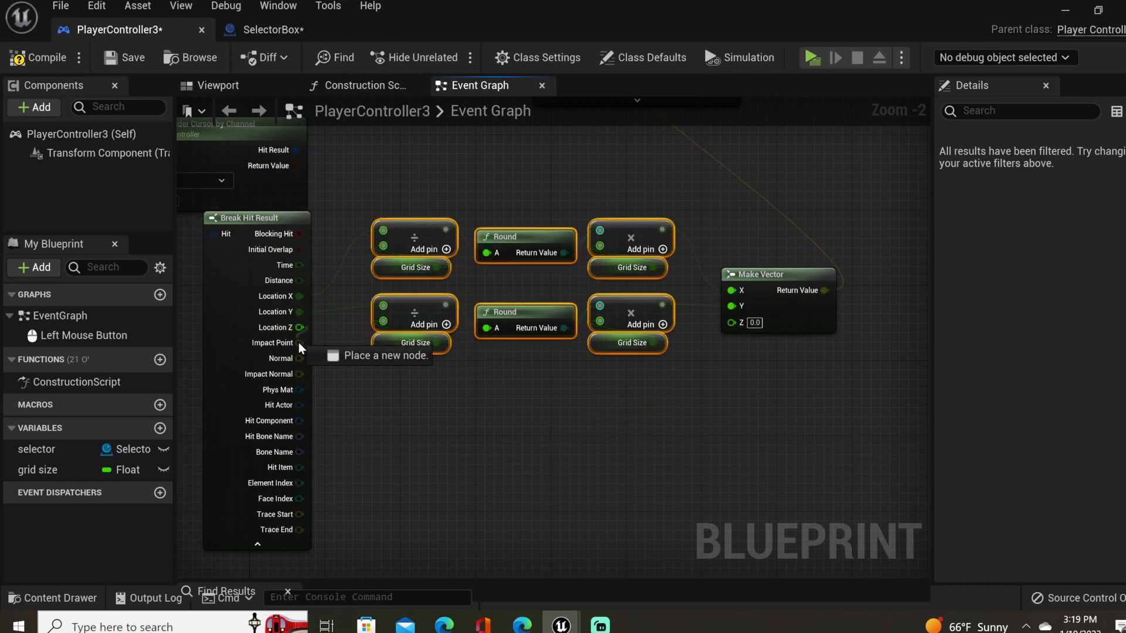
pyautogui.scroll(-3)
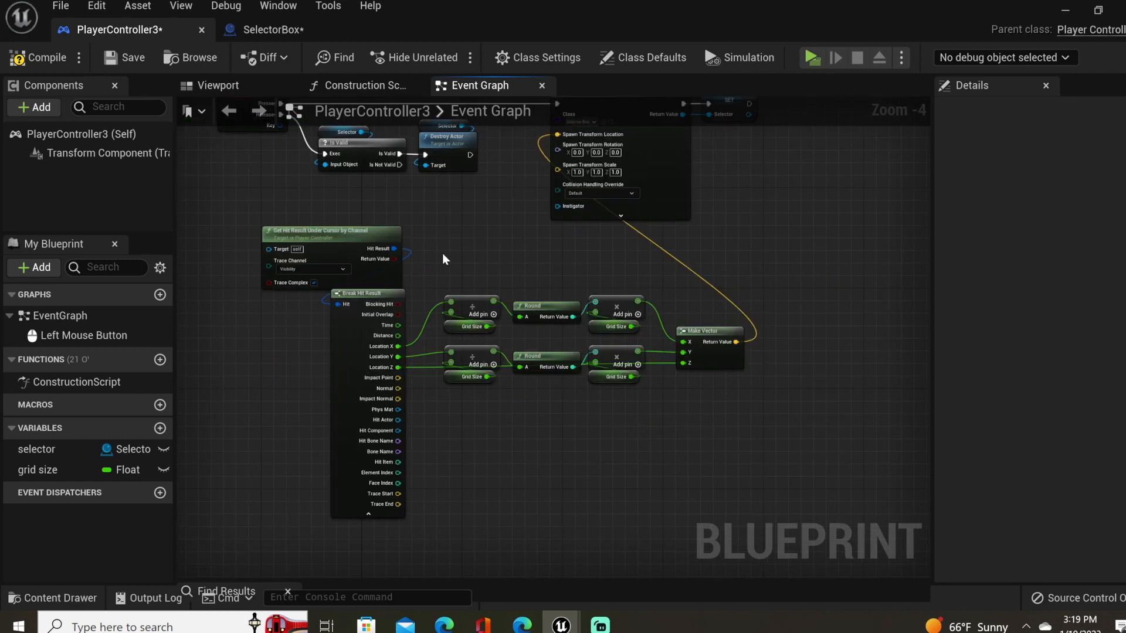
# Compile the SelectorBox blueprint so the Grid Size default becomes editable.
pyautogui.click(273, 30)
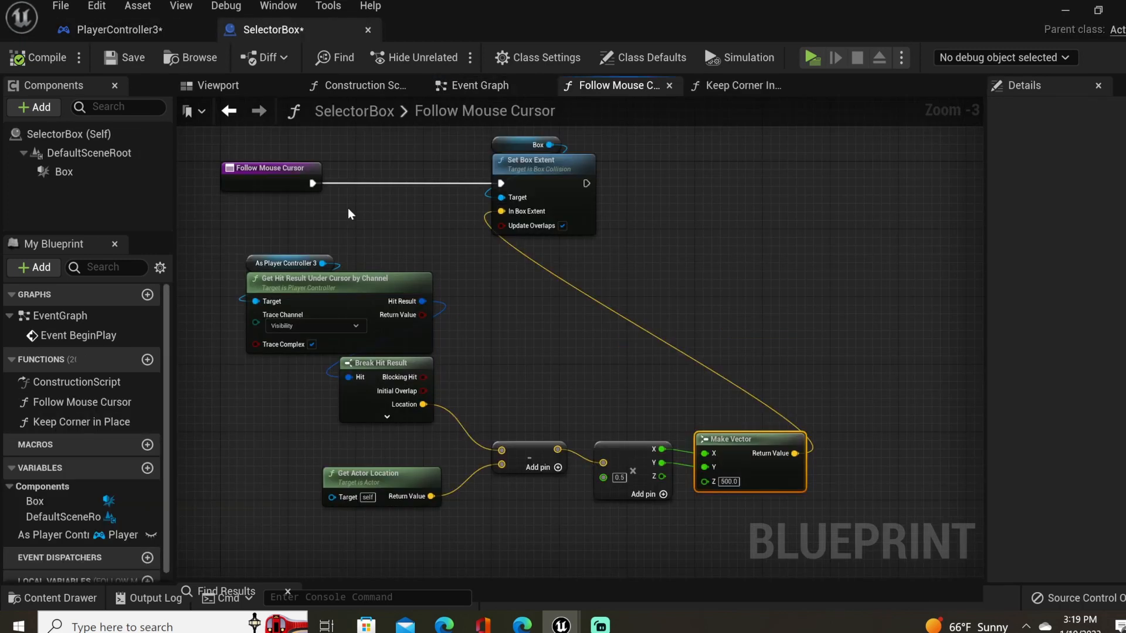
pyautogui.moveTo(285, 199)
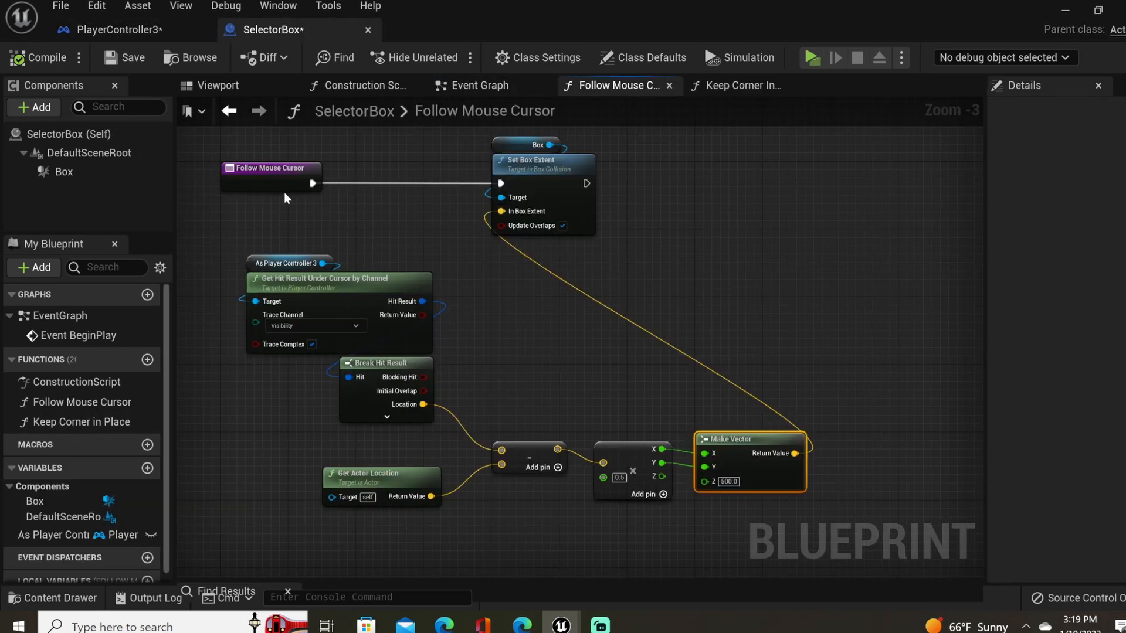
pyautogui.scroll(-3)
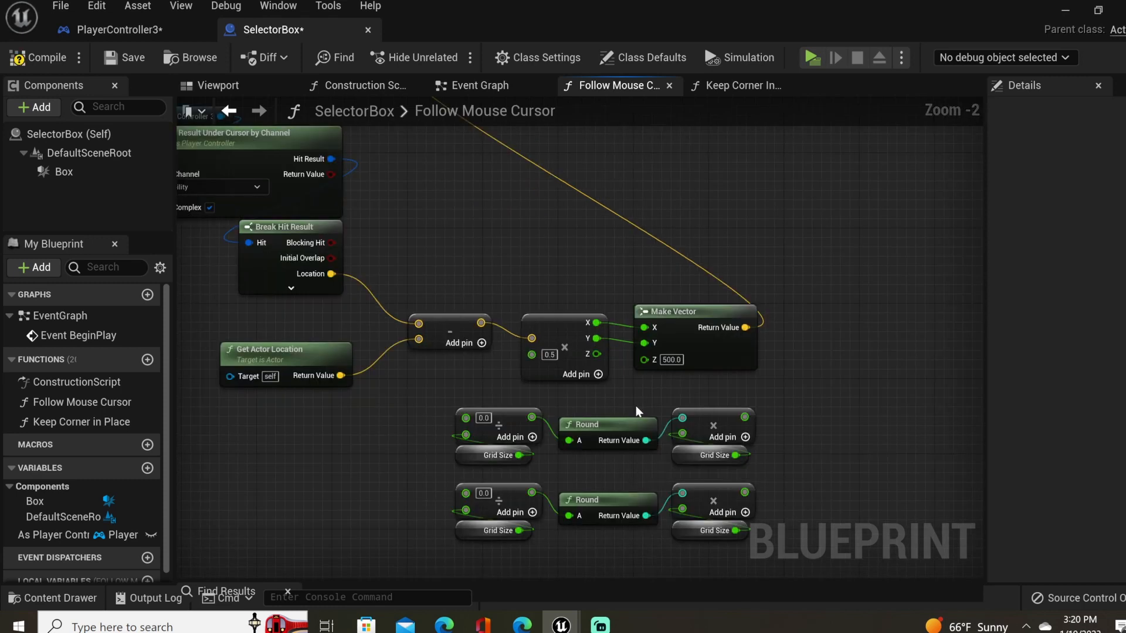
pyautogui.moveTo(703, 322)
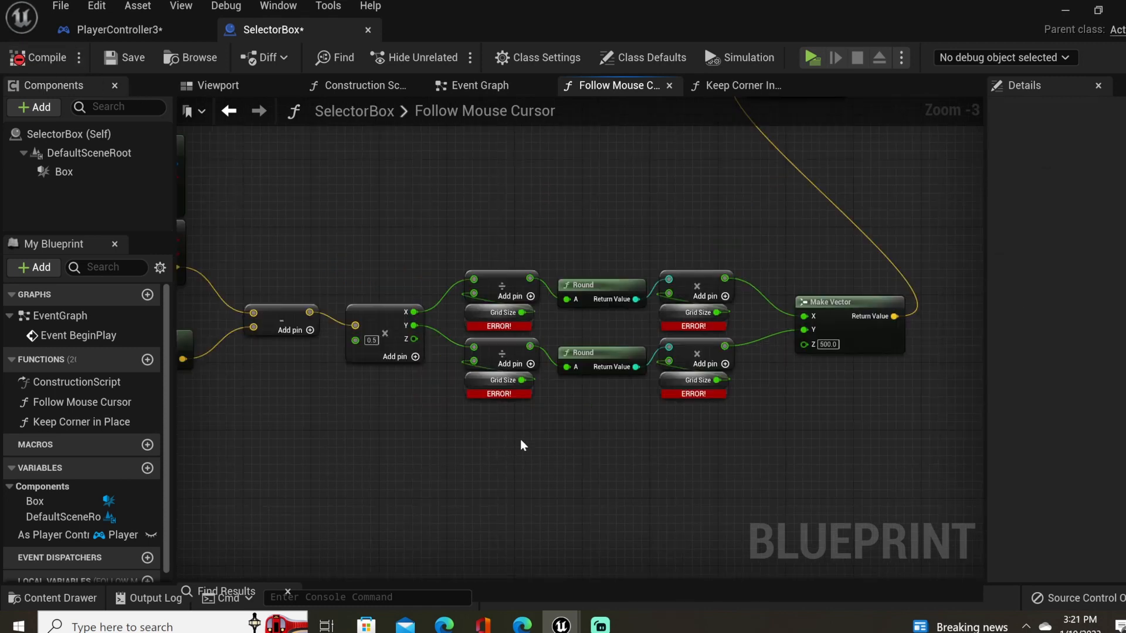
pyautogui.moveTo(474, 411)
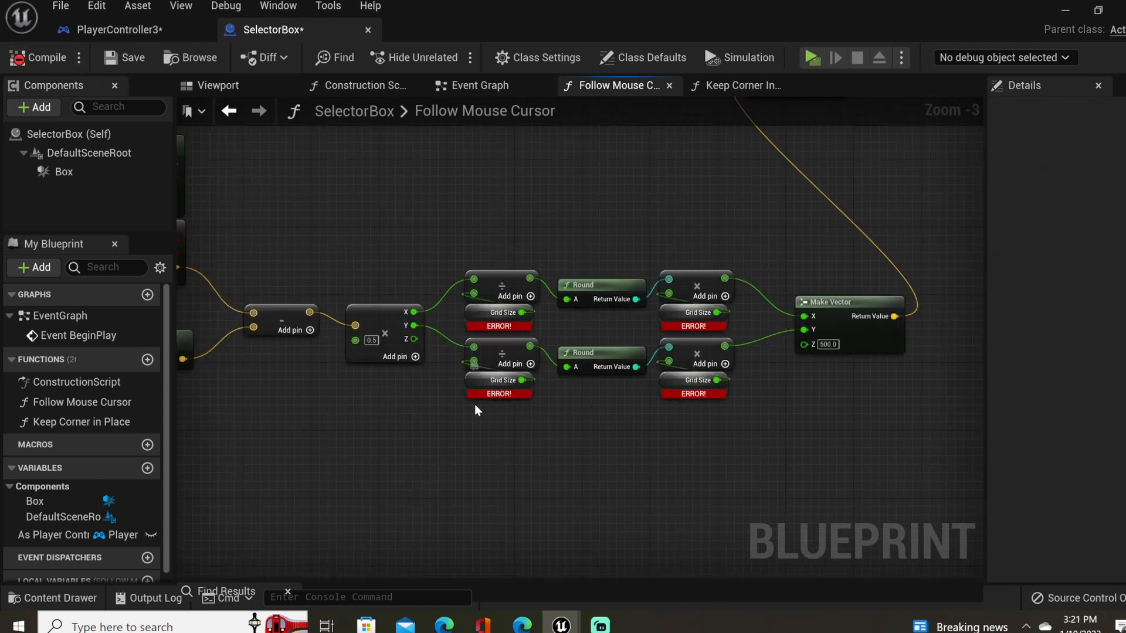
pyautogui.moveTo(480, 382)
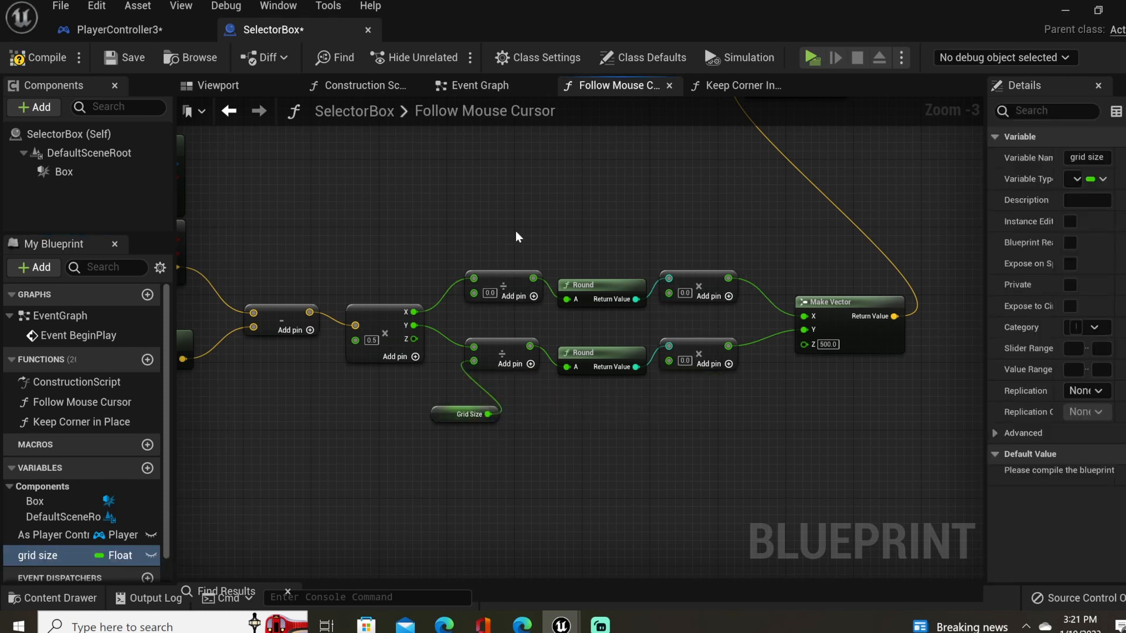
pyautogui.click(43, 58)
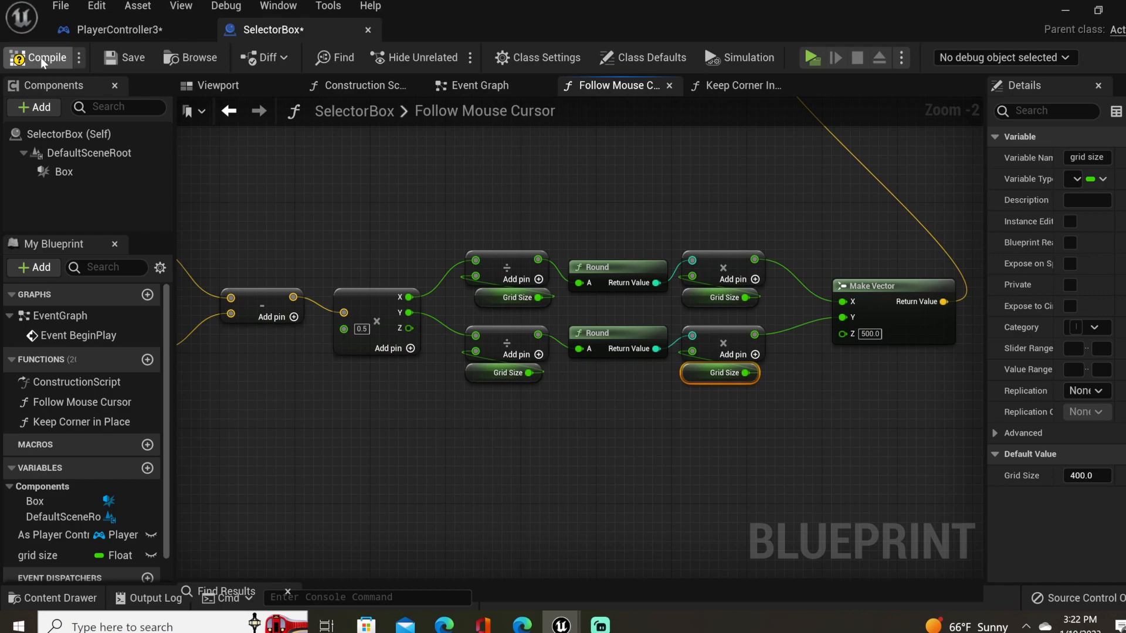
pyautogui.click(810, 58)
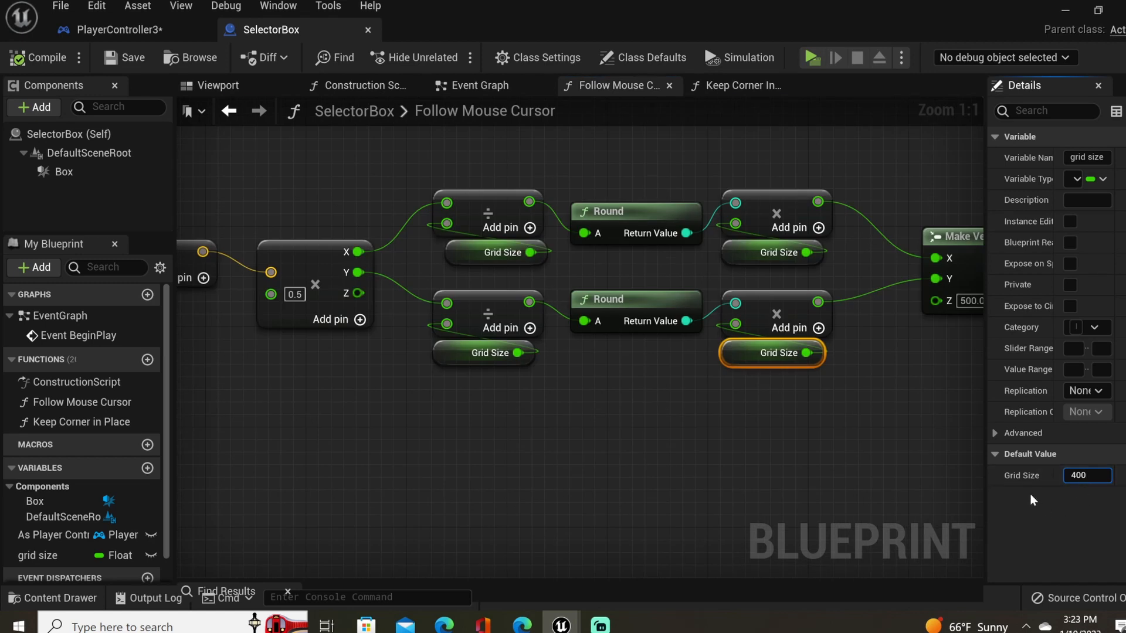
# Set the Grid Size default value to 200 and recompile.
pyautogui.tripleClick(1086, 475)
pyautogui.write('200')
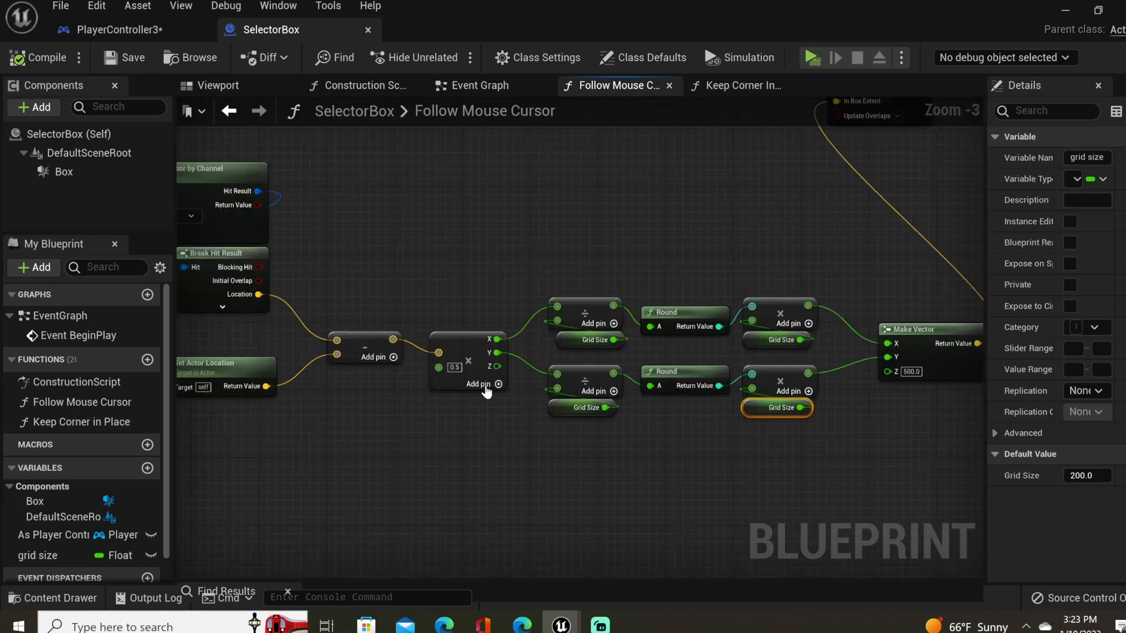
pyautogui.scroll(-3)
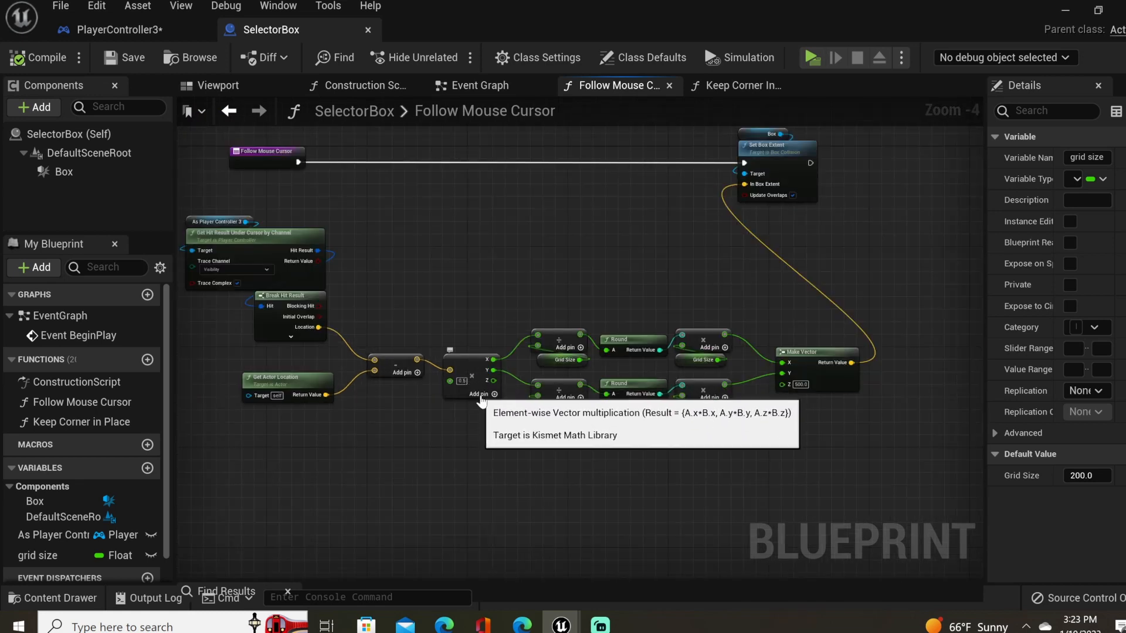
pyautogui.click(810, 58)
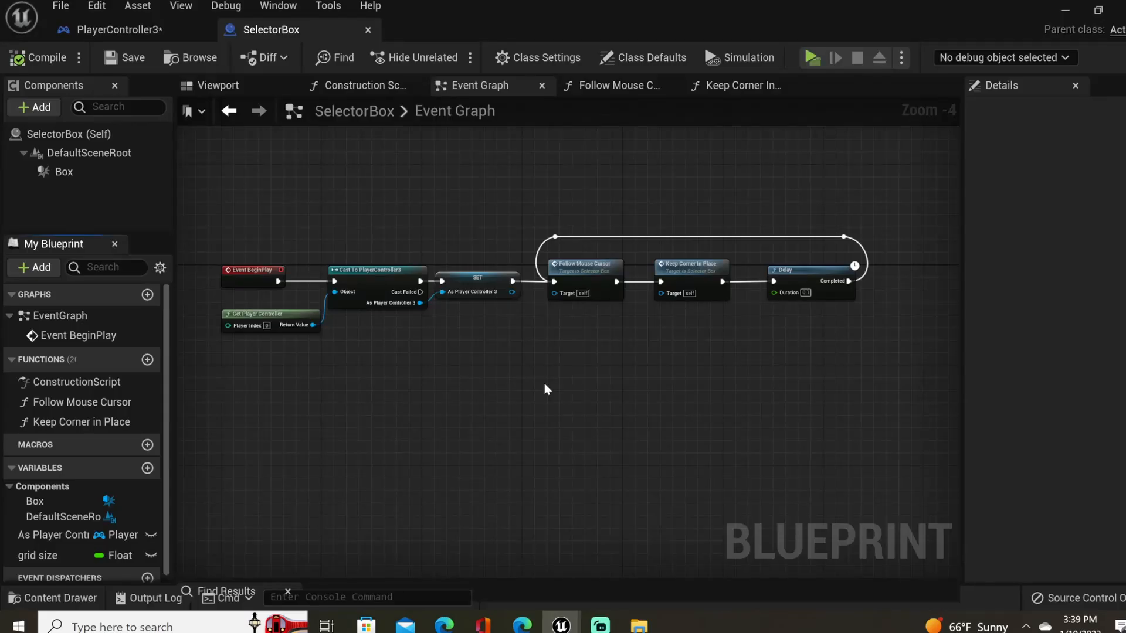
pyautogui.moveTo(540, 384)
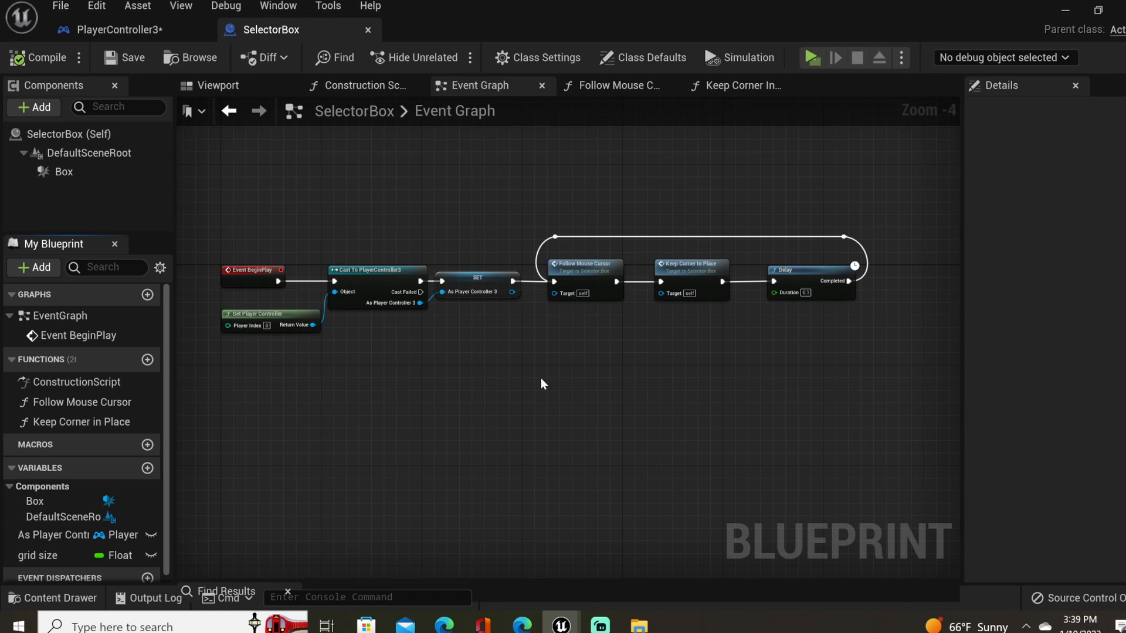
# Add a new empty function to the SelectorBox blueprint.
pyautogui.click(148, 360)
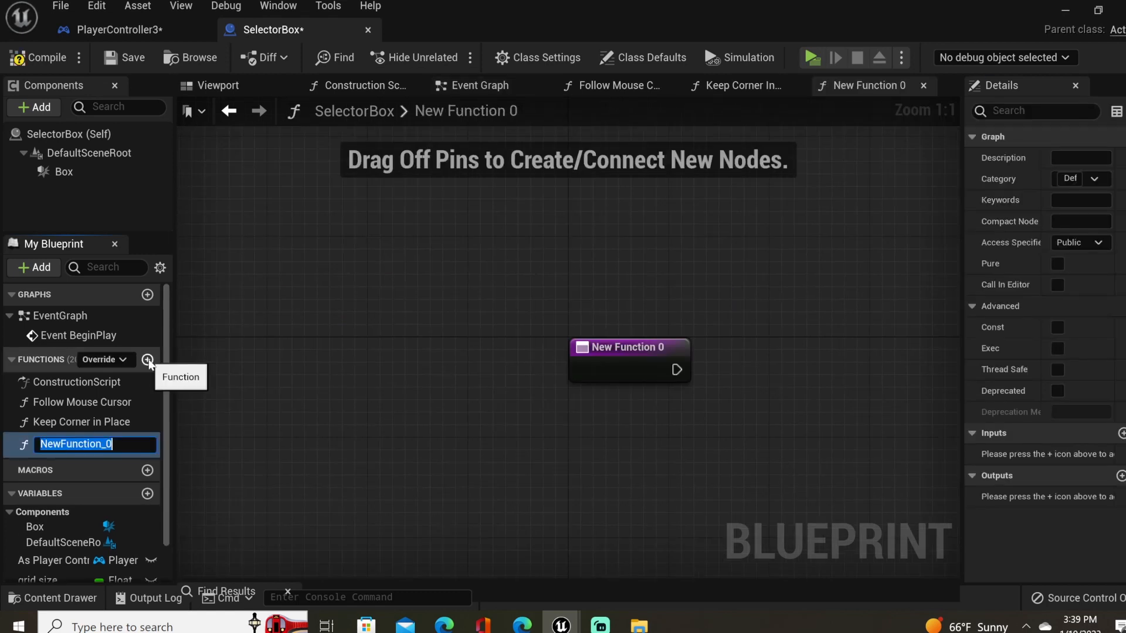
# Name the function Print Actors and add Box Overlap Actors fed by Get Component Bounds of the Box.
pyautogui.write('Print Actors')
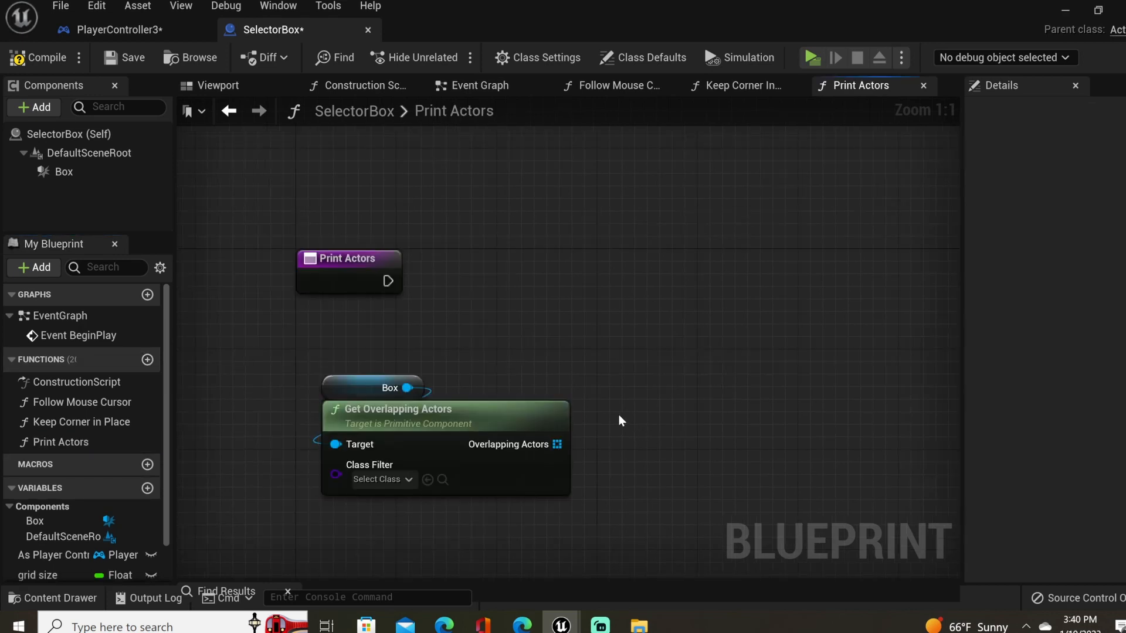
pyautogui.moveTo(483, 411)
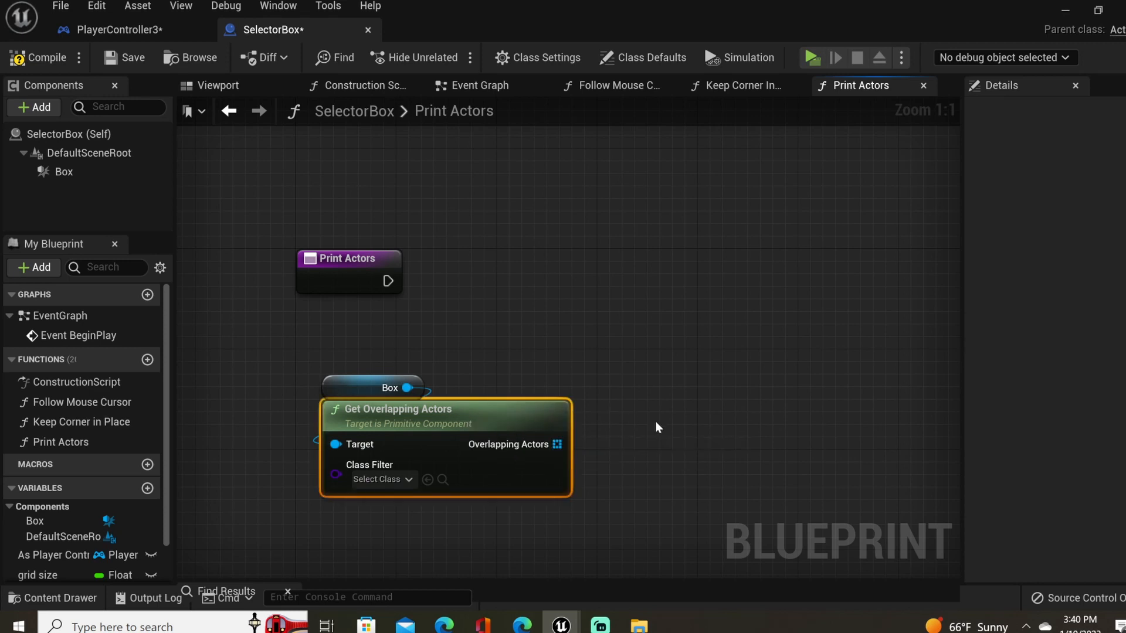
pyautogui.moveTo(645, 424)
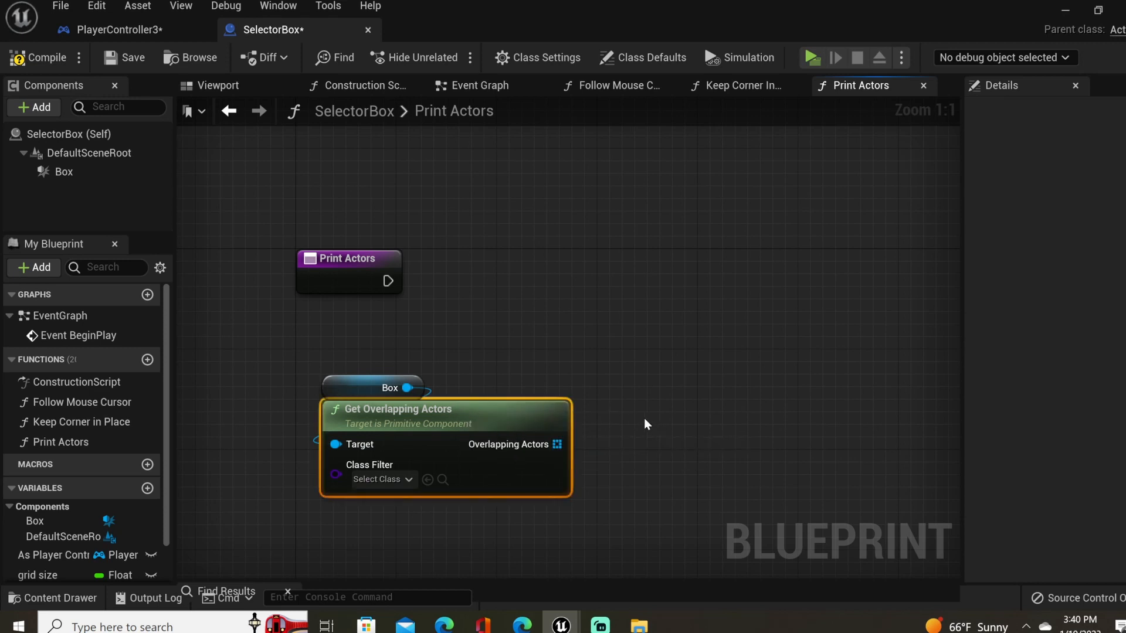
pyautogui.moveTo(588, 451)
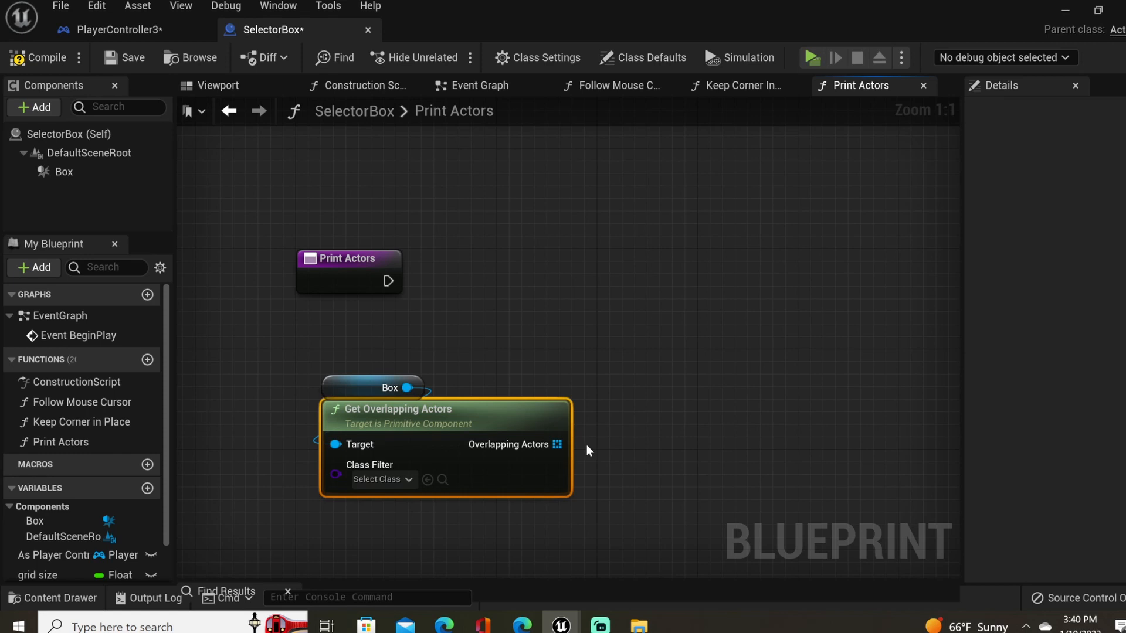
pyautogui.moveTo(603, 417)
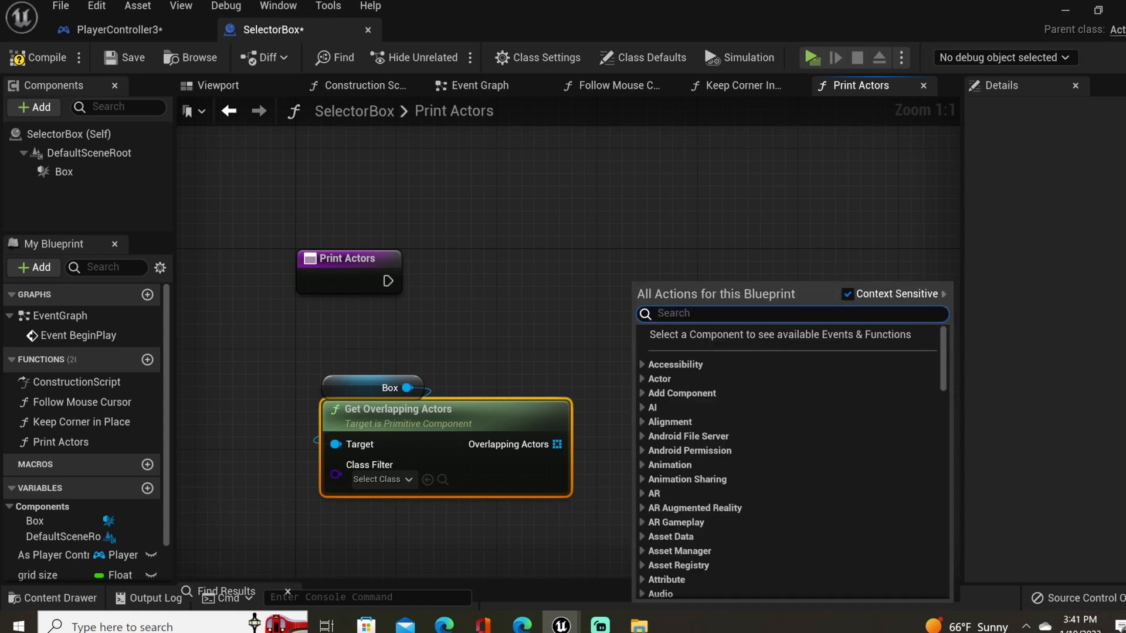
pyautogui.write('over')
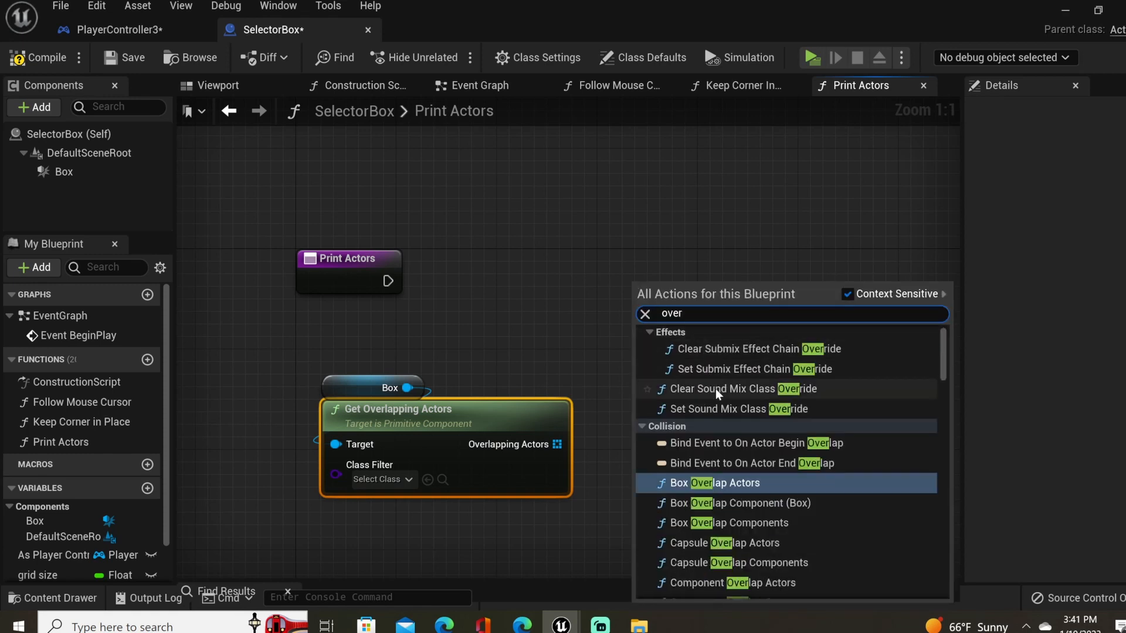
pyautogui.moveTo(725, 482)
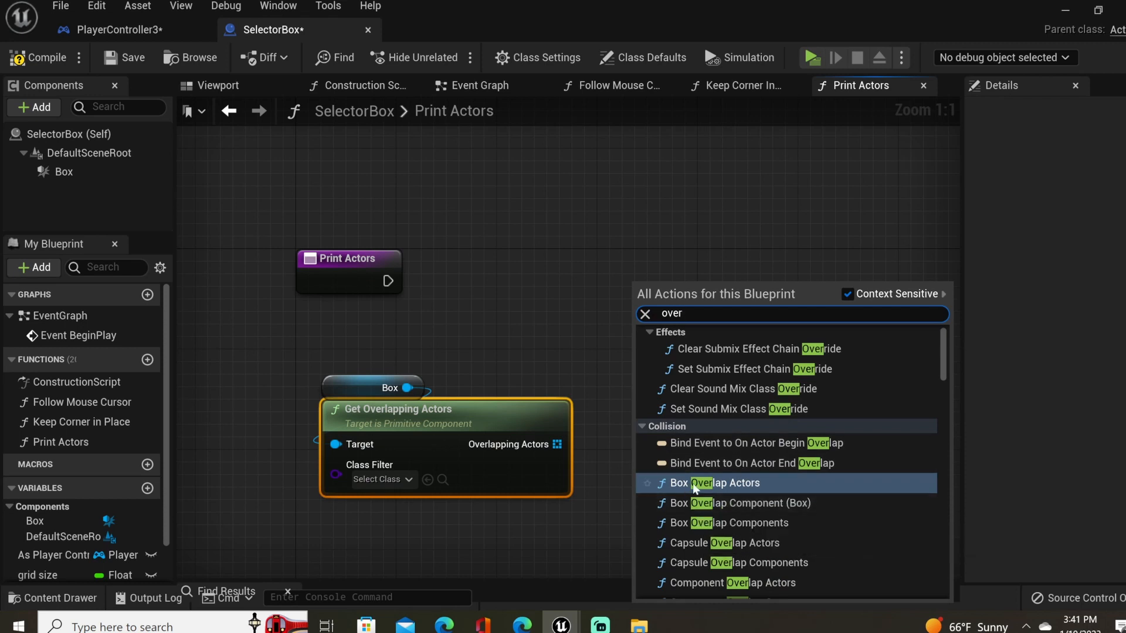
pyautogui.click(722, 482)
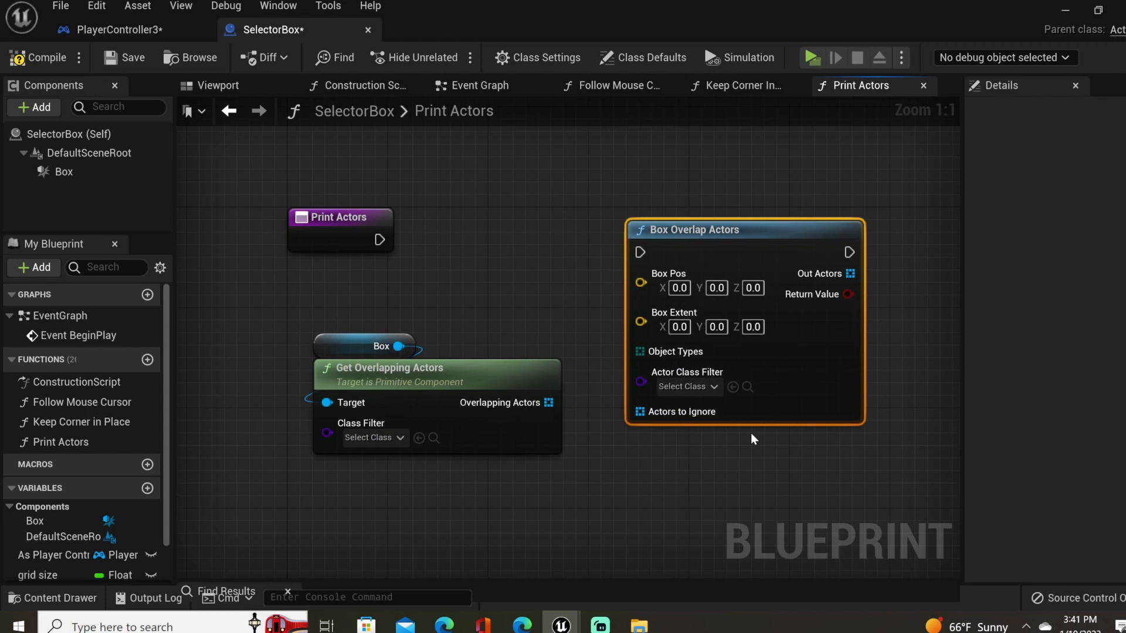
pyautogui.moveTo(676, 287)
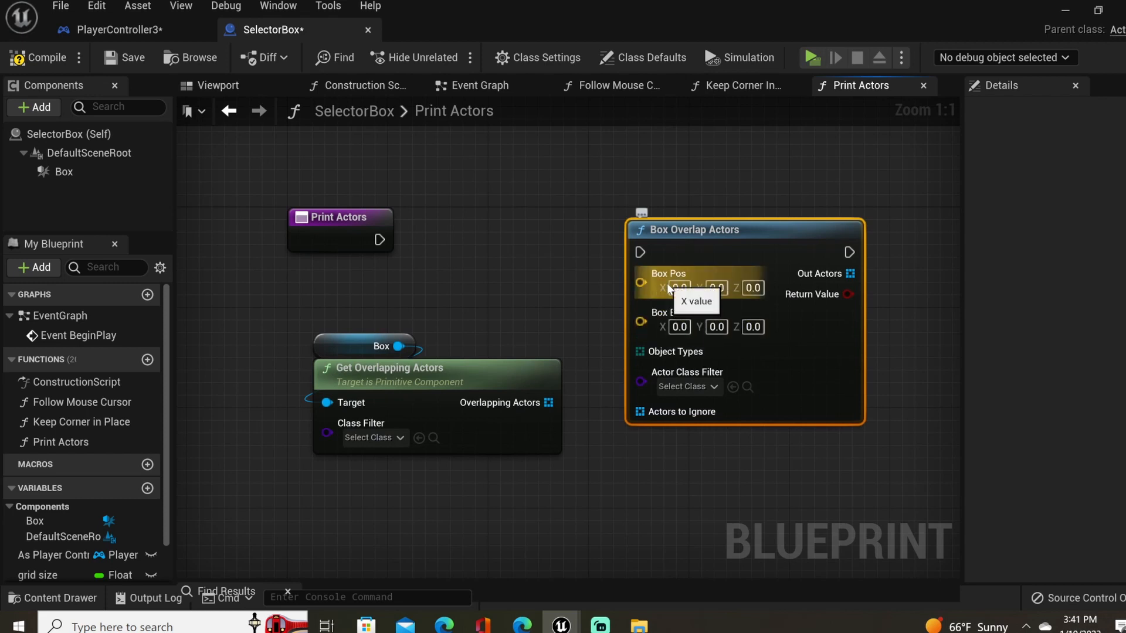
pyautogui.moveTo(656, 327)
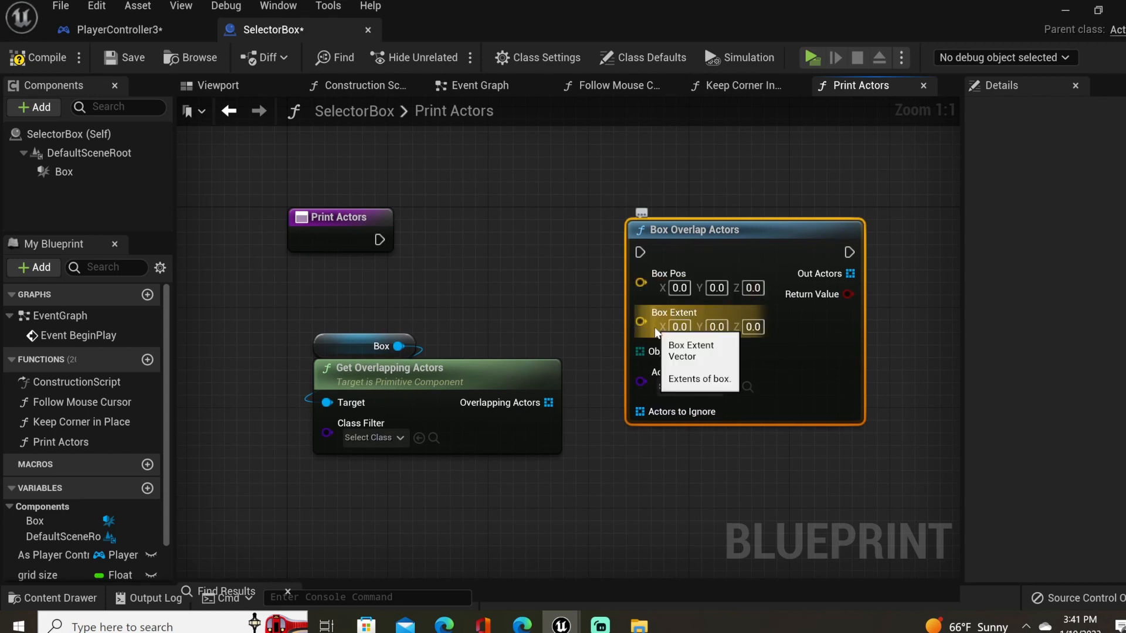
pyautogui.moveTo(829, 280)
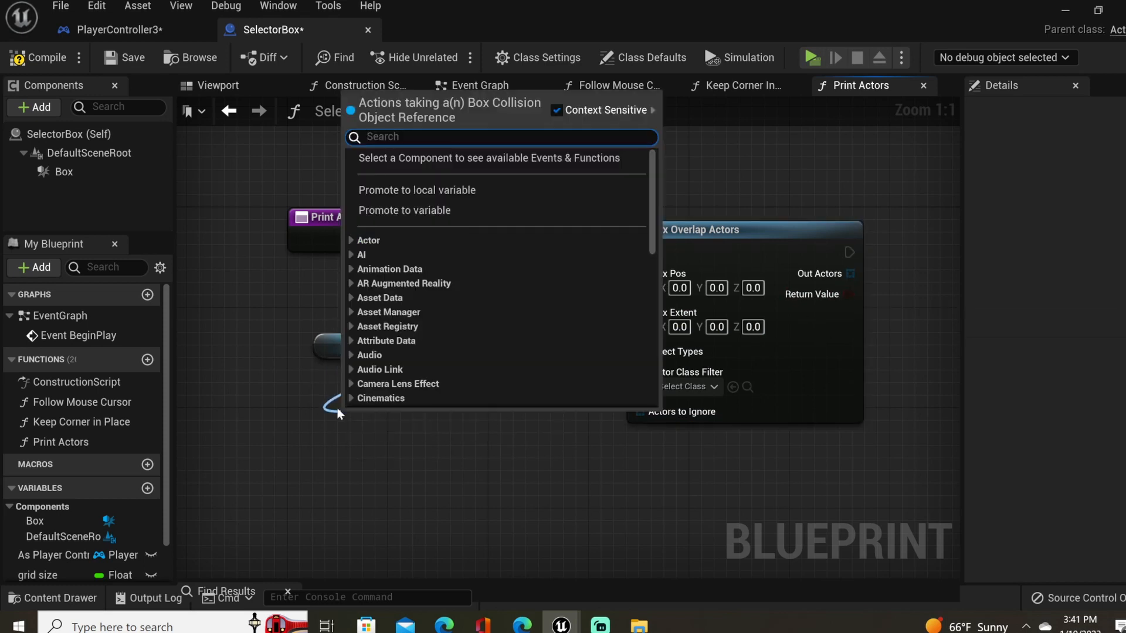
pyautogui.write('bounds')
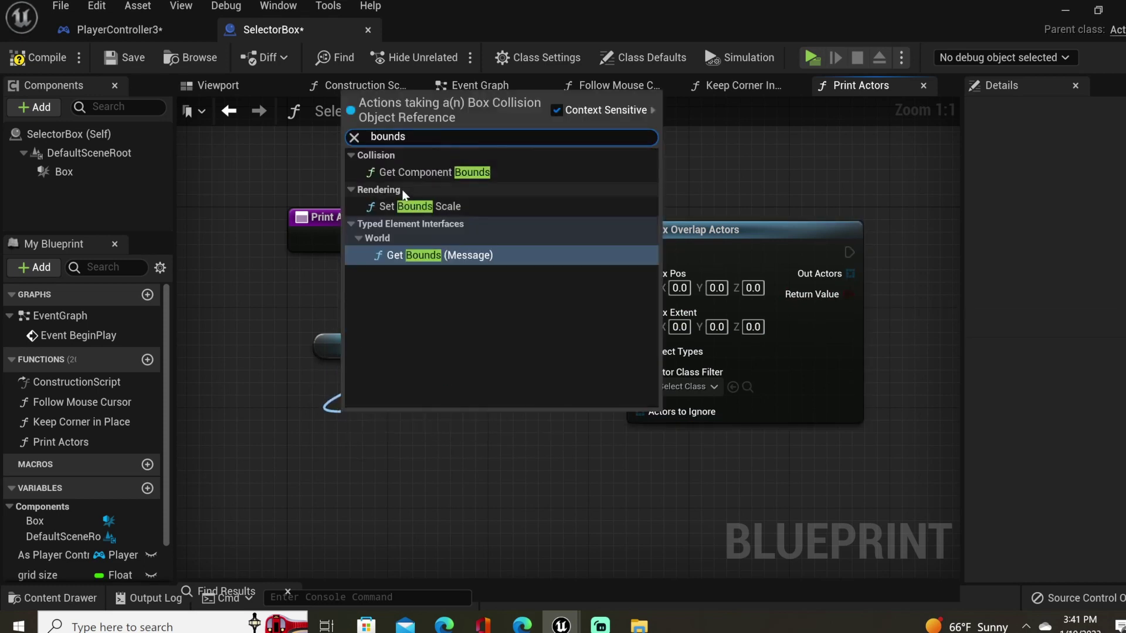
pyautogui.click(429, 171)
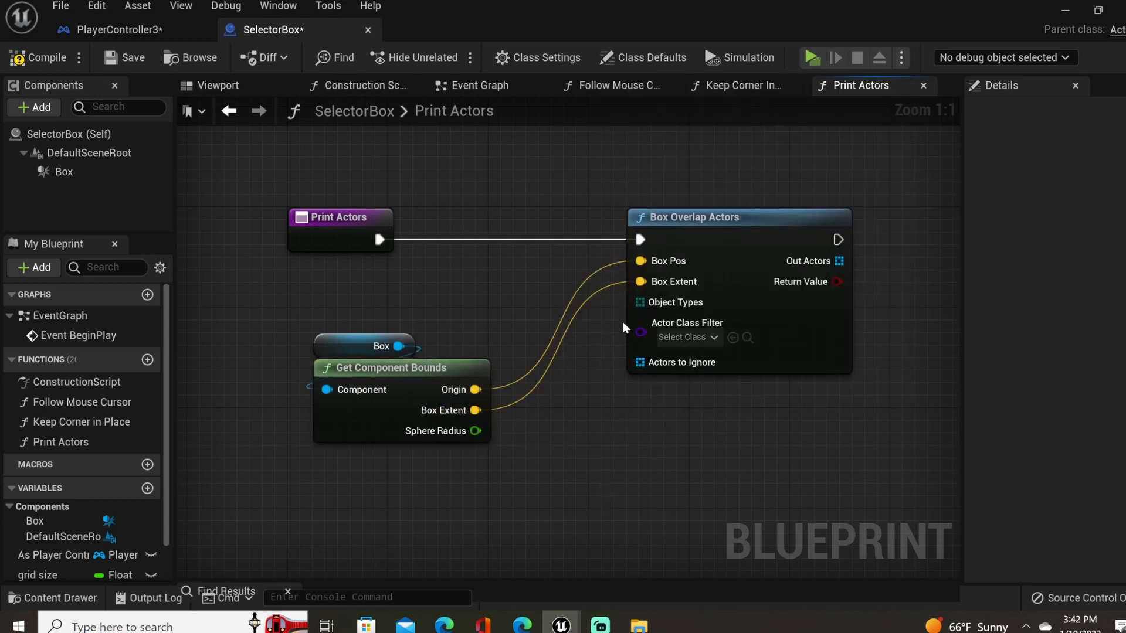
pyautogui.moveTo(638, 312)
pyautogui.write('type')
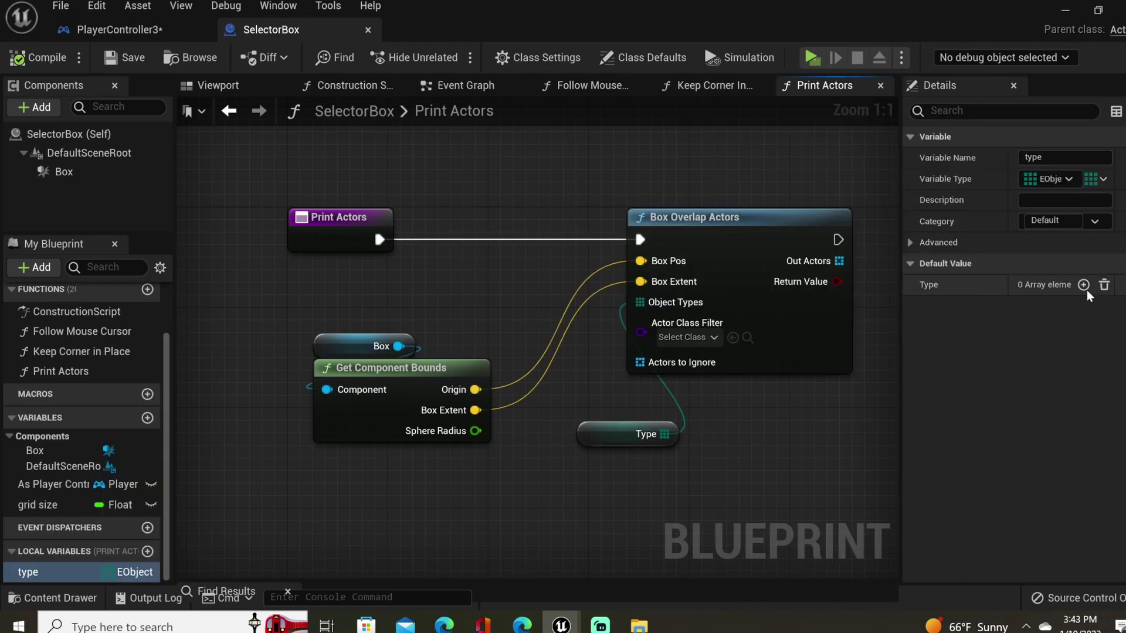
# Give the object-types array a single WorldStatic entry and filter overlaps to the Actor class.
pyautogui.click(1084, 285)
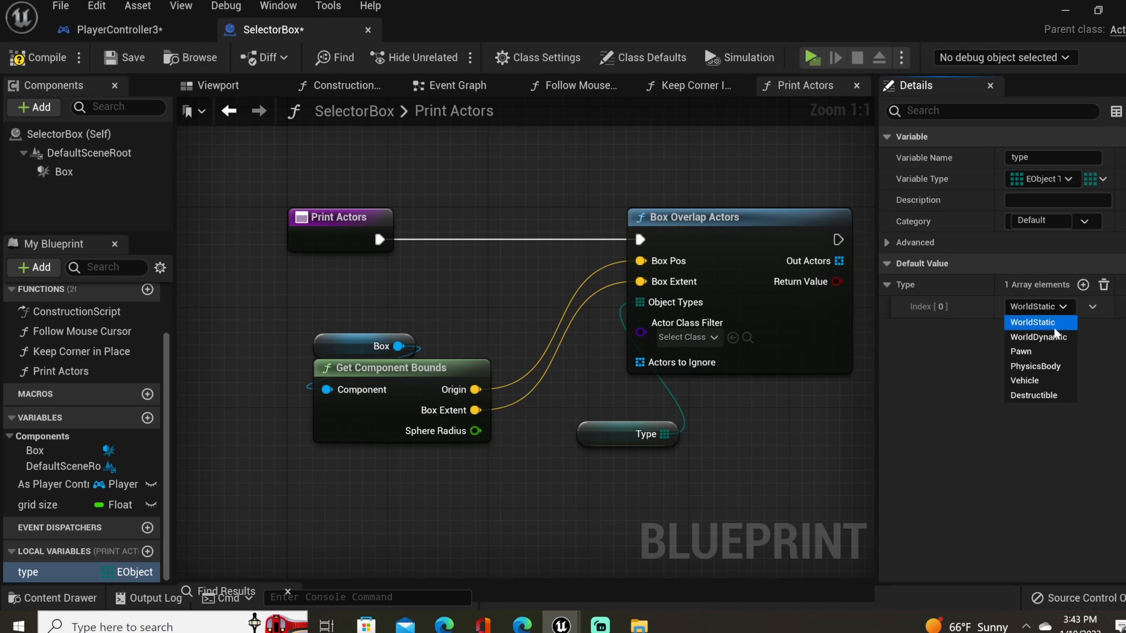
pyautogui.moveTo(1023, 380)
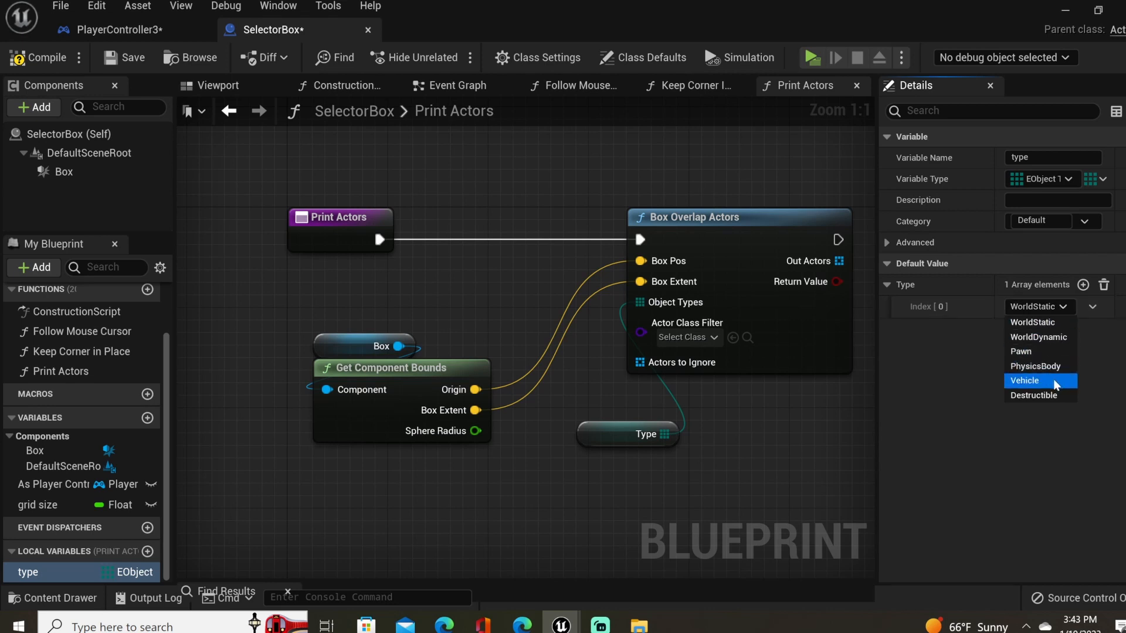
pyautogui.moveTo(1038, 336)
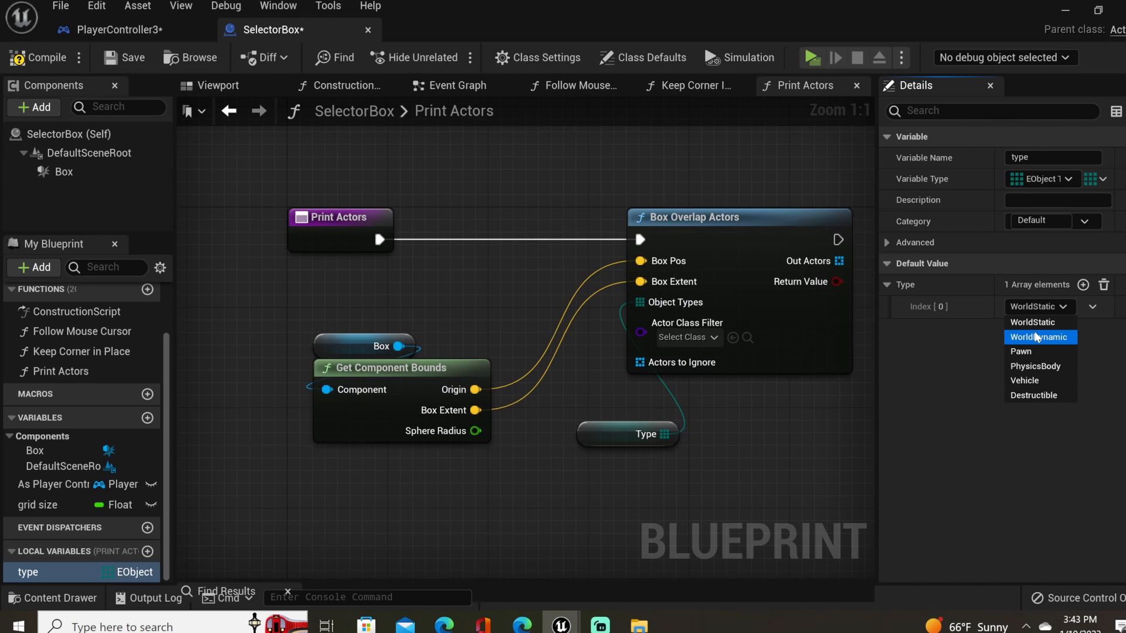
pyautogui.moveTo(1032, 321)
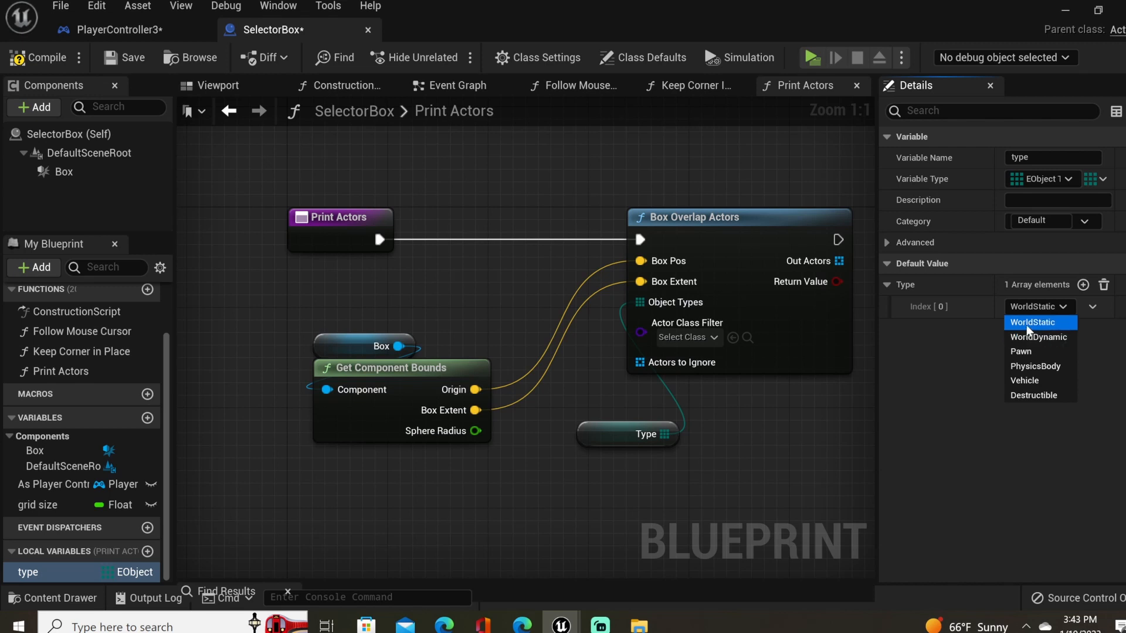
pyautogui.click(1033, 322)
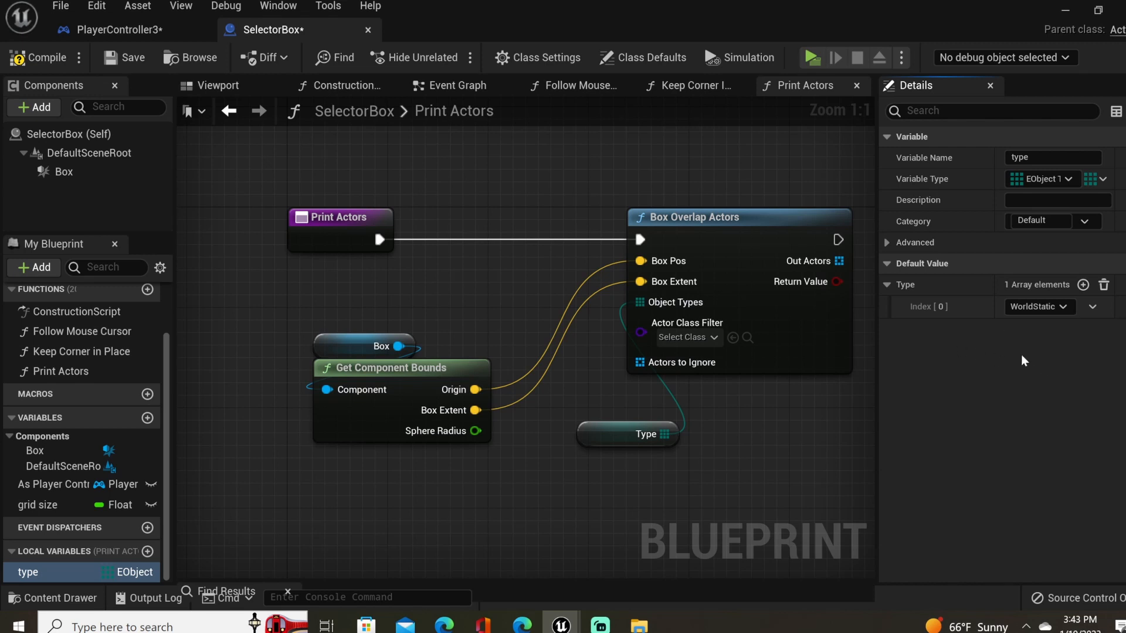
pyautogui.click(1083, 285)
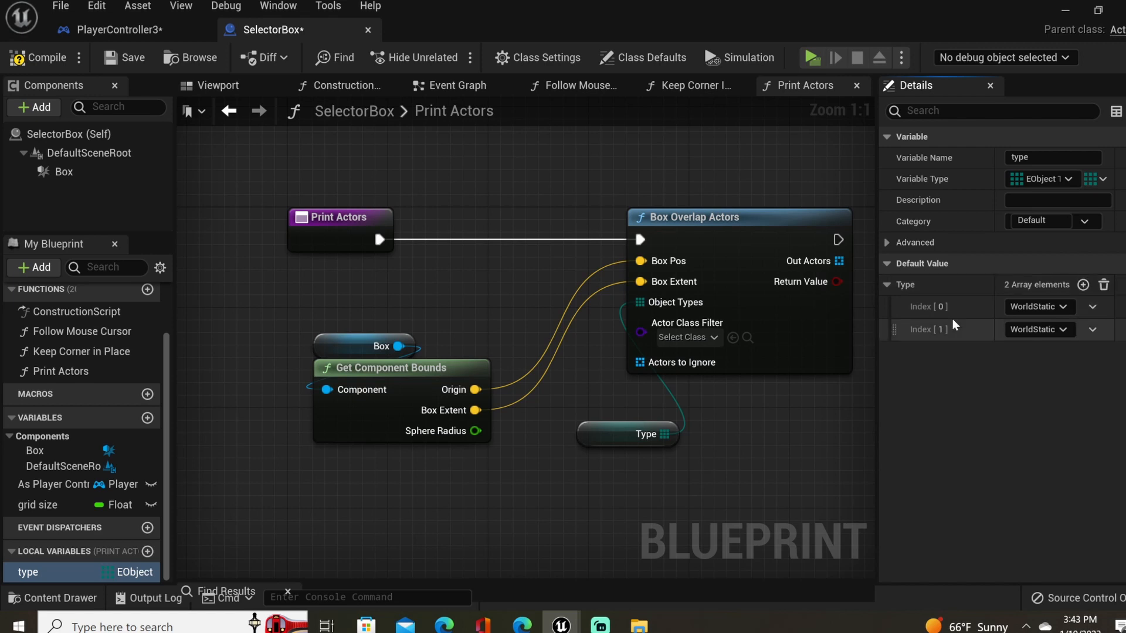
pyautogui.click(1038, 329)
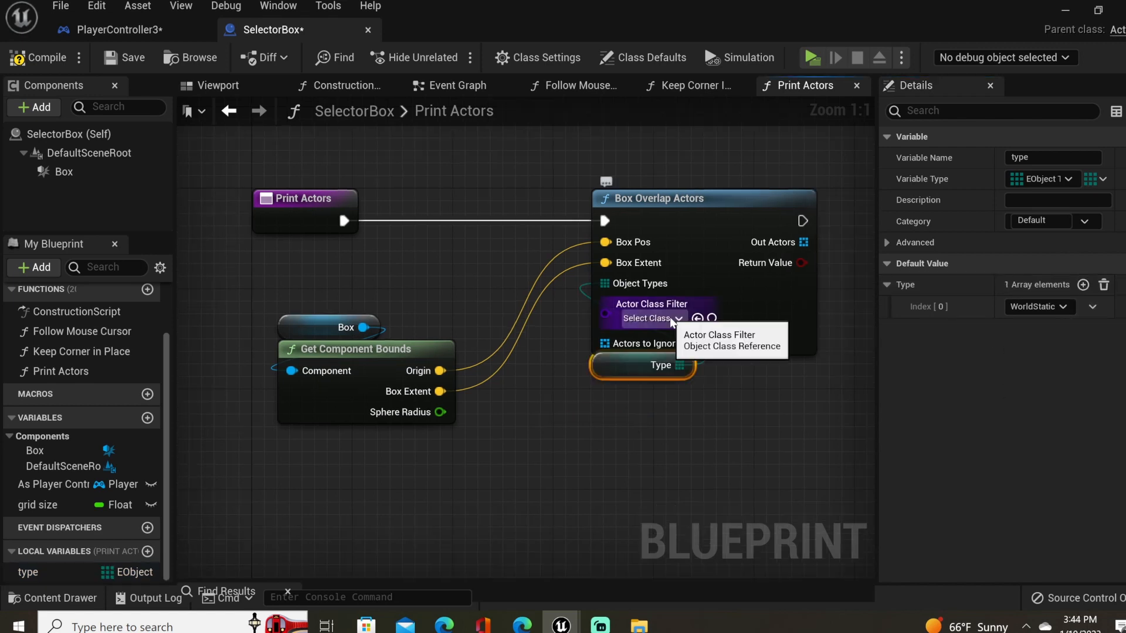
pyautogui.click(646, 317)
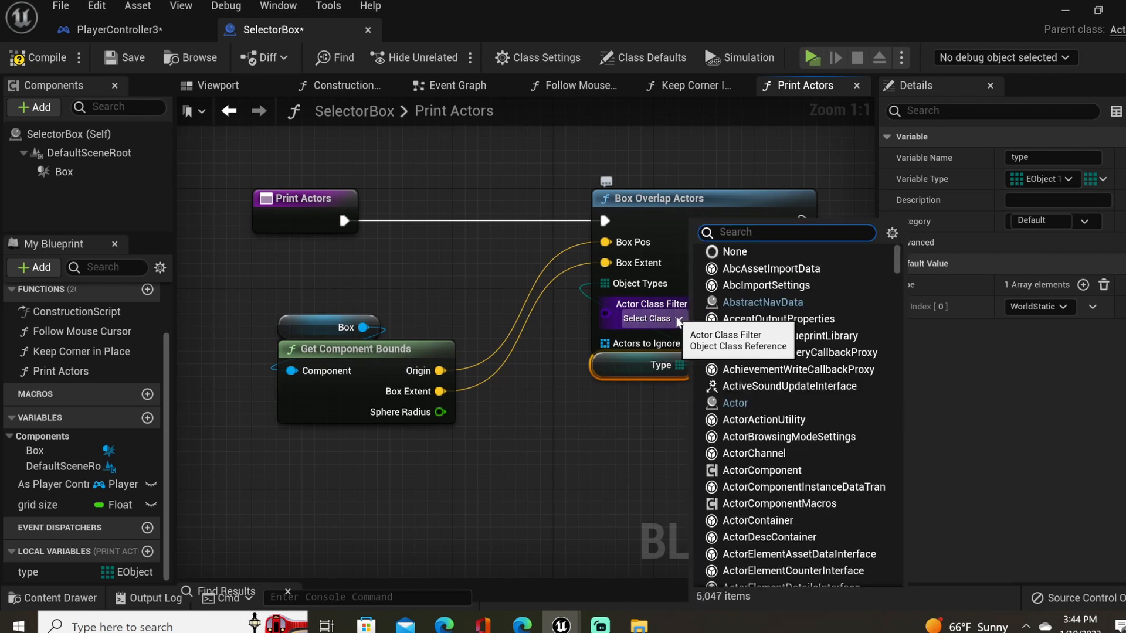
pyautogui.click(734, 402)
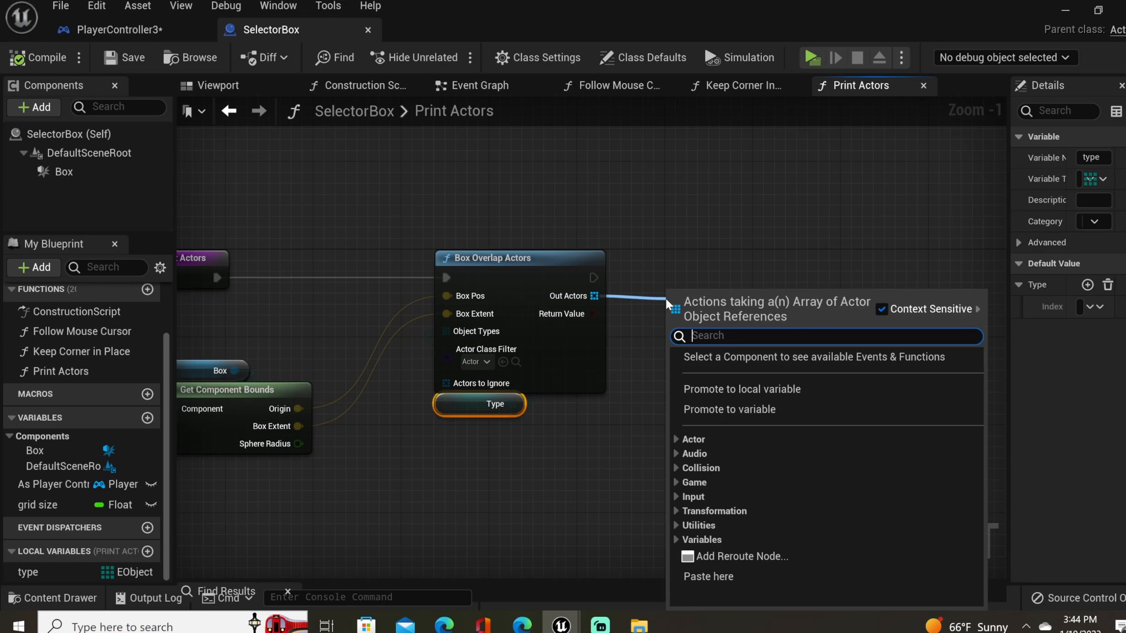
# Loop over Out Actors, add each display name to a local Temp array, print them joined and clear it.
pyautogui.write('fo')
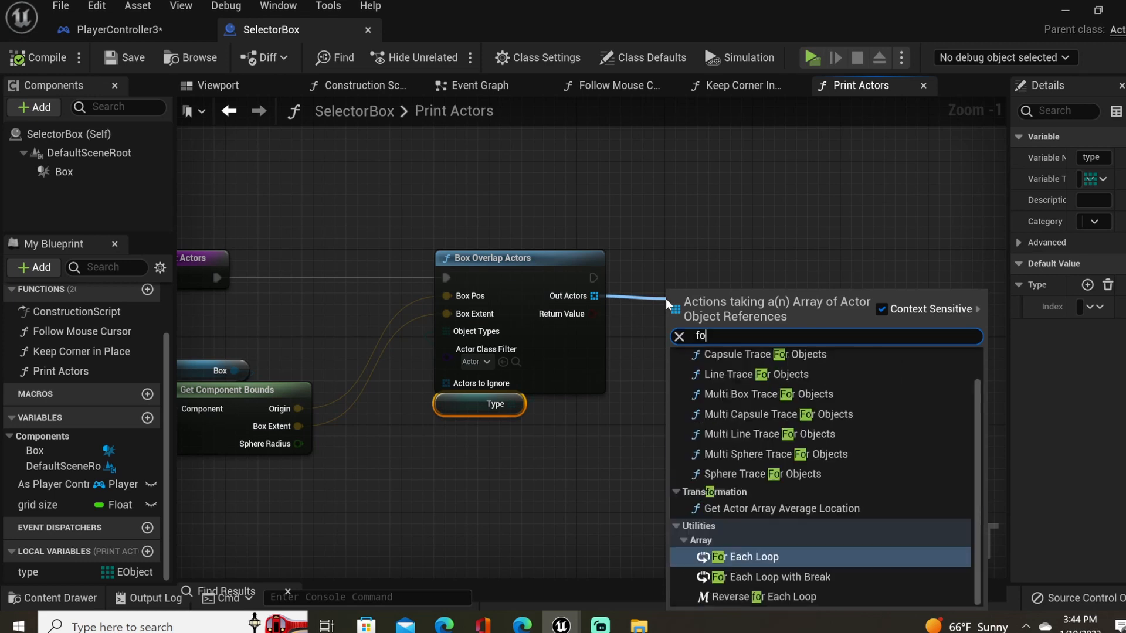
pyautogui.click(746, 556)
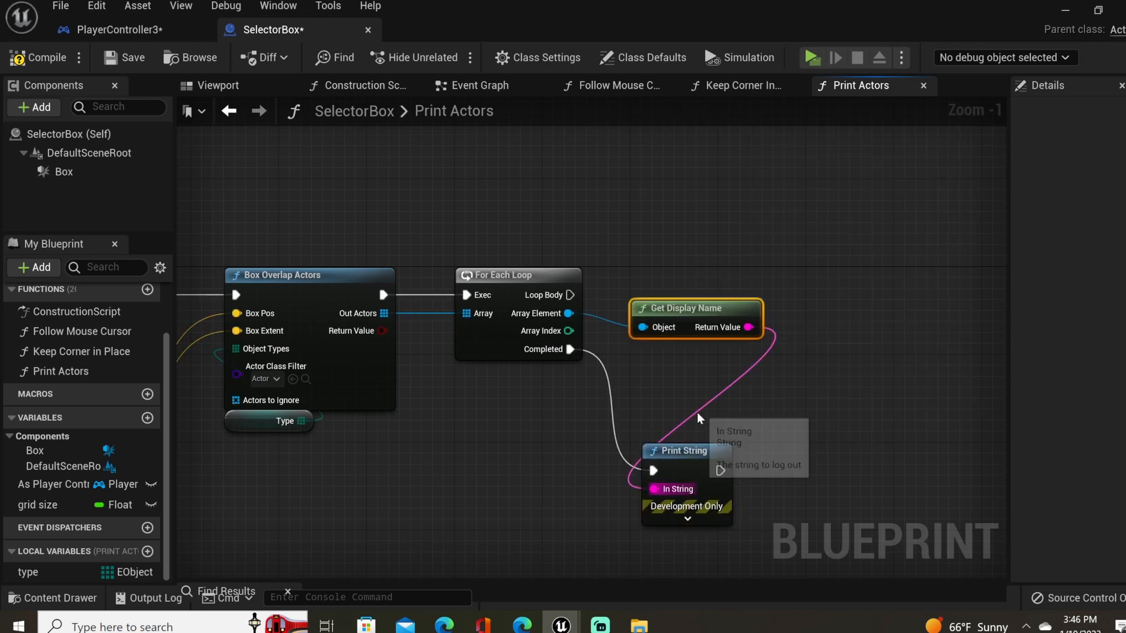
pyautogui.moveTo(696, 451)
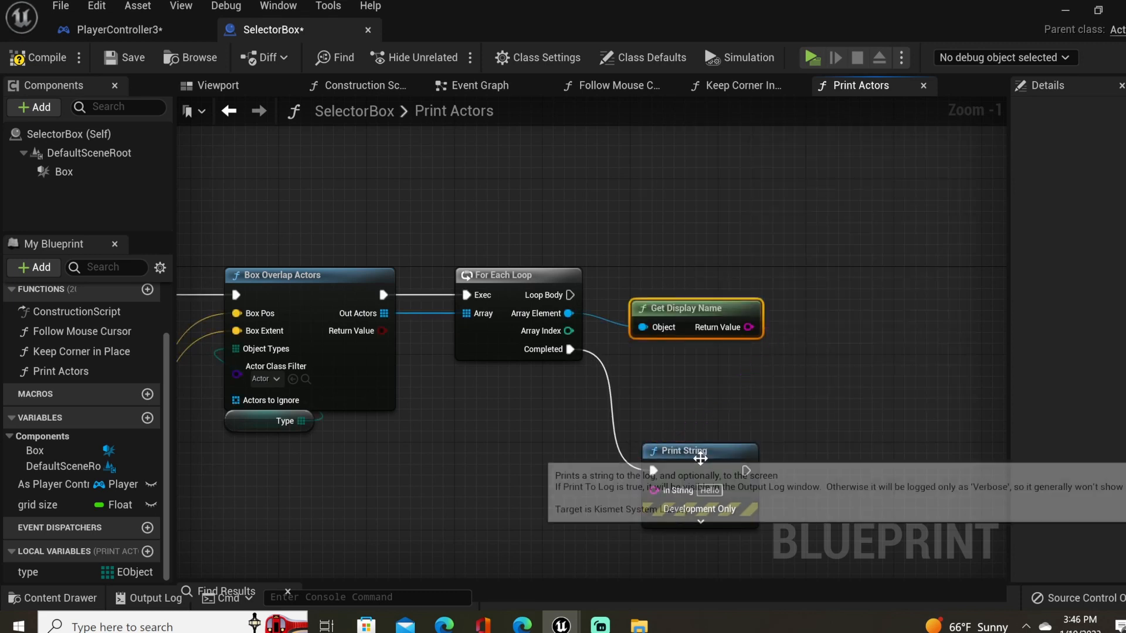
pyautogui.click(147, 530)
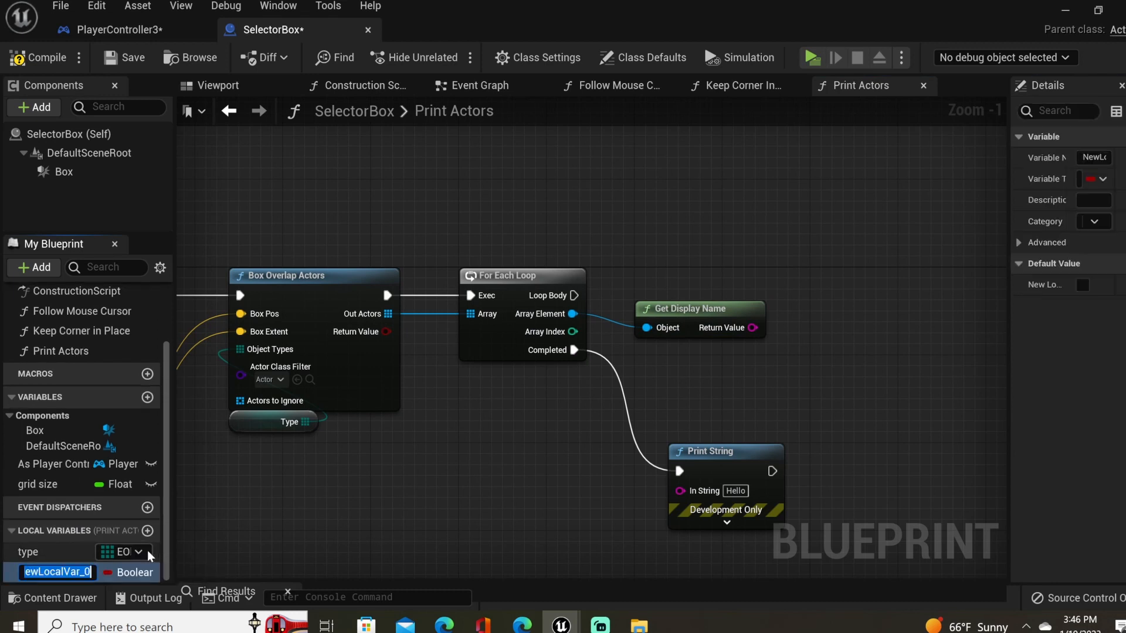
pyautogui.moveTo(101, 571)
pyautogui.write('add')
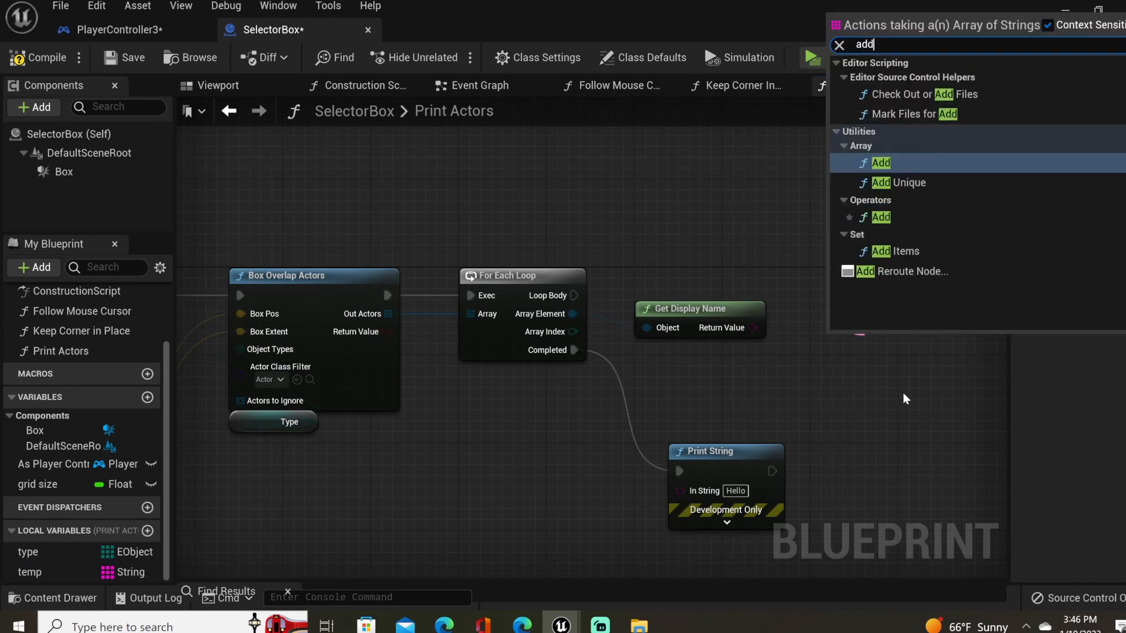
pyautogui.click(881, 163)
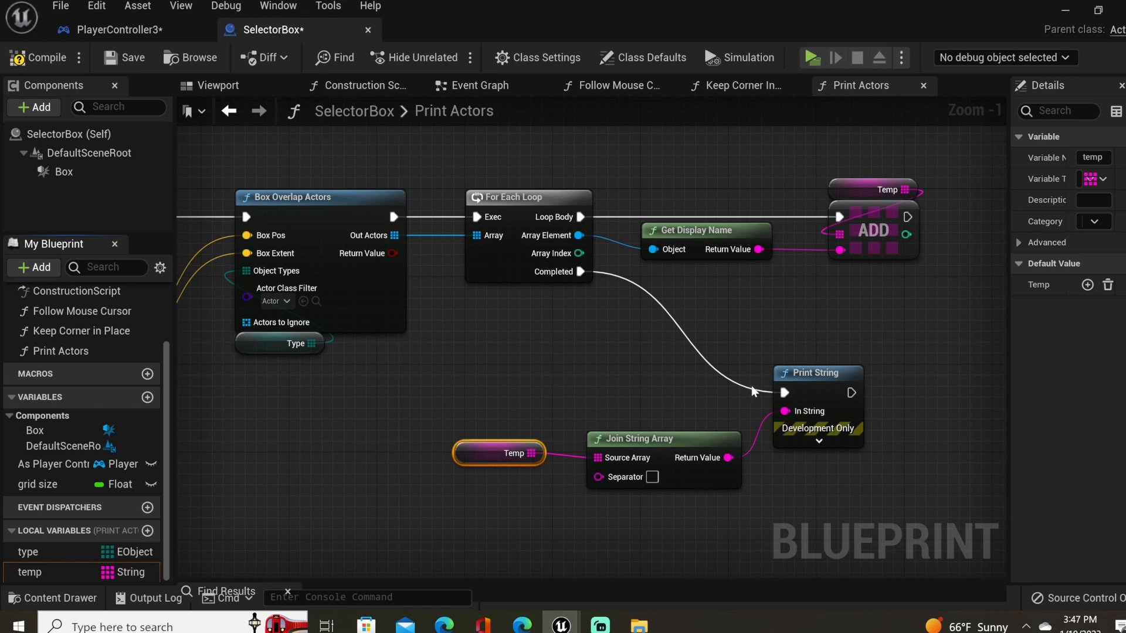
pyautogui.moveTo(623, 477)
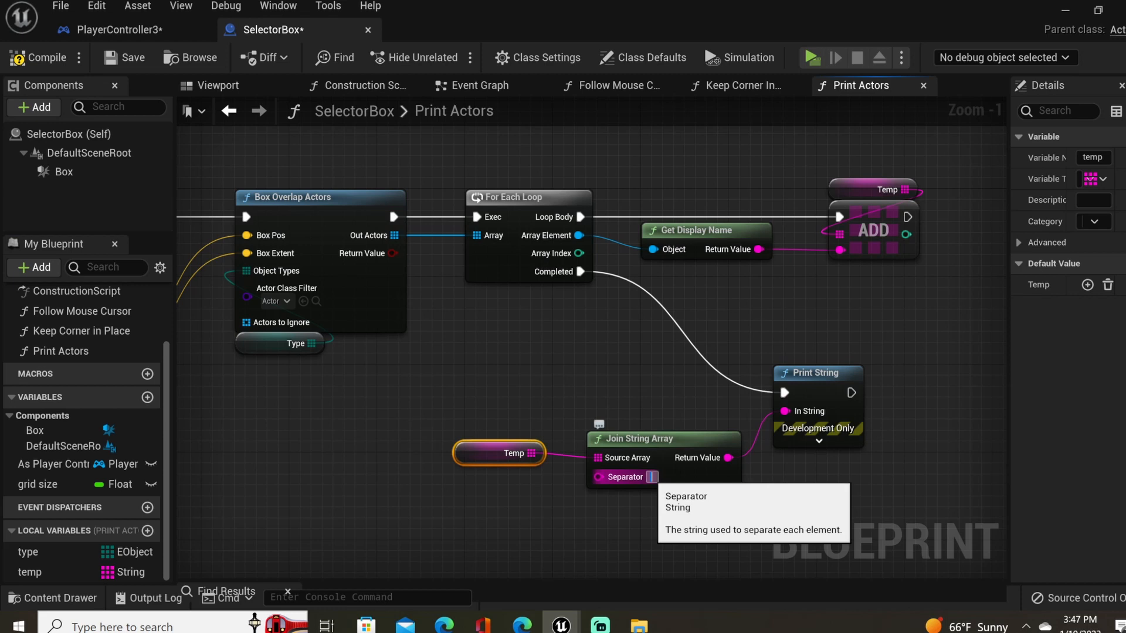
pyautogui.moveTo(655, 552)
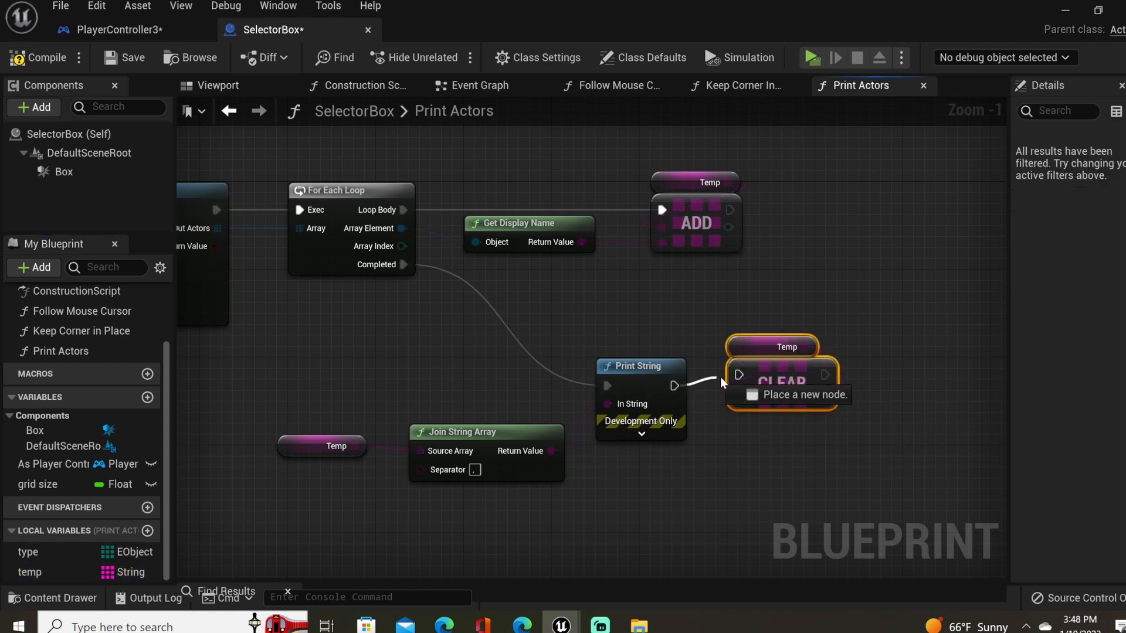
pyautogui.scroll(-3)
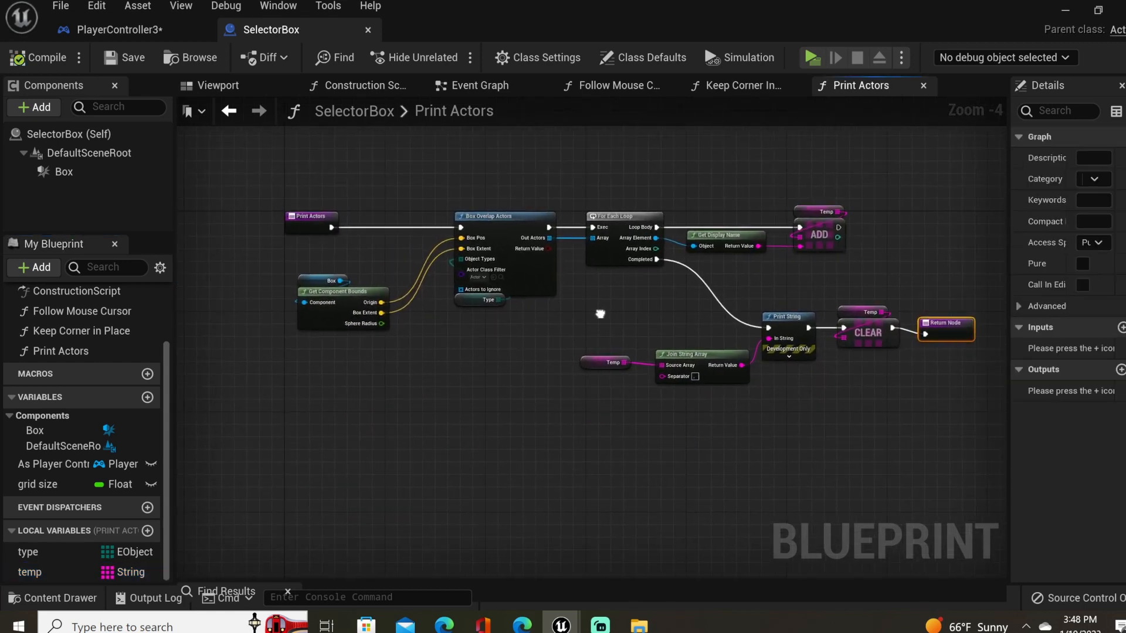
# Check Print Actors is called in the Event Graph loop before the Delay, compile, and select the Box component.
pyautogui.click(479, 86)
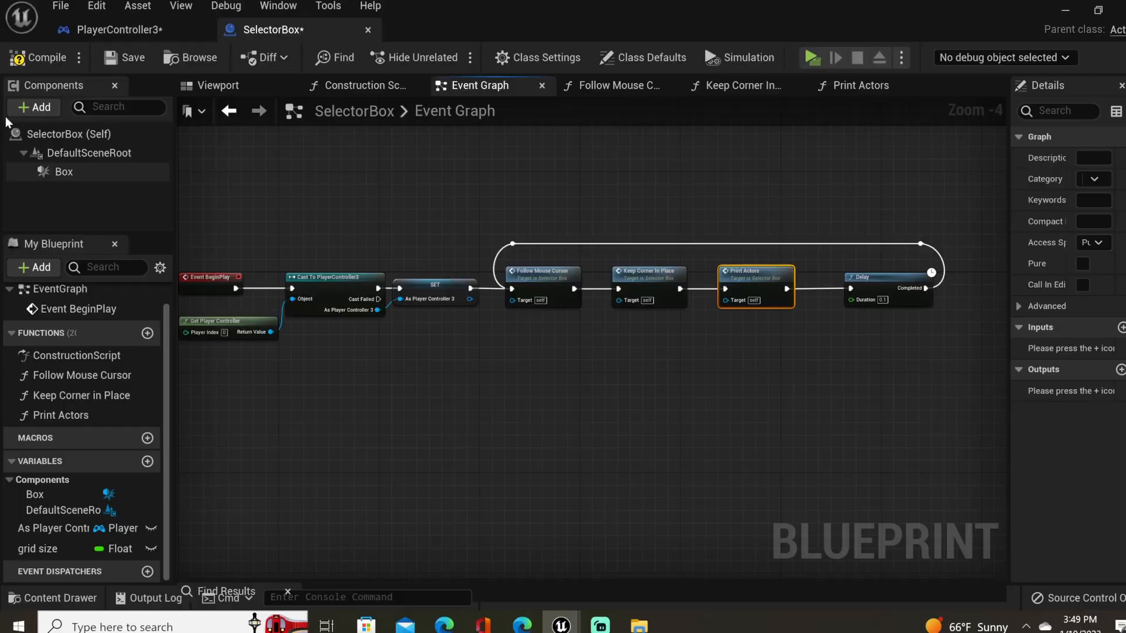
pyautogui.click(811, 58)
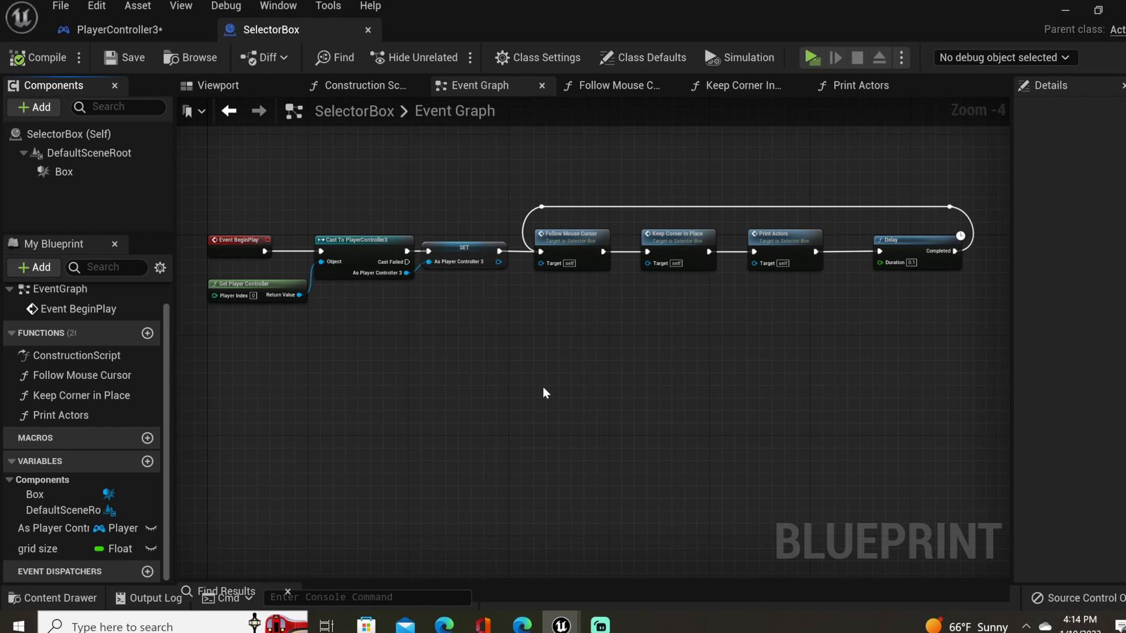
pyautogui.moveTo(531, 386)
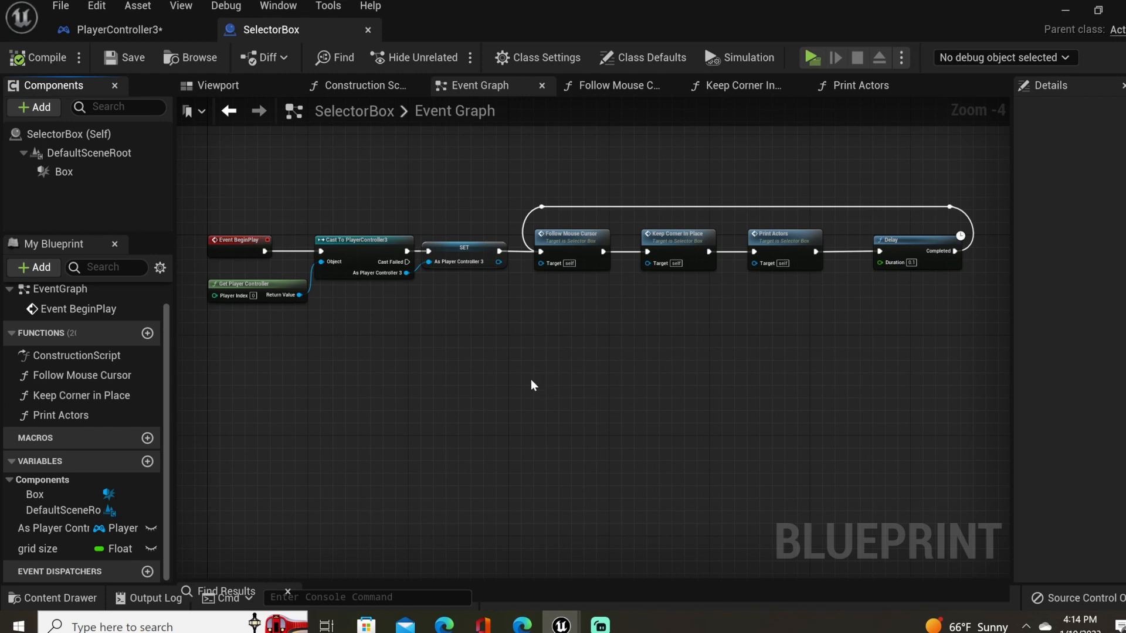
pyautogui.click(63, 171)
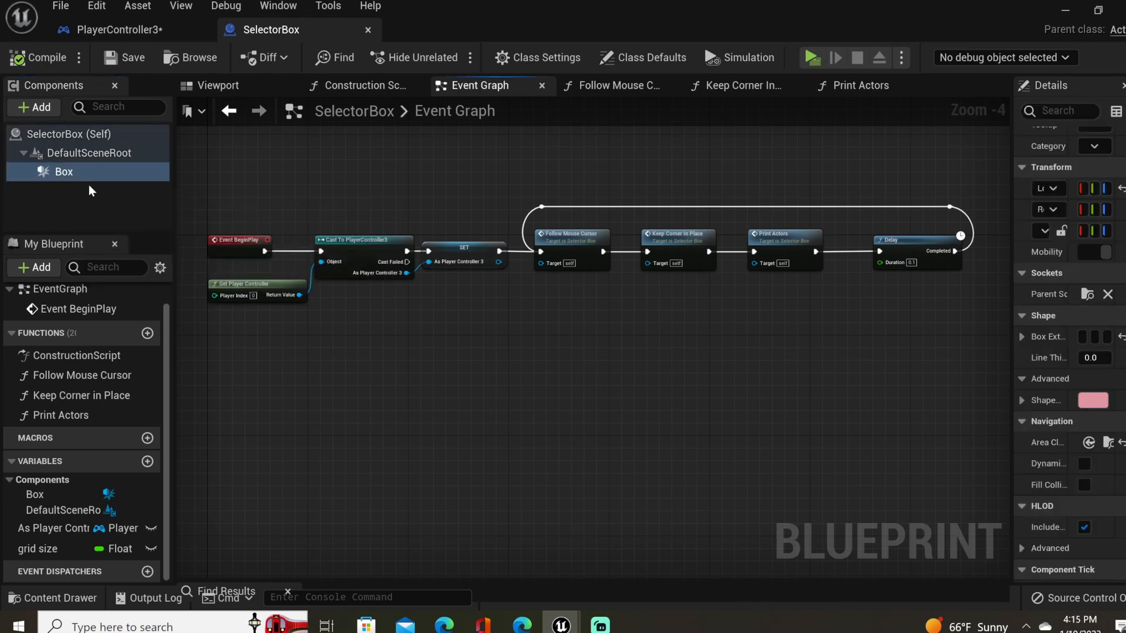
pyautogui.moveTo(63, 171)
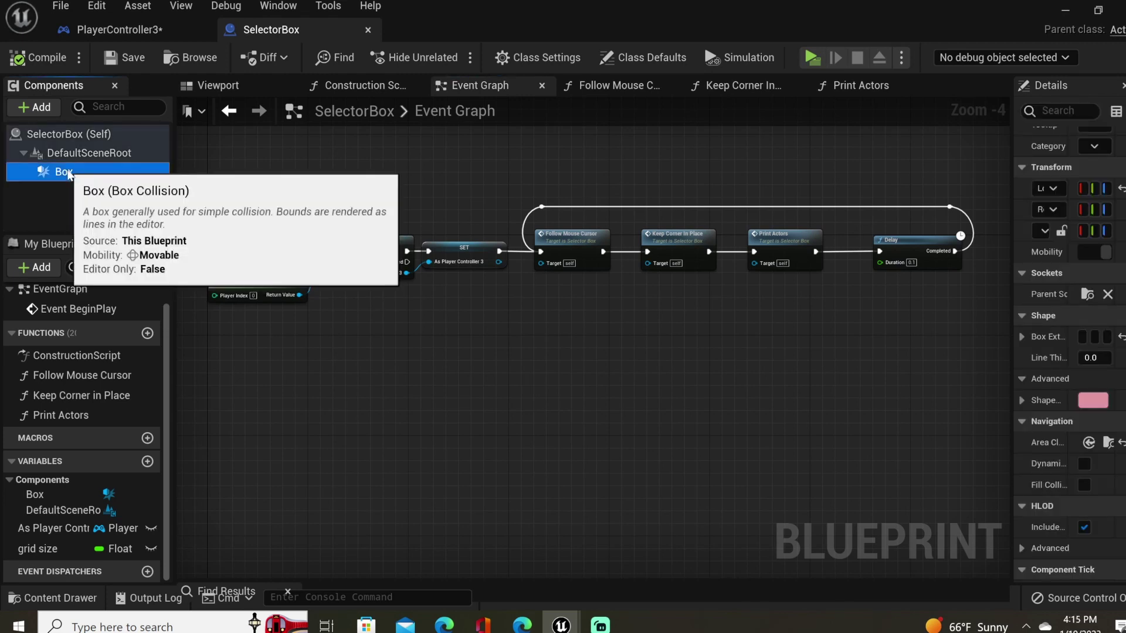
# Add a Decal component under the Box and play-test so Cone, Sphere, Cube names print.
pyautogui.click(33, 107)
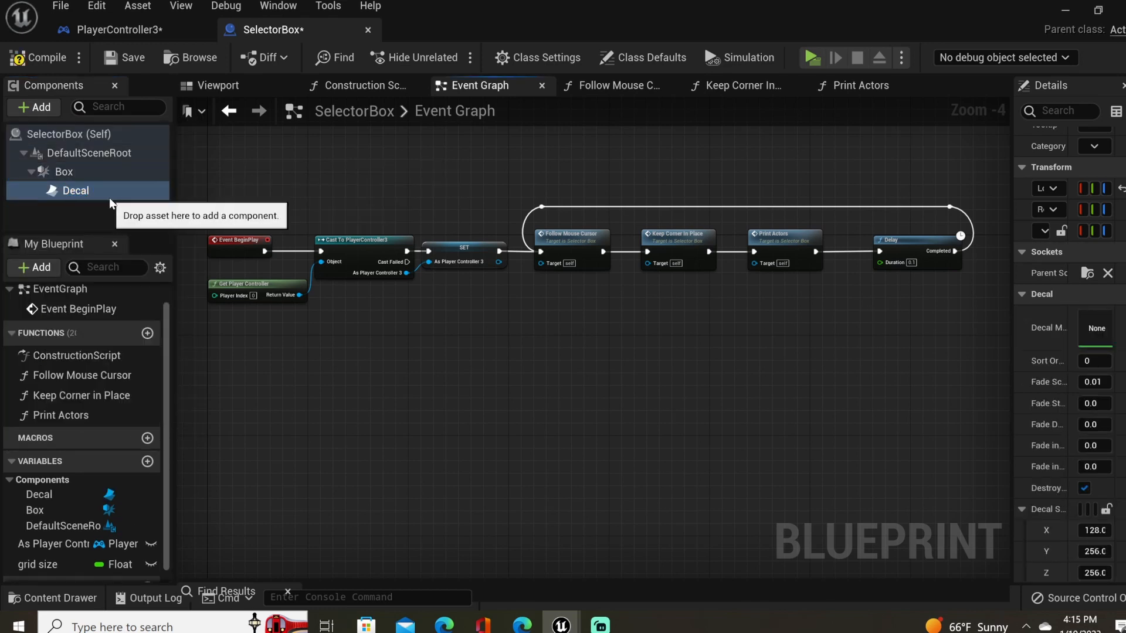
pyautogui.click(217, 86)
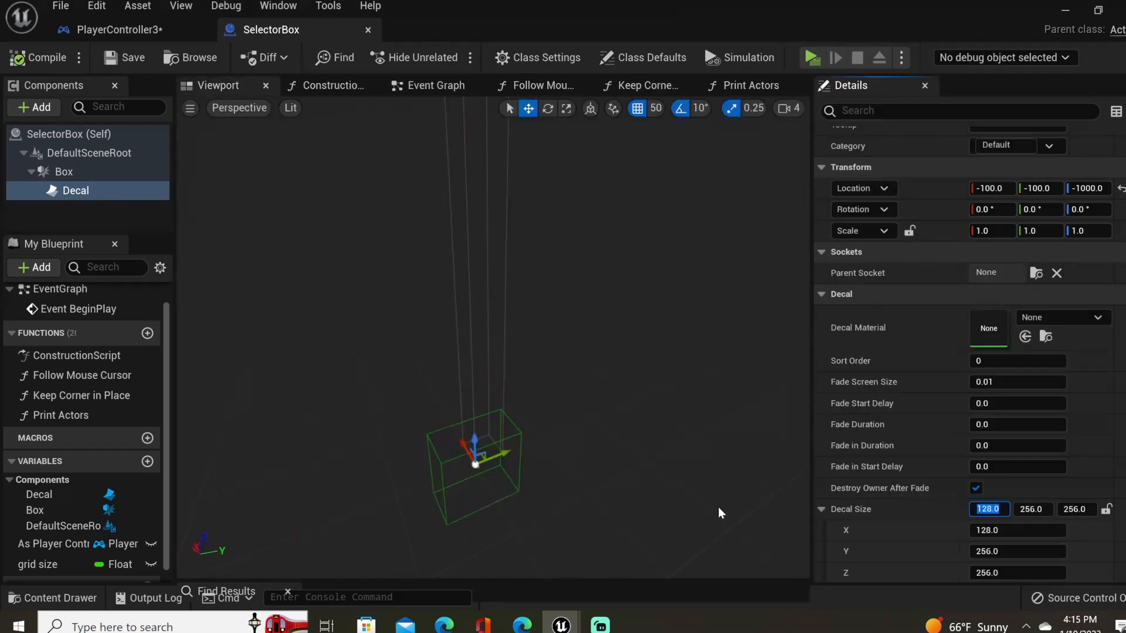
pyautogui.moveTo(464, 450)
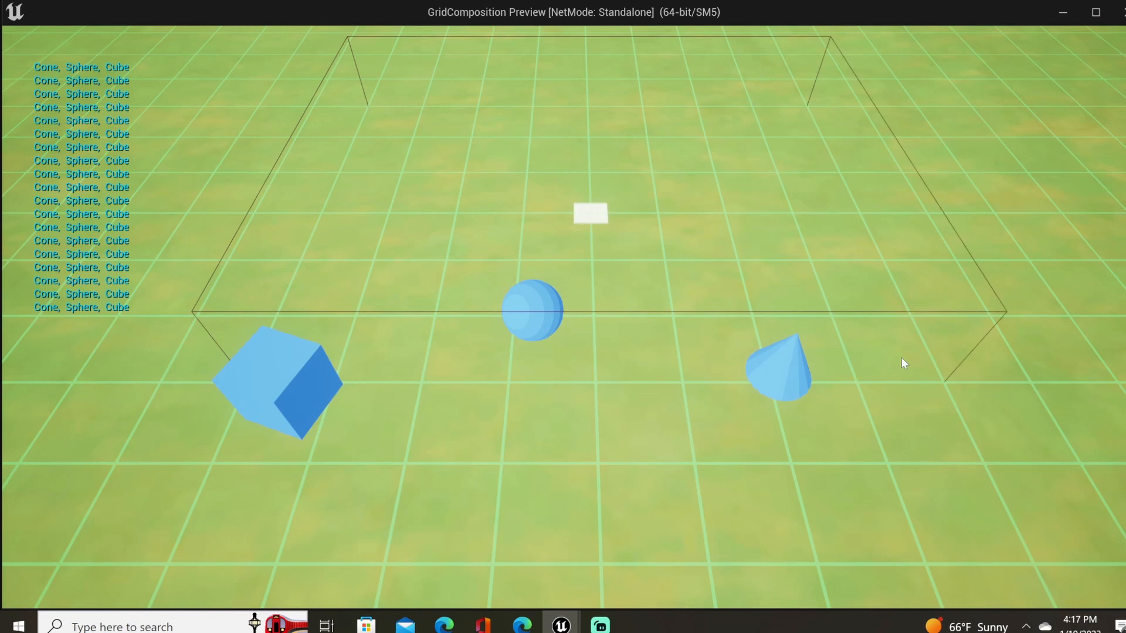
pyautogui.click(561, 626)
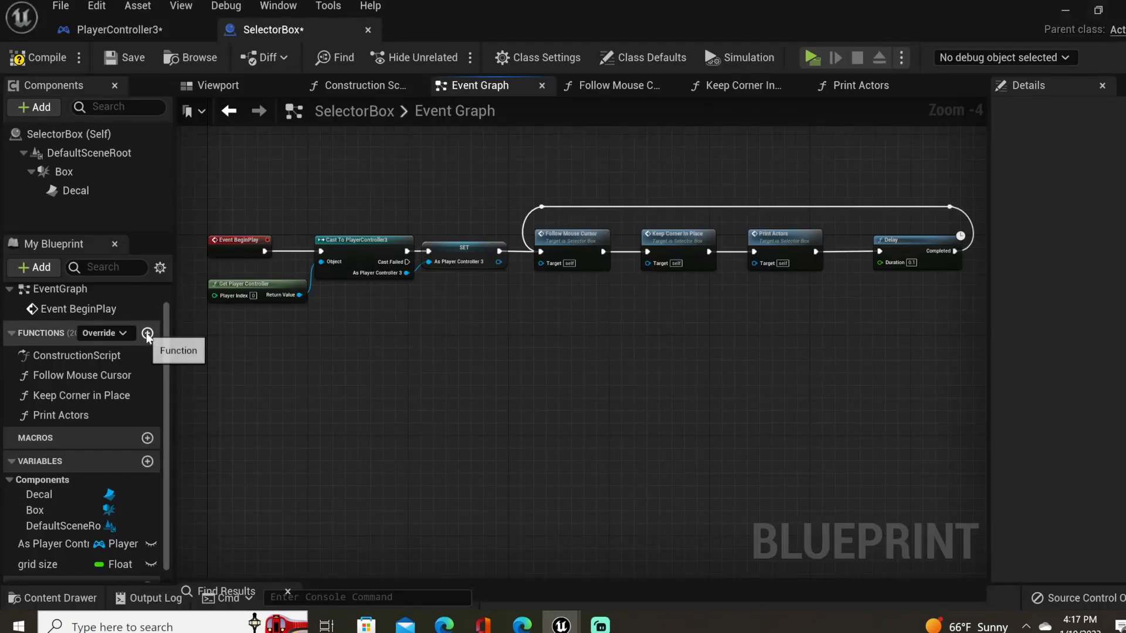
# Create an Update Decal function calling Set World Scale 3D on the Decal from the Box Extent.
pyautogui.click(148, 332)
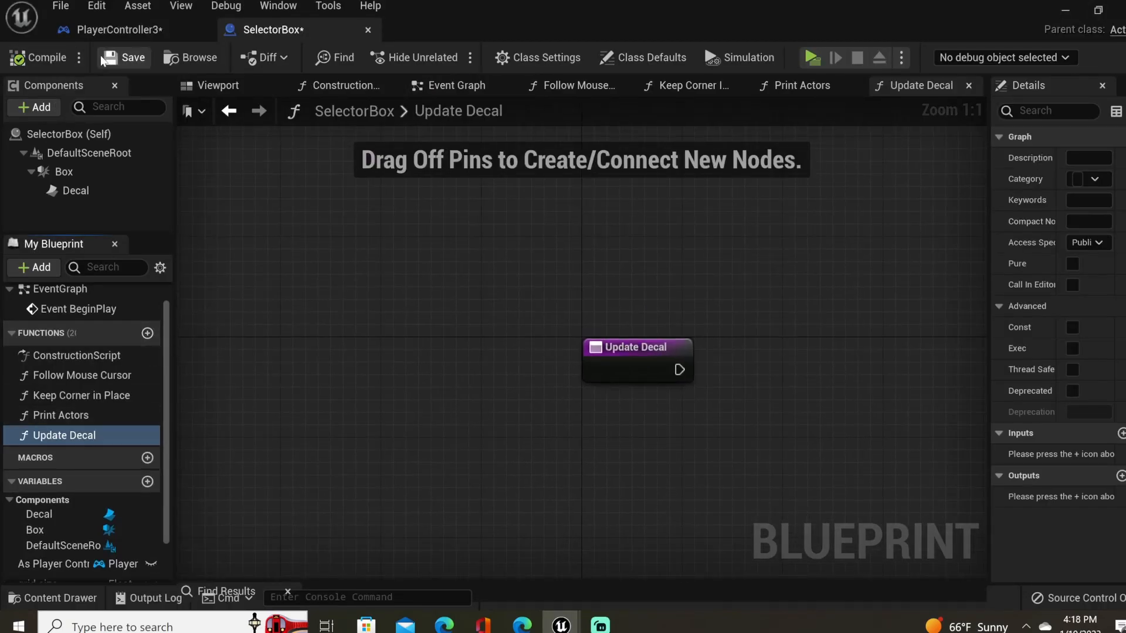
pyautogui.click(75, 190)
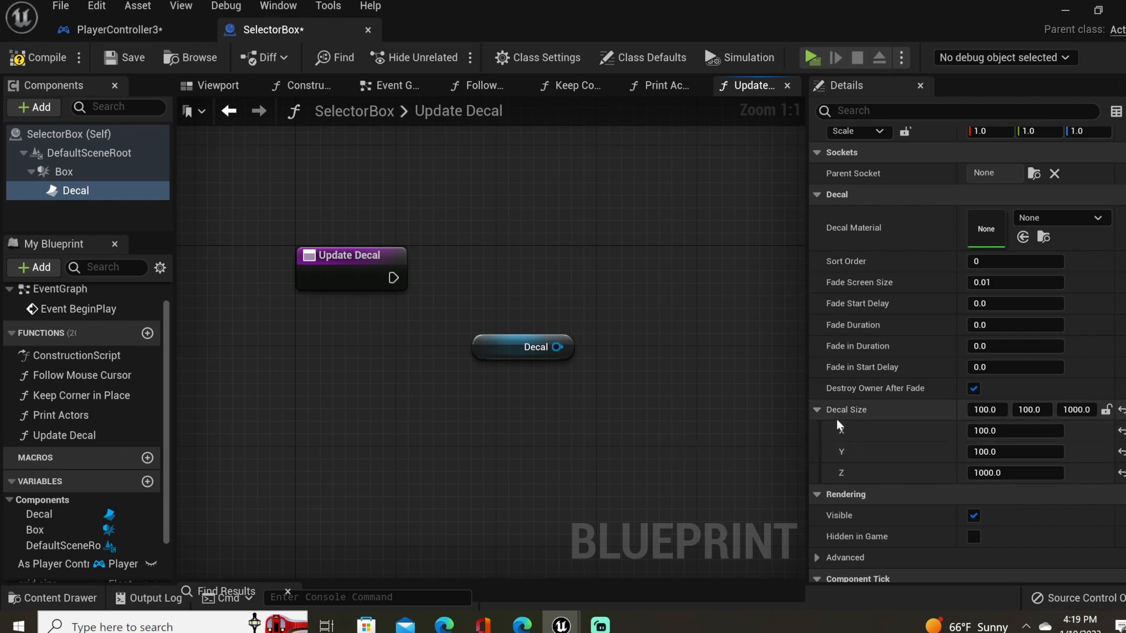
pyautogui.moveTo(984, 409)
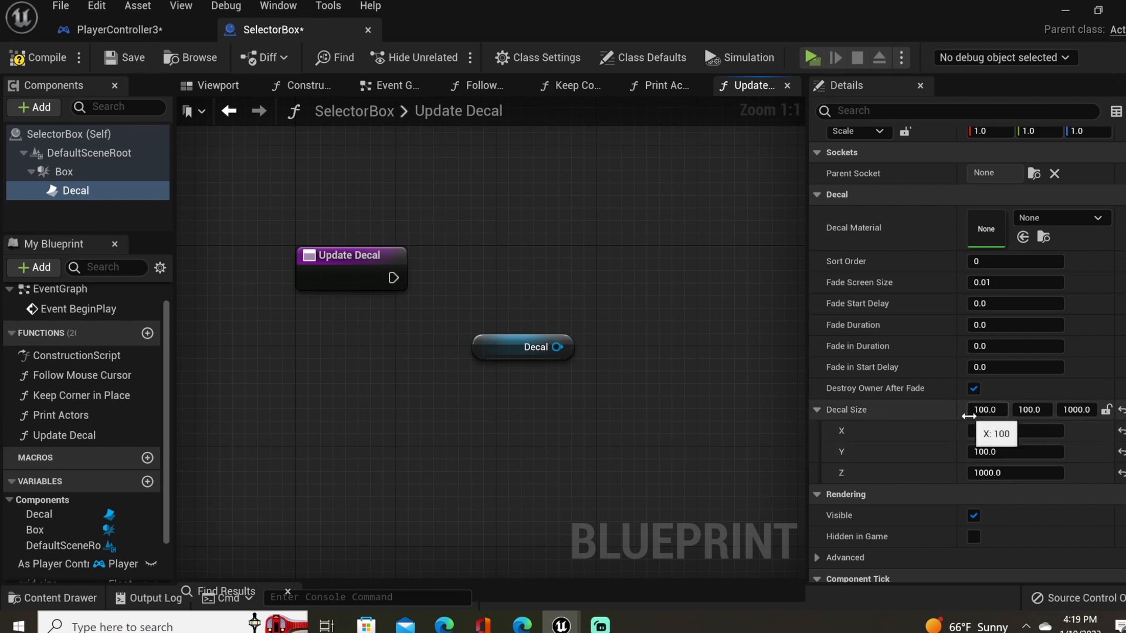
pyautogui.moveTo(592, 367)
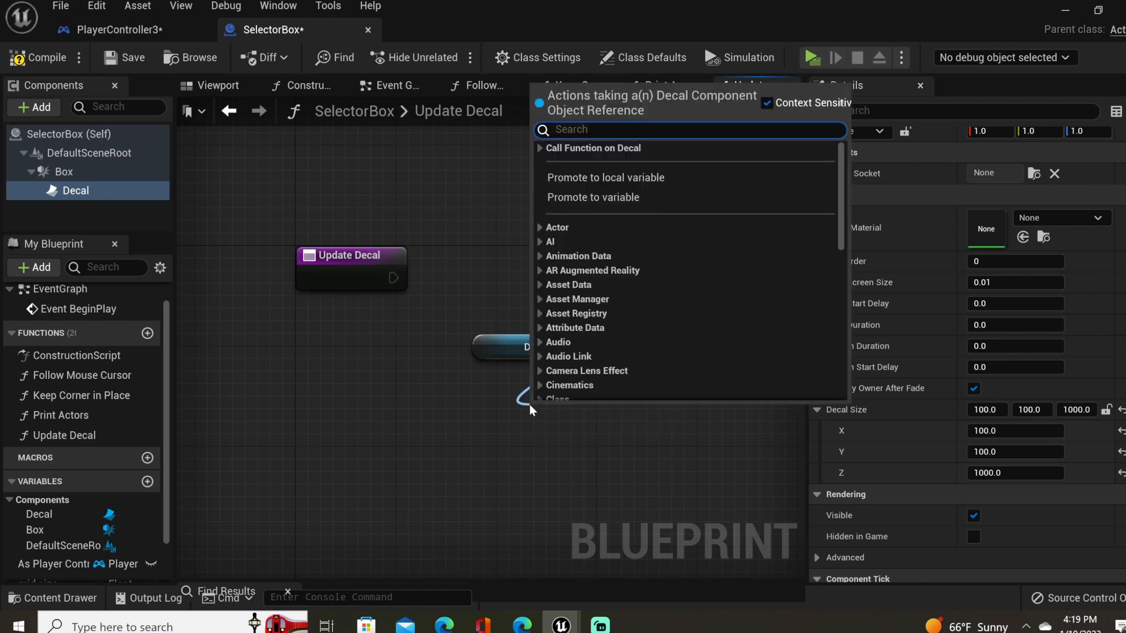
pyautogui.write('set decal si')
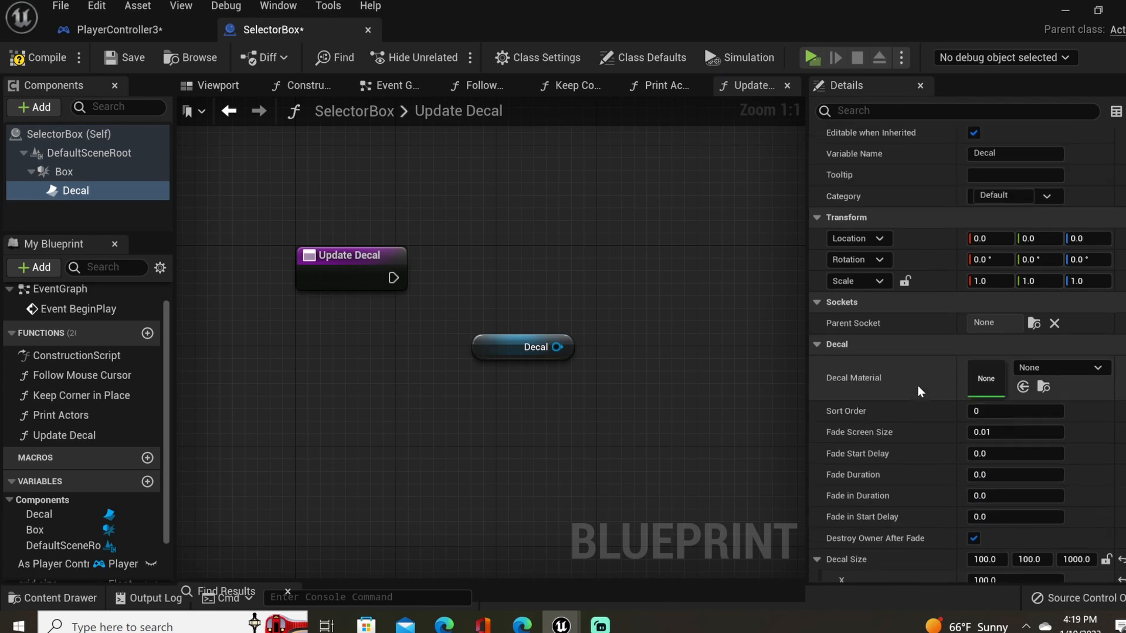
pyautogui.scroll(3)
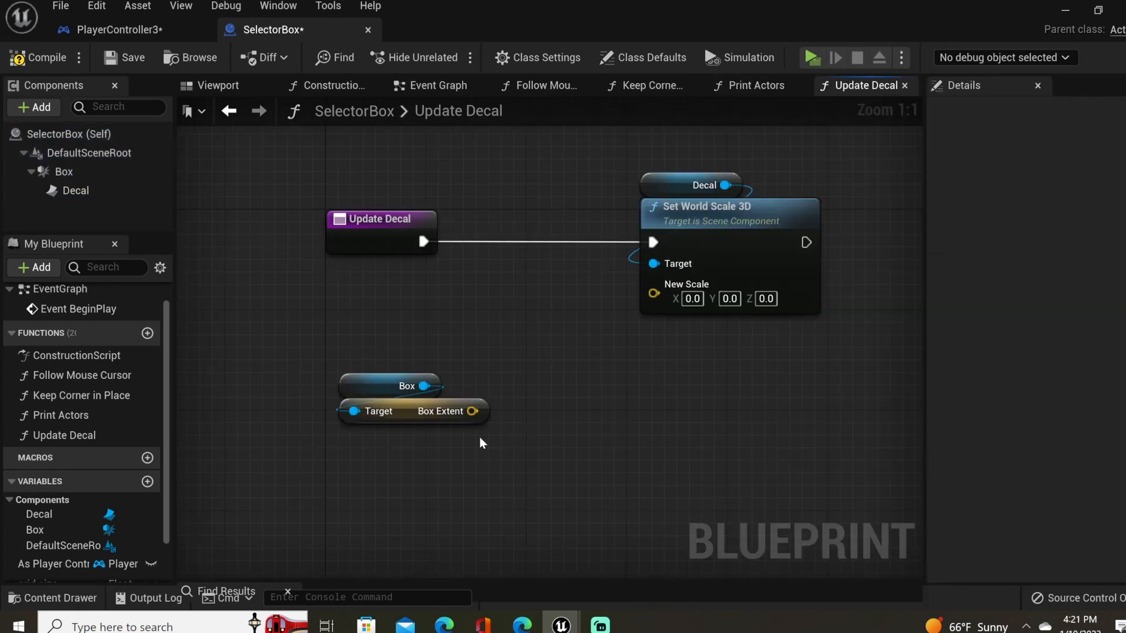
pyautogui.moveTo(472, 410)
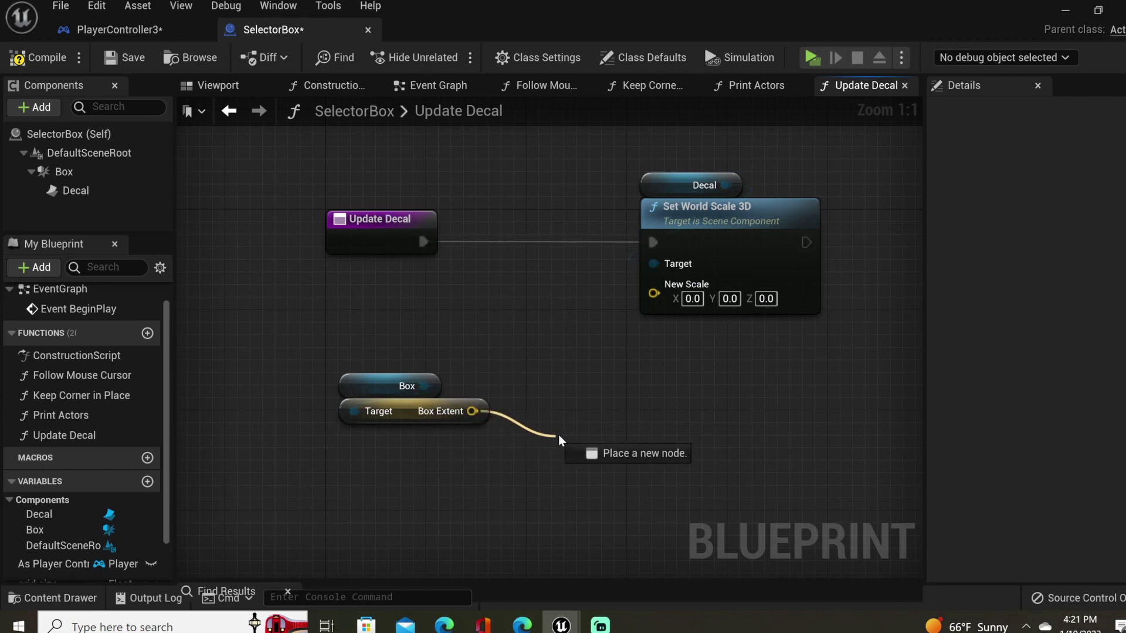
# Convert the divide node's divisor pin to a single Float.
pyautogui.rightClick(560, 441)
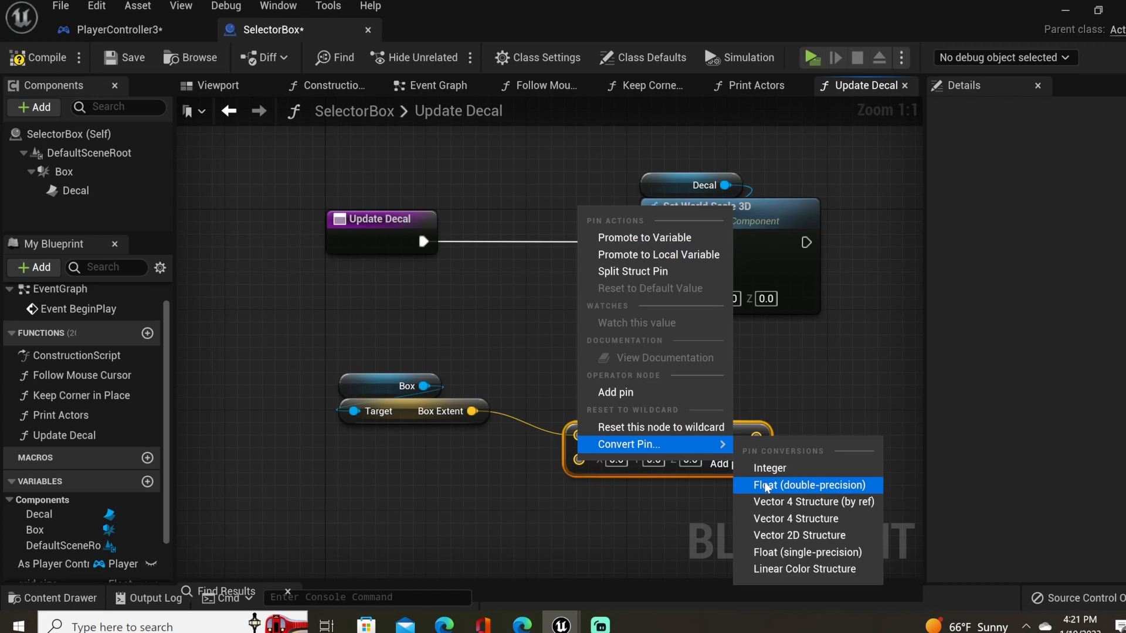
pyautogui.click(808, 485)
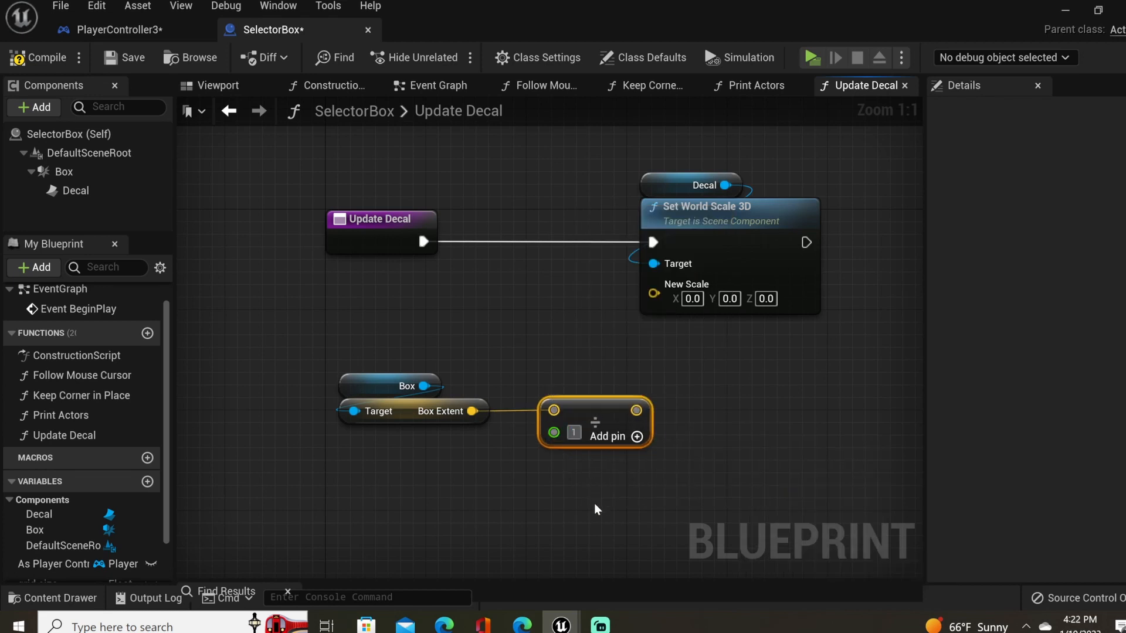
pyautogui.click(438, 85)
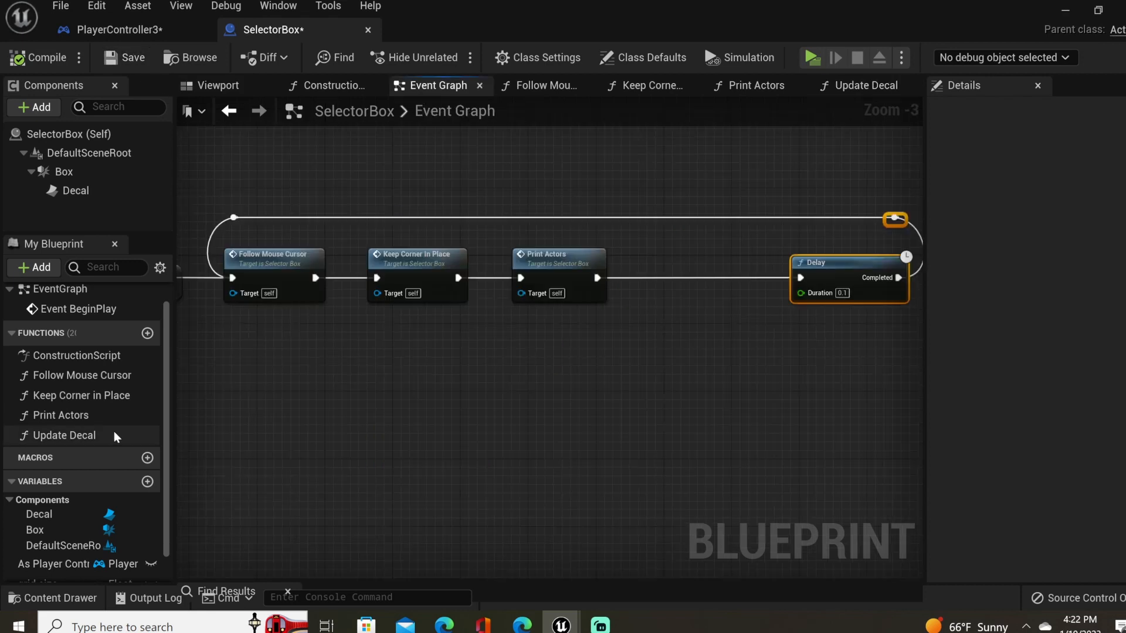
# Call Update Decal in the Event Graph loop after Print Actors, compile, and show the Decal's settings.
pyautogui.click(63, 435)
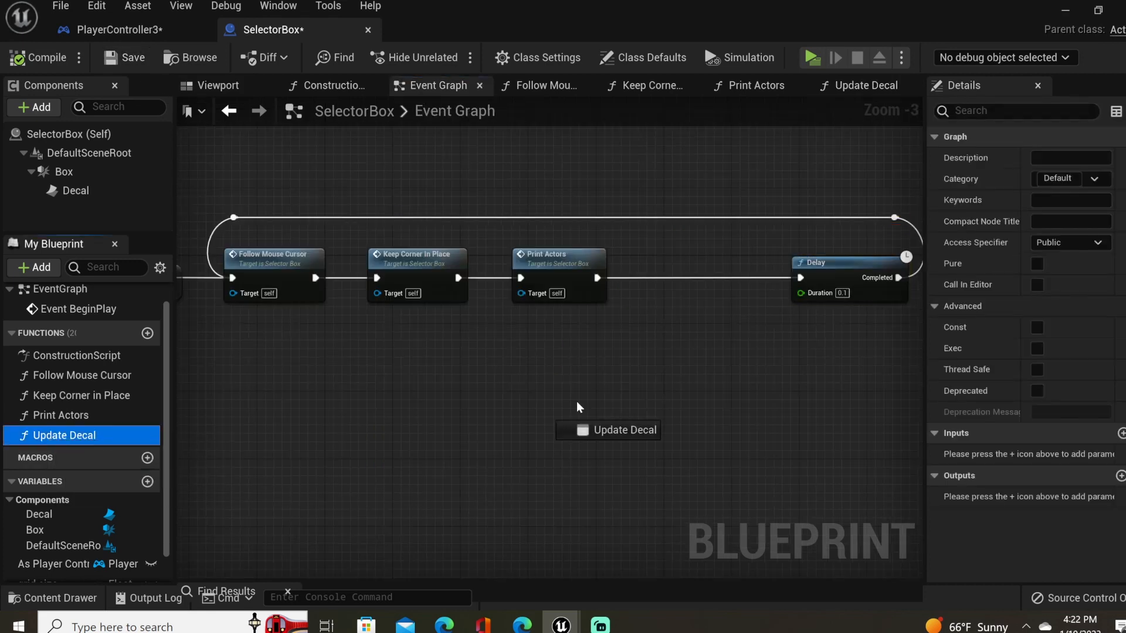
pyautogui.click(608, 429)
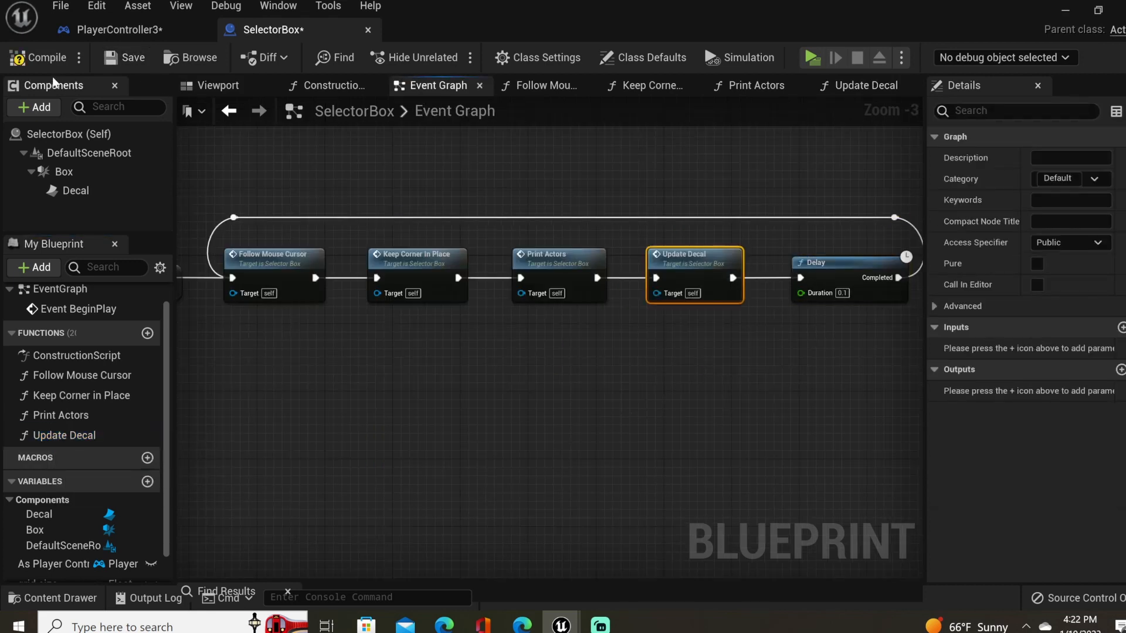
pyautogui.click(811, 58)
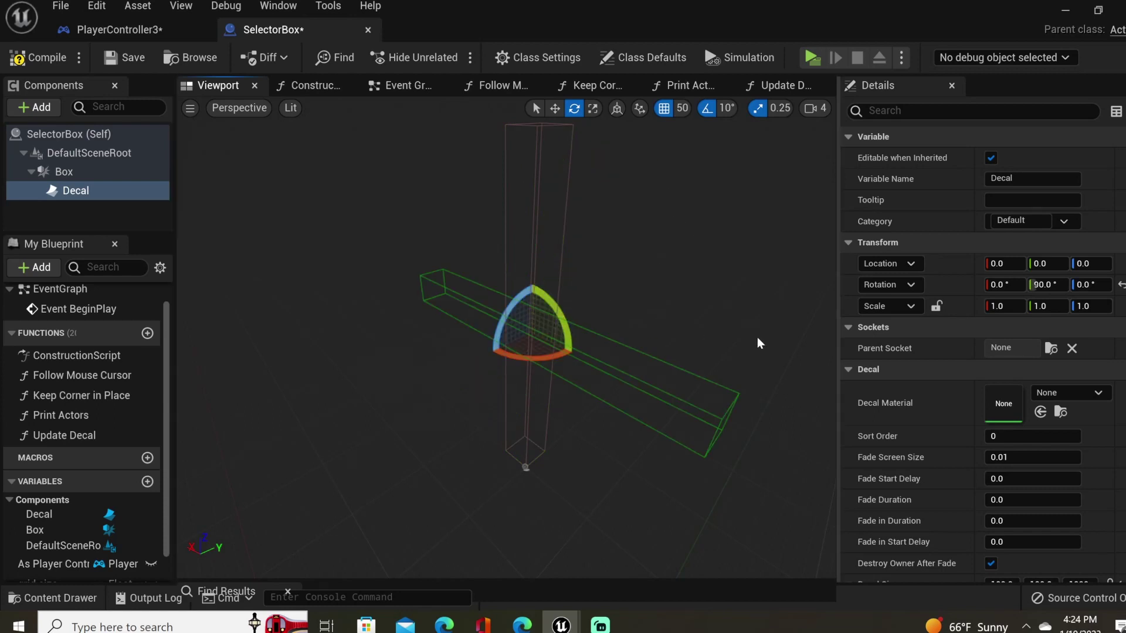
# Wire Box Extent divided by 100 into the Decal's split X, Y, Z scale and run the level to test.
pyautogui.scroll(-3)
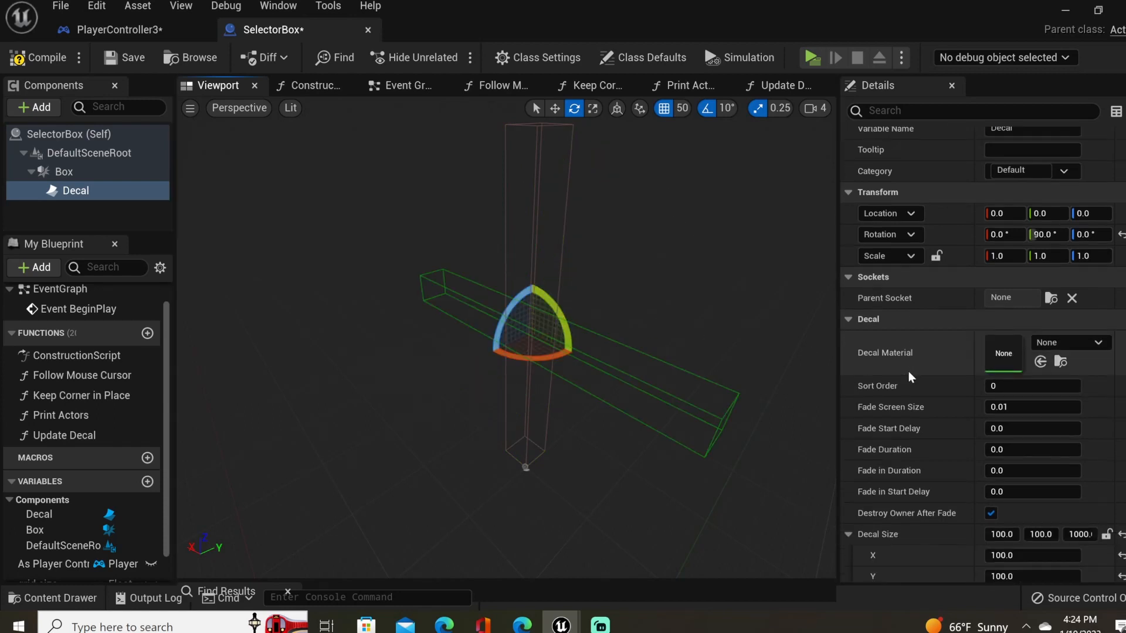
pyautogui.click(775, 86)
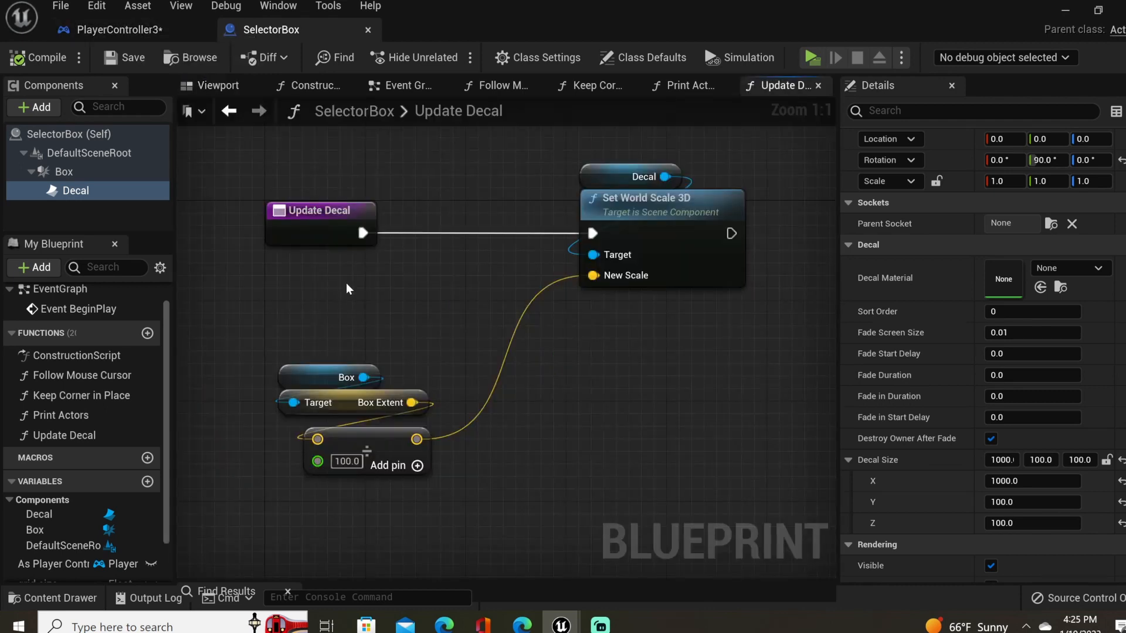
pyautogui.moveTo(535, 303)
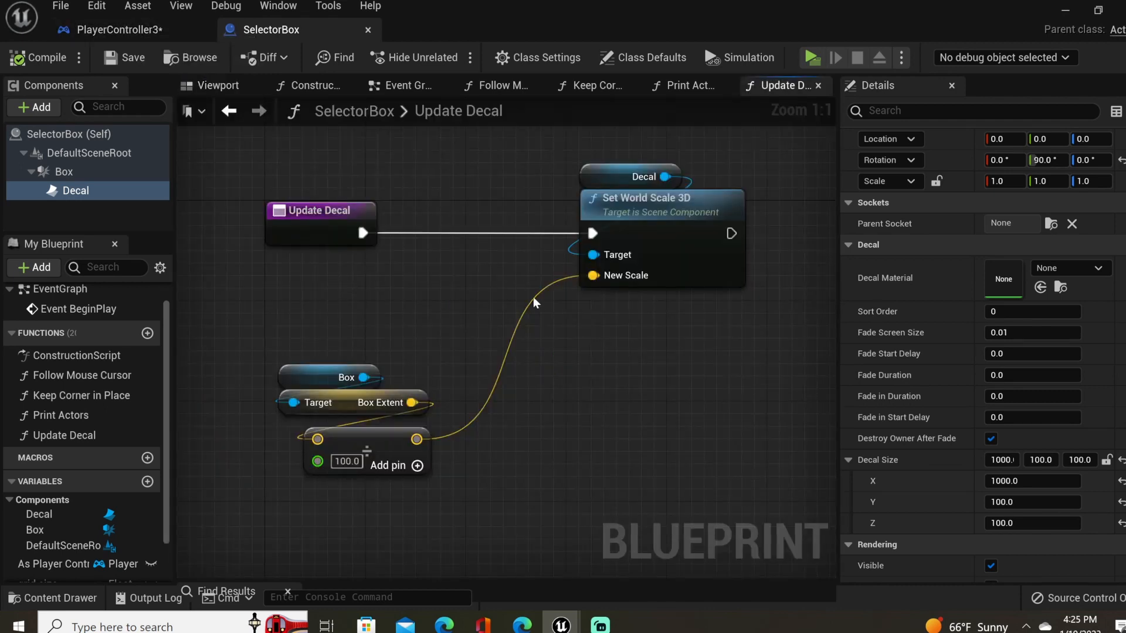
pyautogui.moveTo(543, 296)
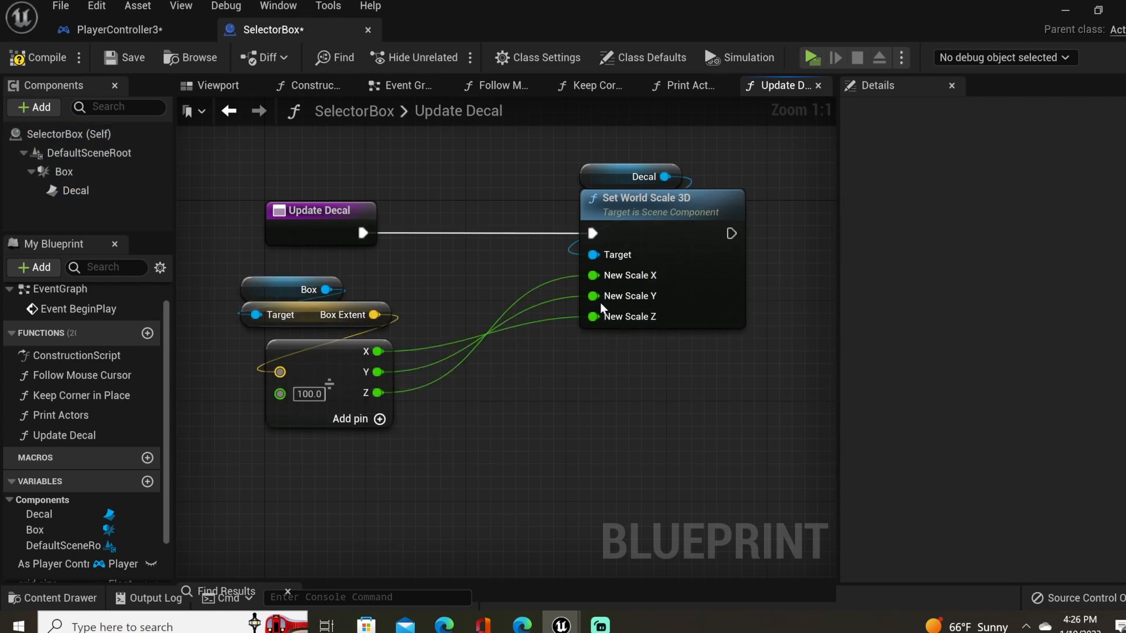
pyautogui.click(810, 58)
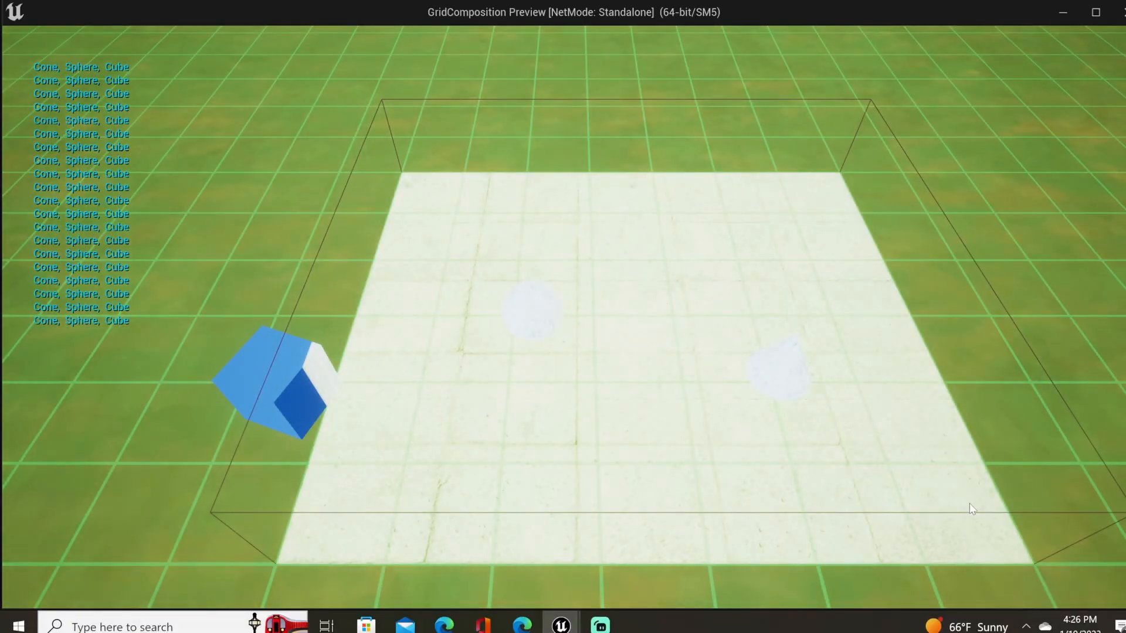
# Assign BoxDecal_mat as the Decal component's material and run the level to test it.
pyautogui.click(561, 626)
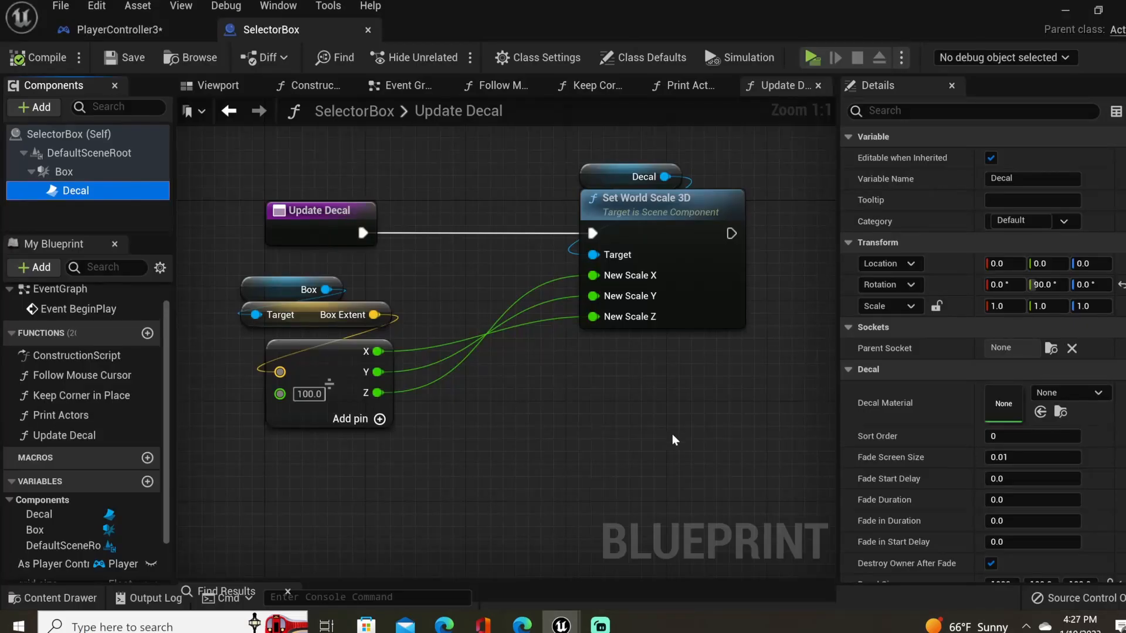
pyautogui.moveTo(859, 465)
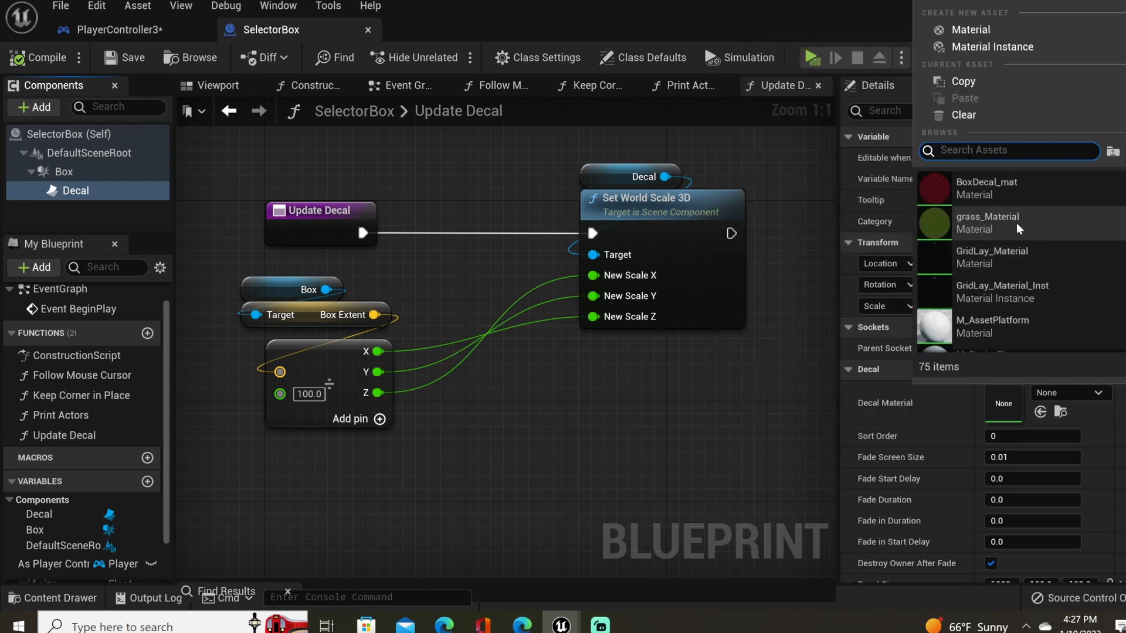
pyautogui.click(986, 186)
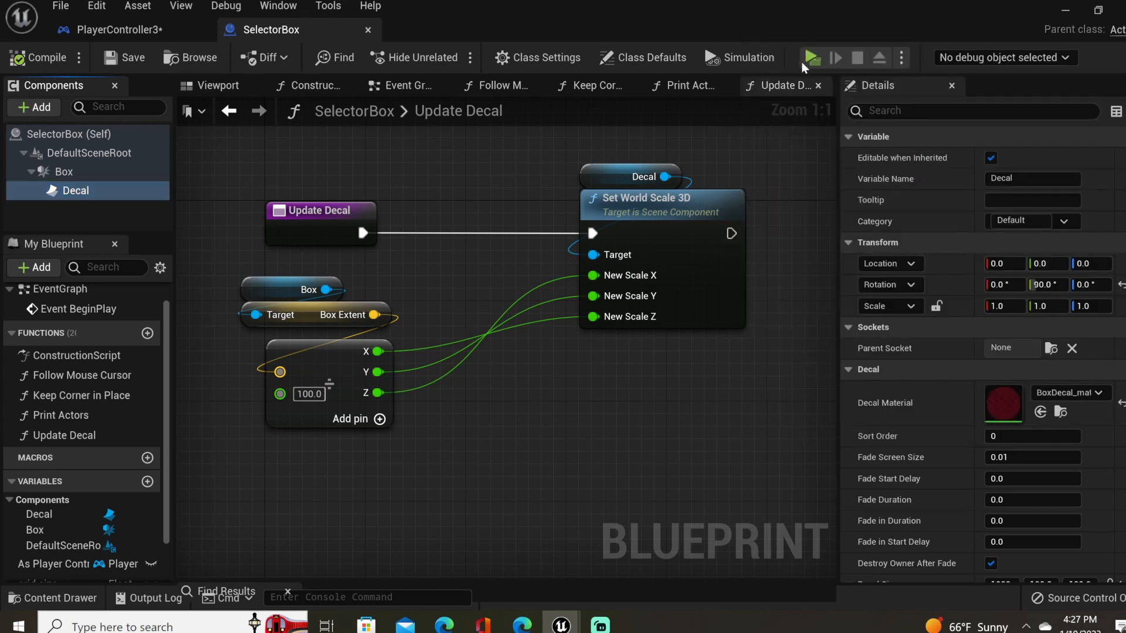
pyautogui.click(811, 57)
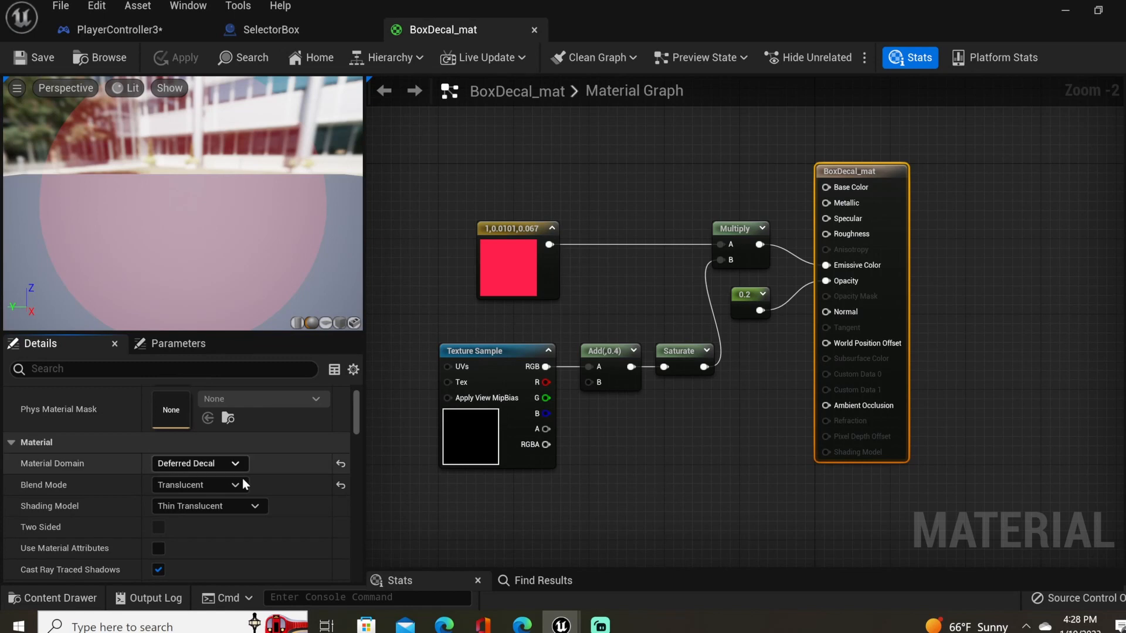
pyautogui.moveTo(52, 463)
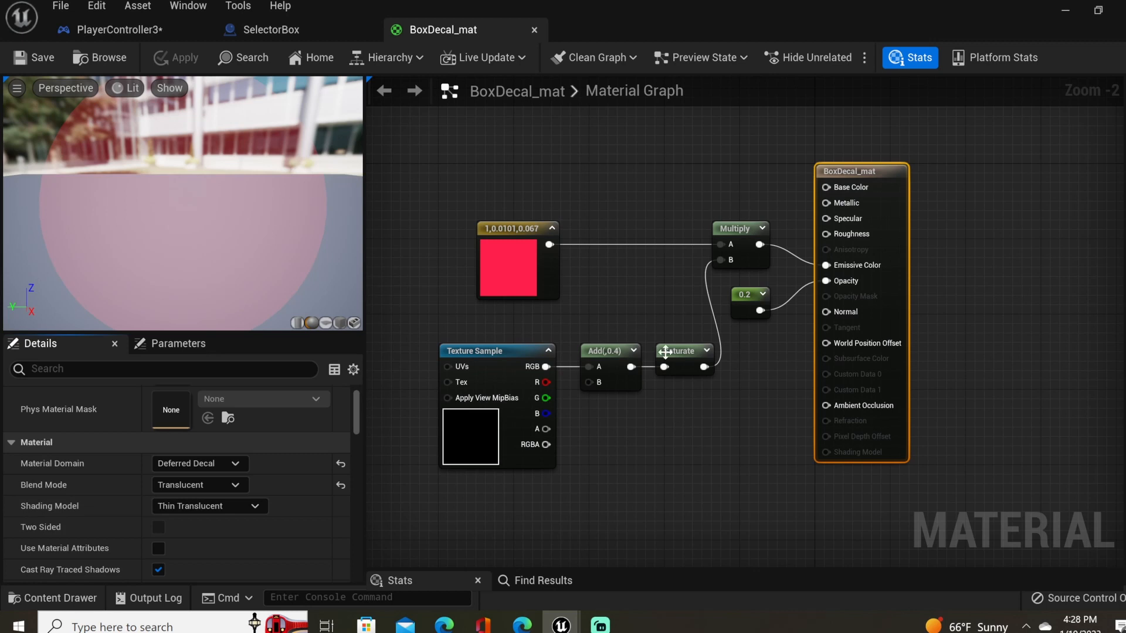
pyautogui.moveTo(538, 267)
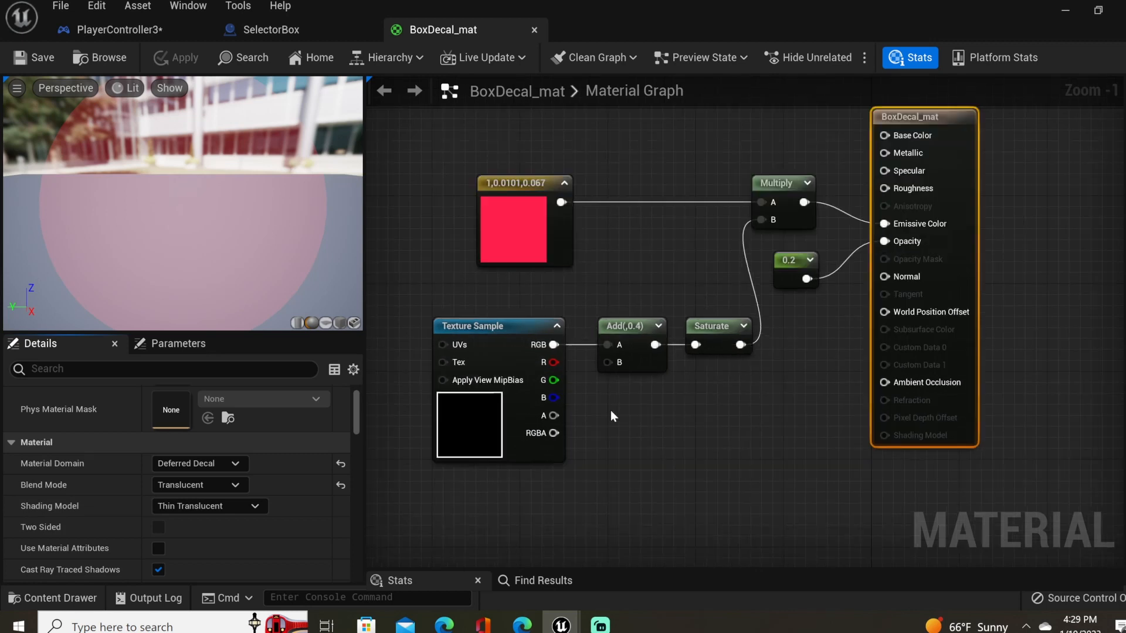
pyautogui.moveTo(494, 347)
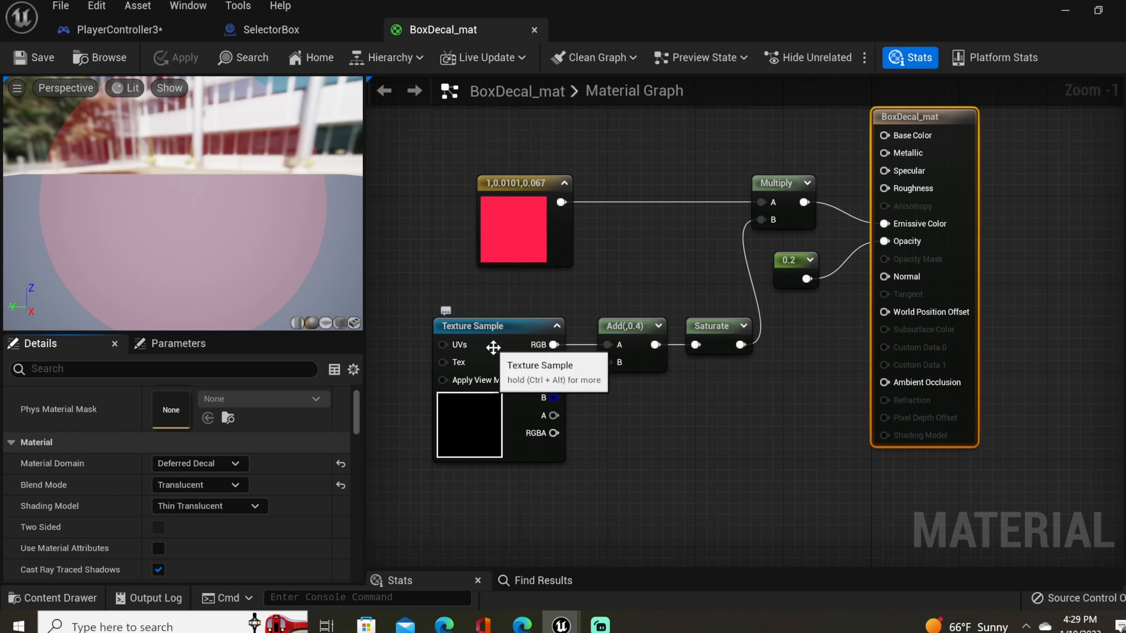
# Return from the BoxDecal_mat material editor to the SelectorBox blueprint.
pyautogui.click(270, 29)
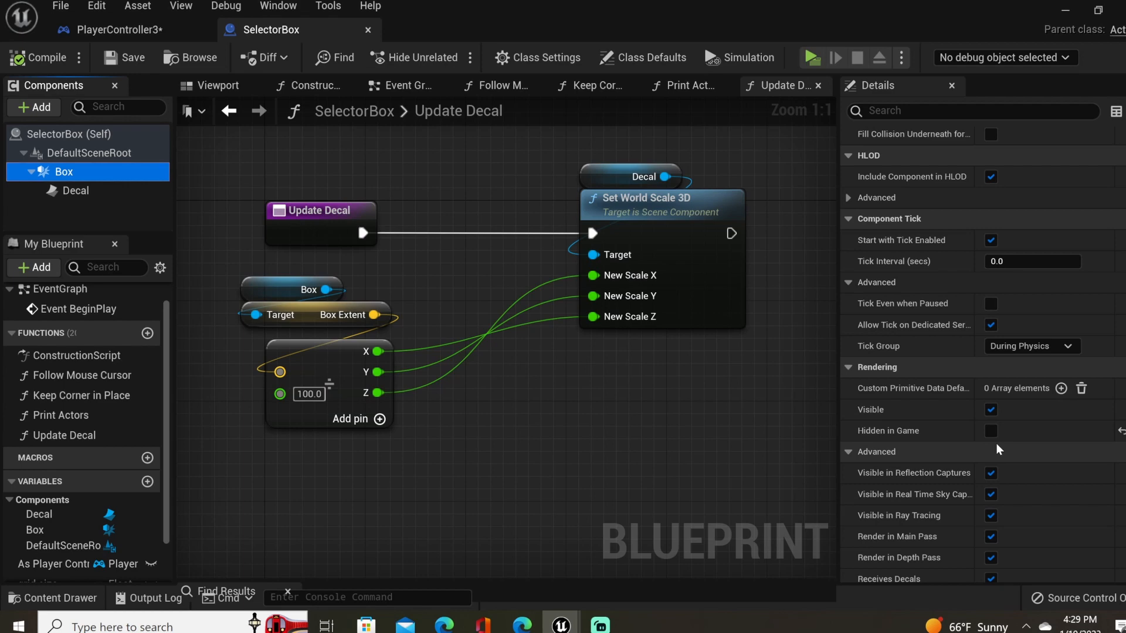
# Play the level with the Box hidden in game so only the decal shows.
pyautogui.click(811, 58)
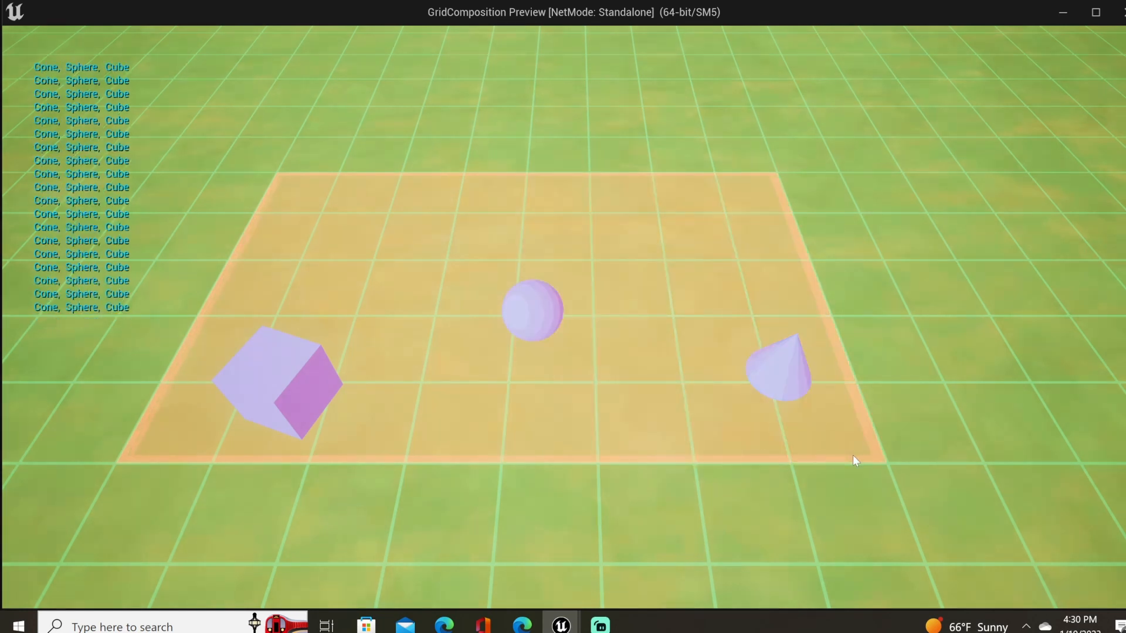
pyautogui.moveTo(961, 449)
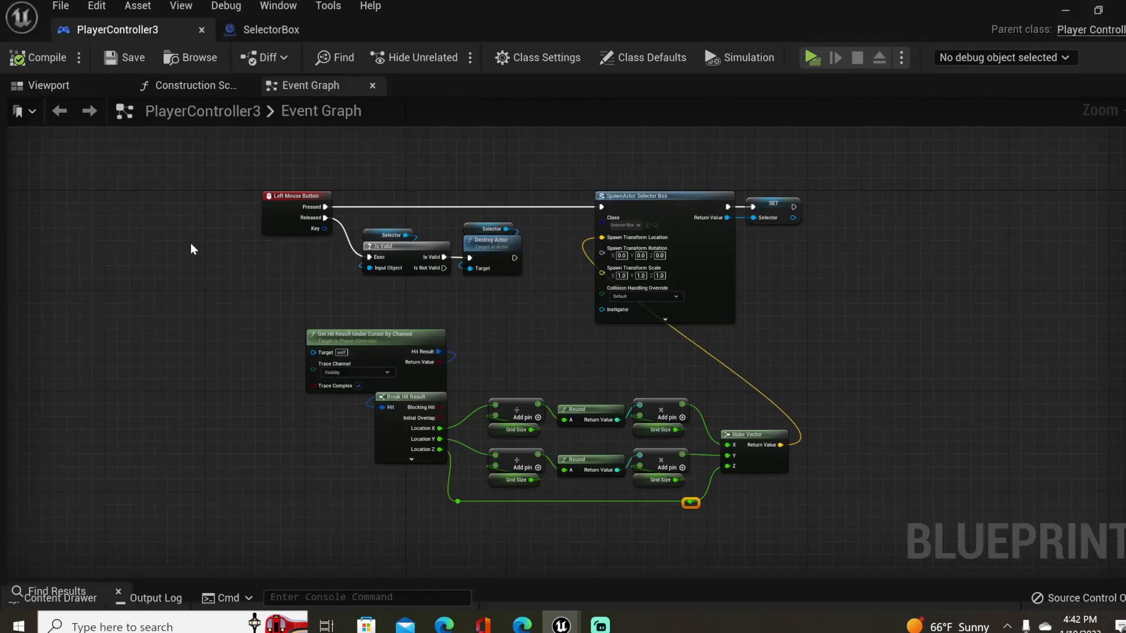
pyautogui.moveTo(178, 229)
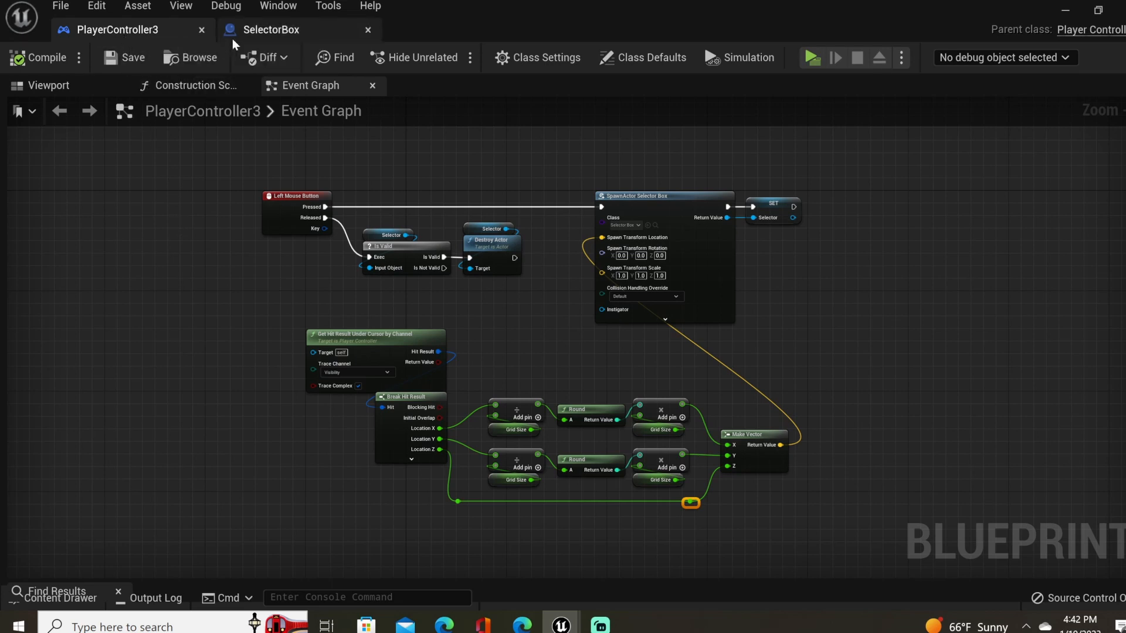
pyautogui.moveTo(274, 30)
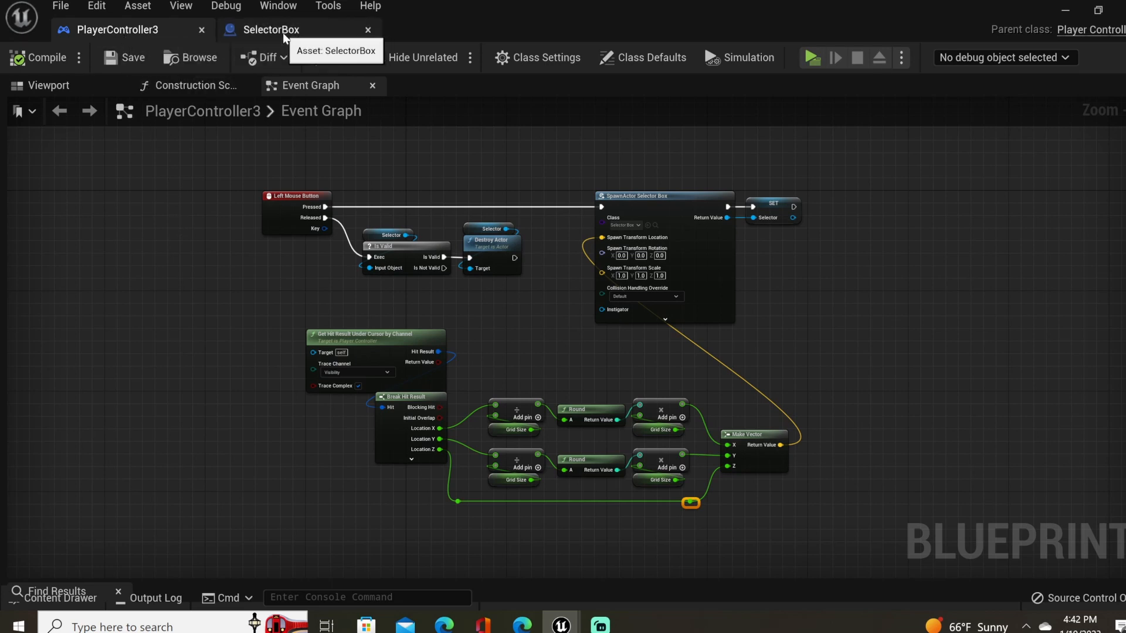
pyautogui.moveTo(542, 333)
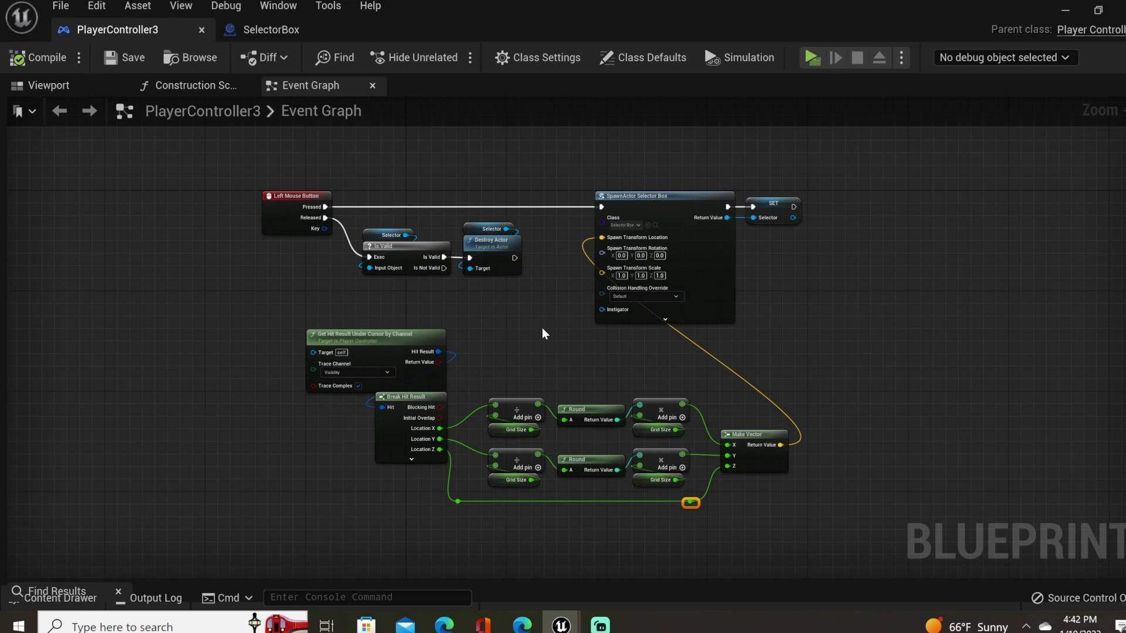
pyautogui.moveTo(574, 267)
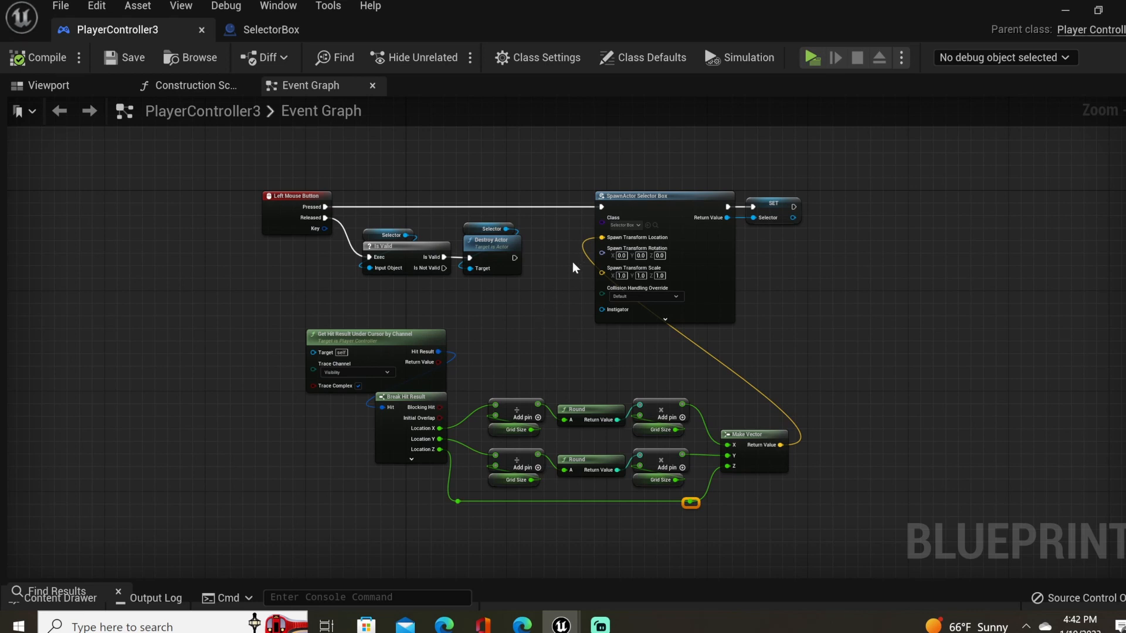
# Review the Follow Mouse Cursor, Keep Corner In Place, Print Actors and Update Decal graphs.
pyautogui.click(271, 29)
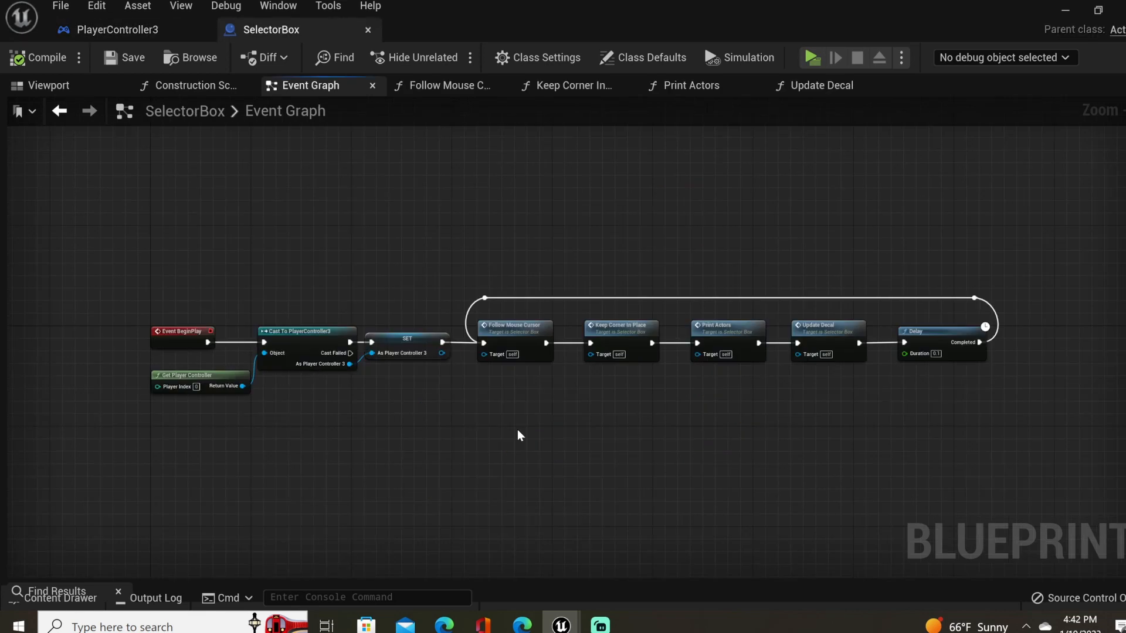
pyautogui.moveTo(517, 437)
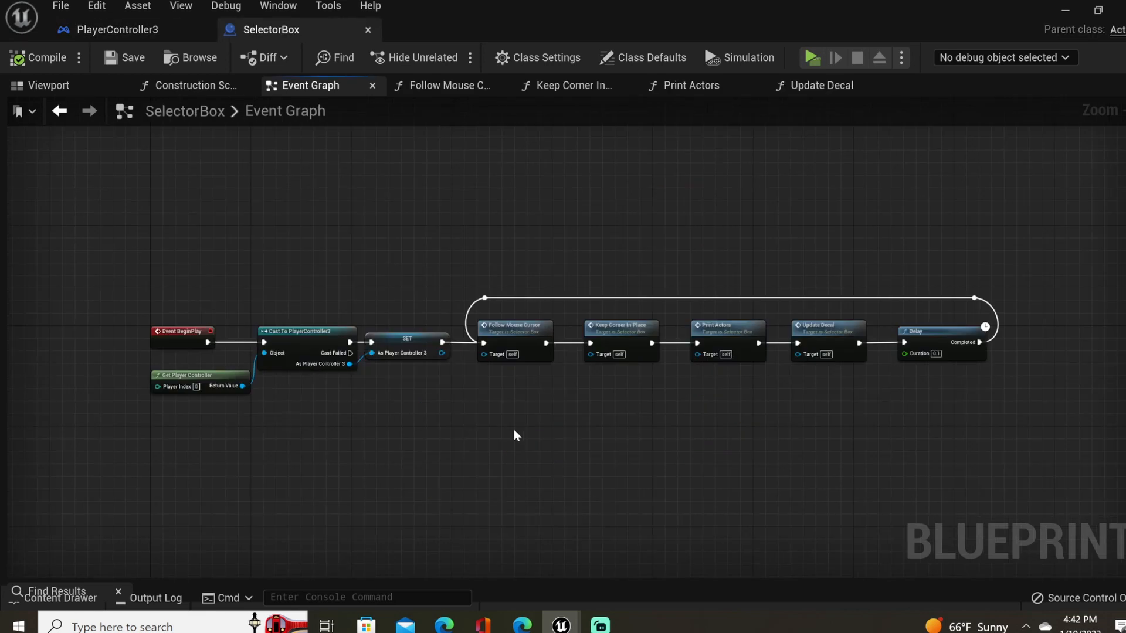
pyautogui.moveTo(501, 401)
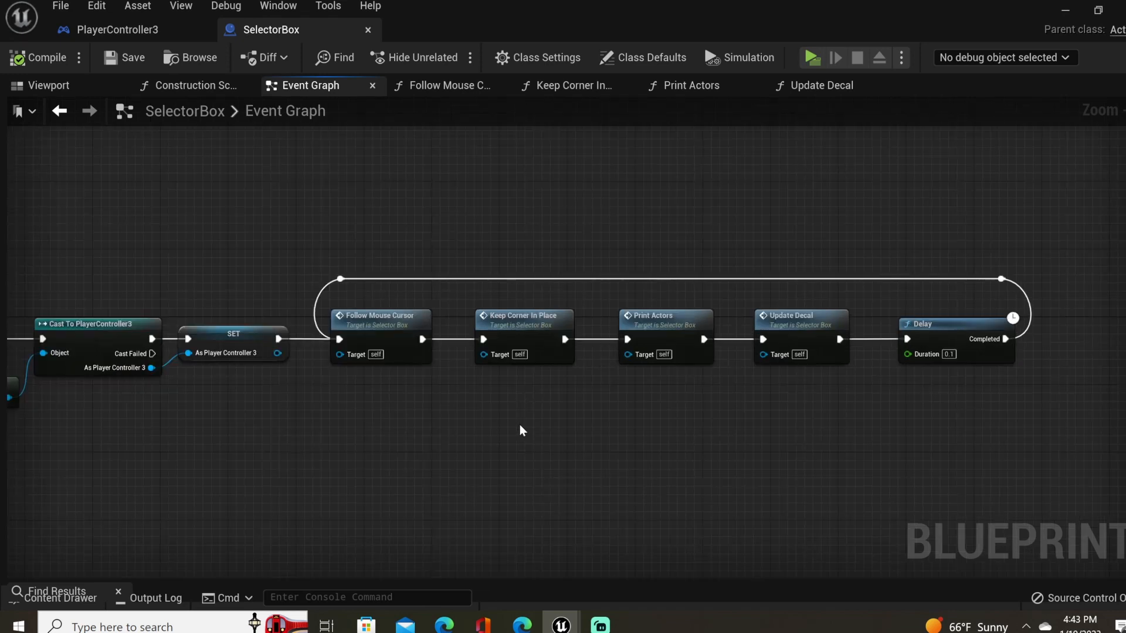
pyautogui.click(446, 85)
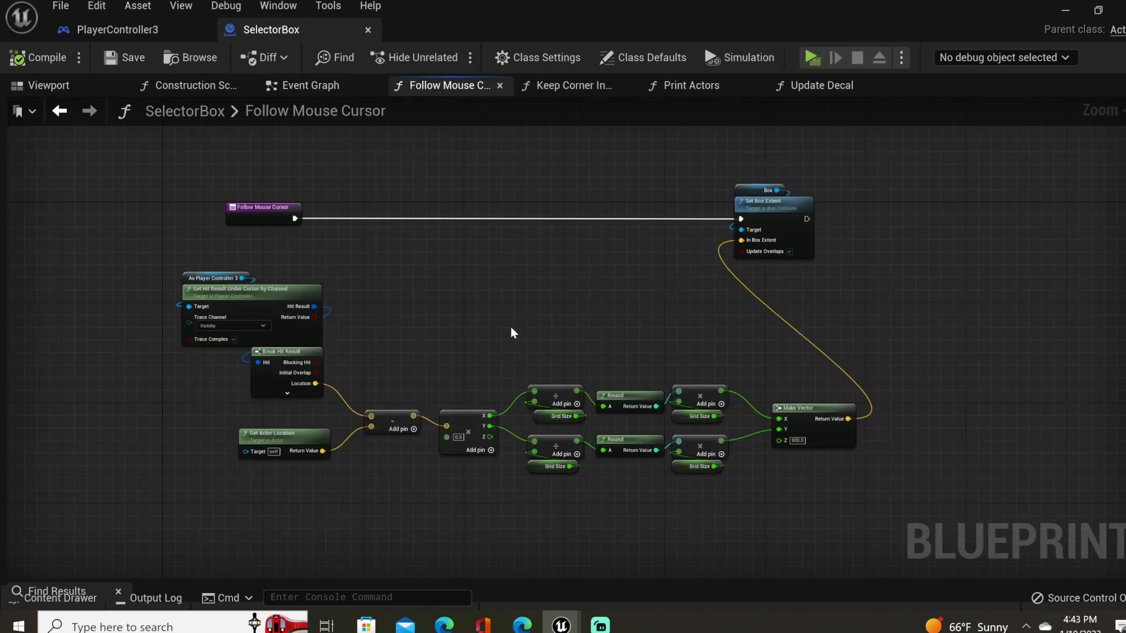
pyautogui.click(570, 86)
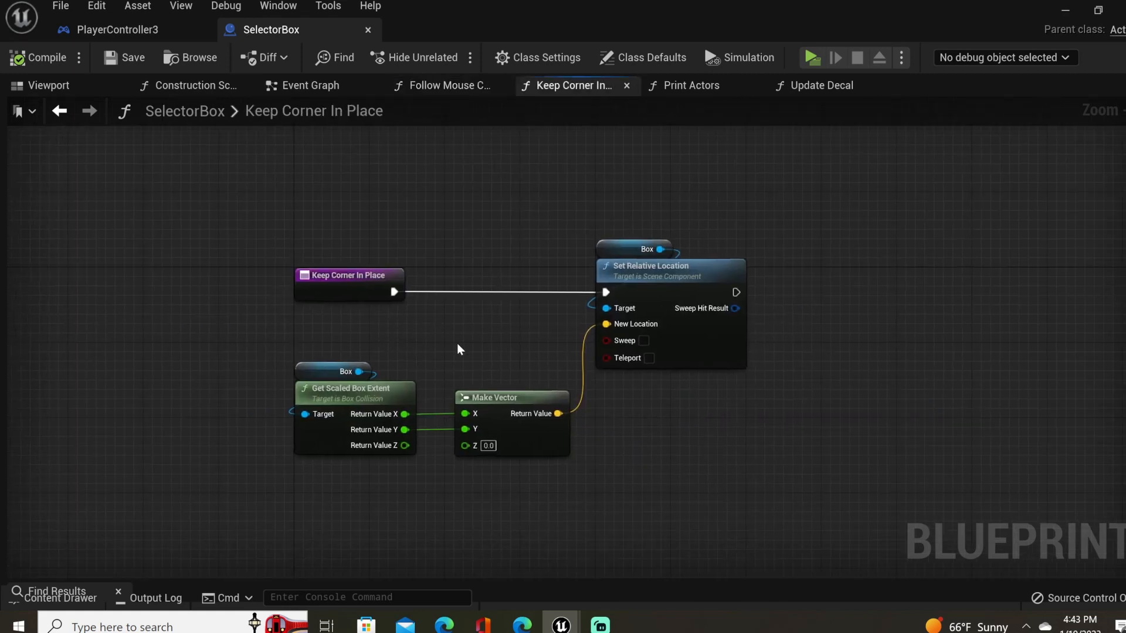
pyautogui.click(692, 86)
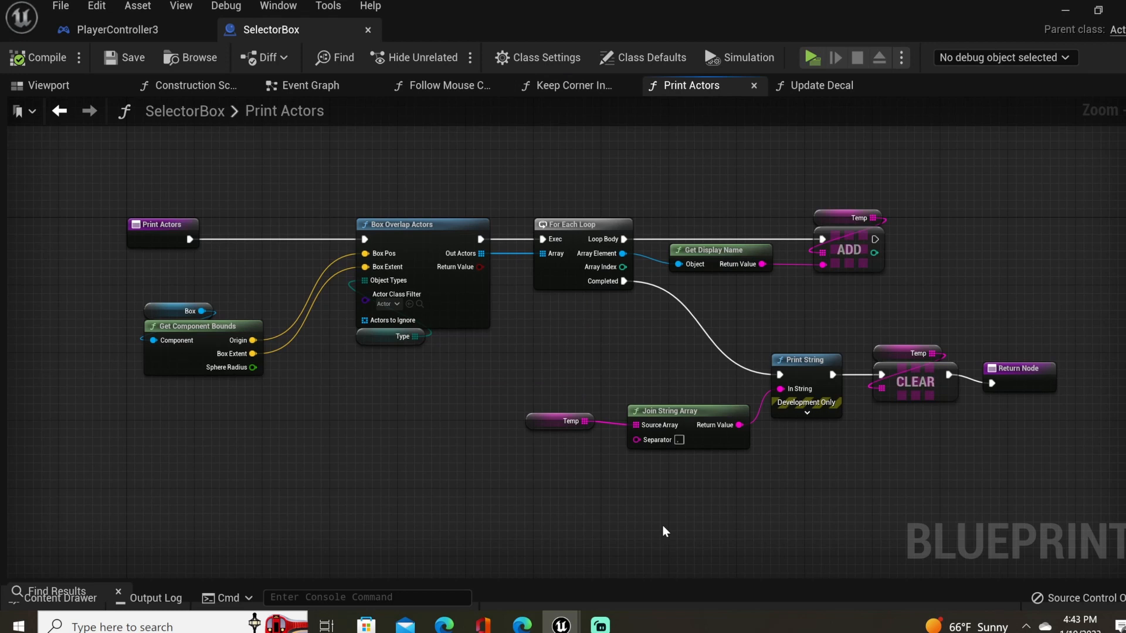
pyautogui.click(821, 85)
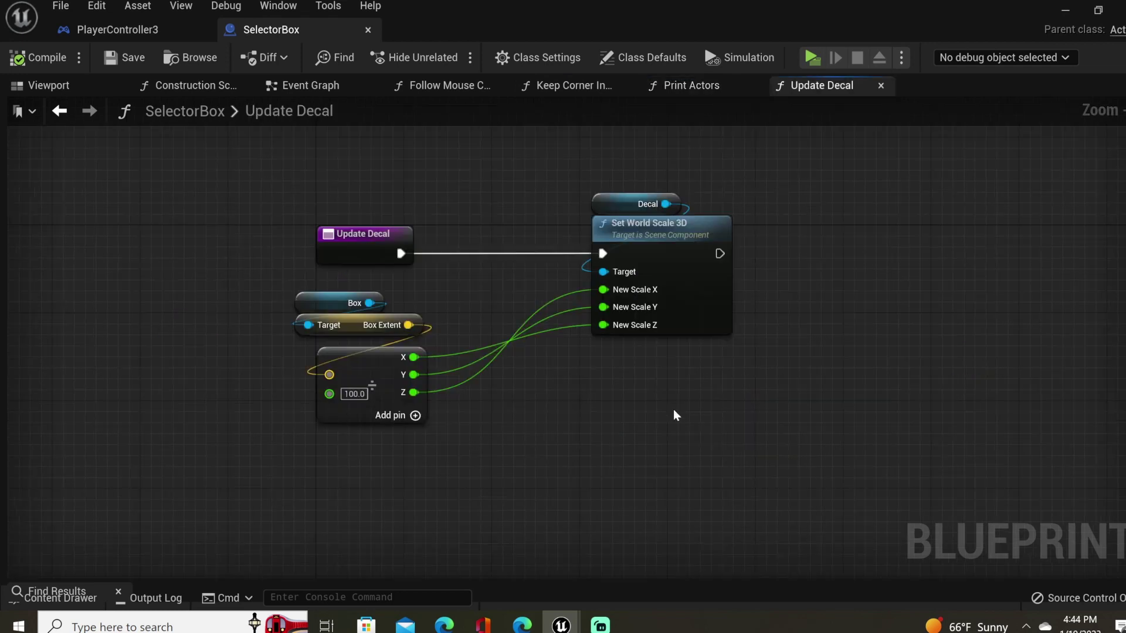
pyautogui.moveTo(679, 410)
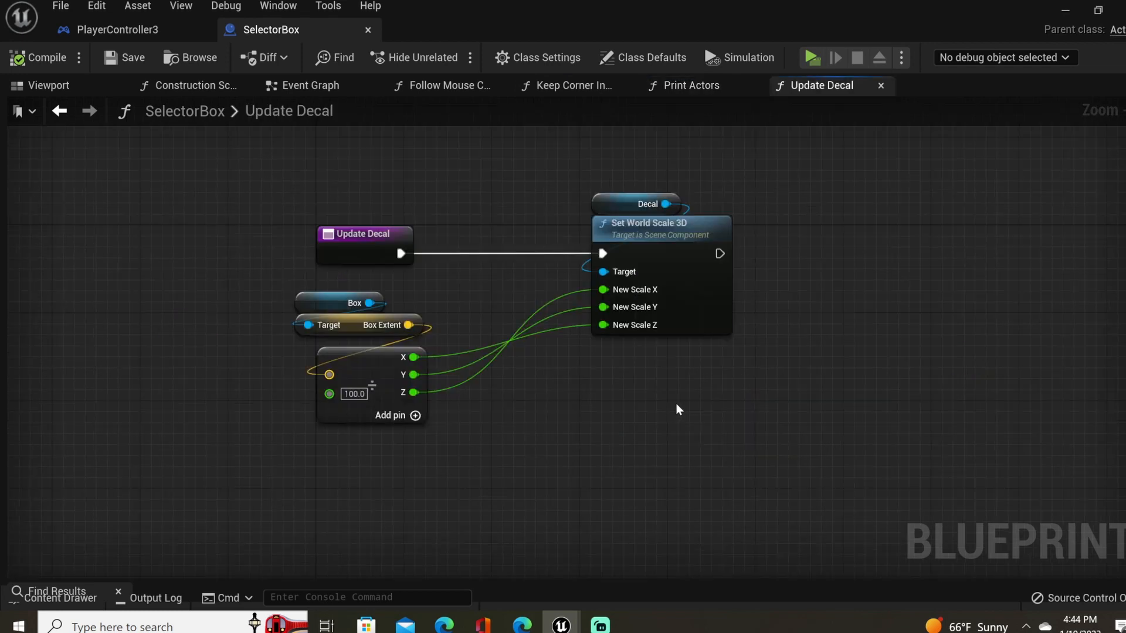